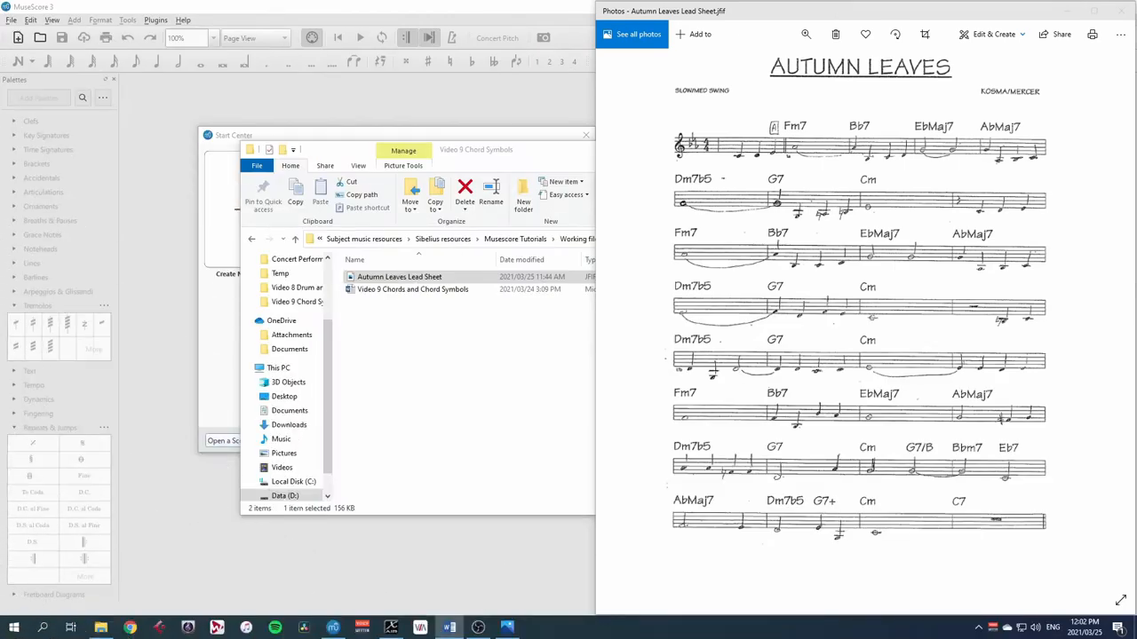
mouse_move(932, 522)
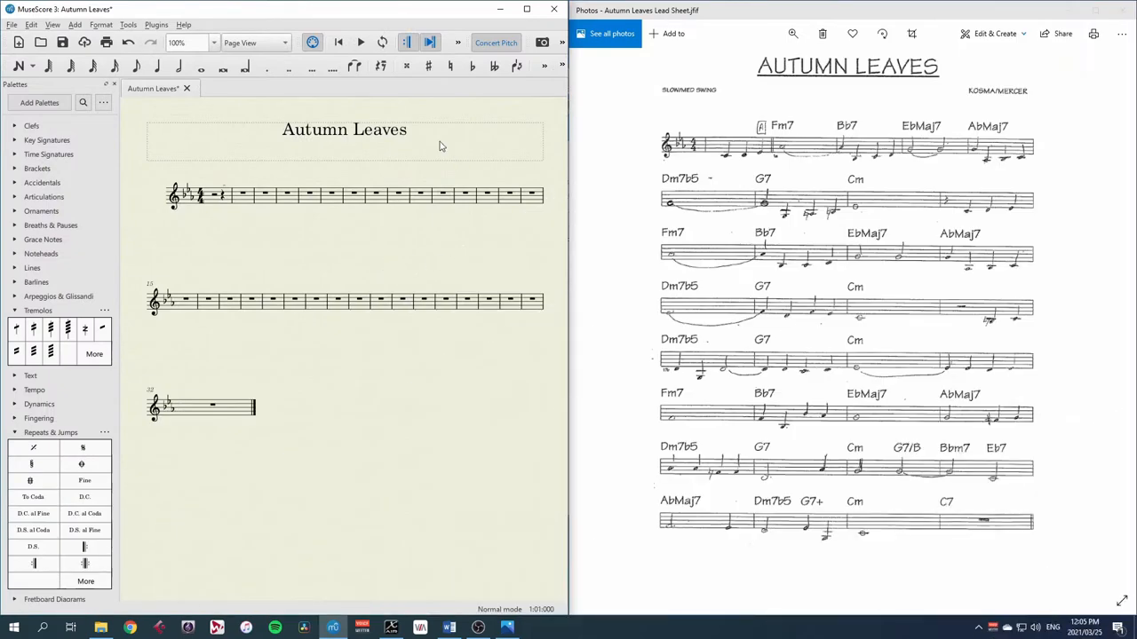
mouse_move(454, 43)
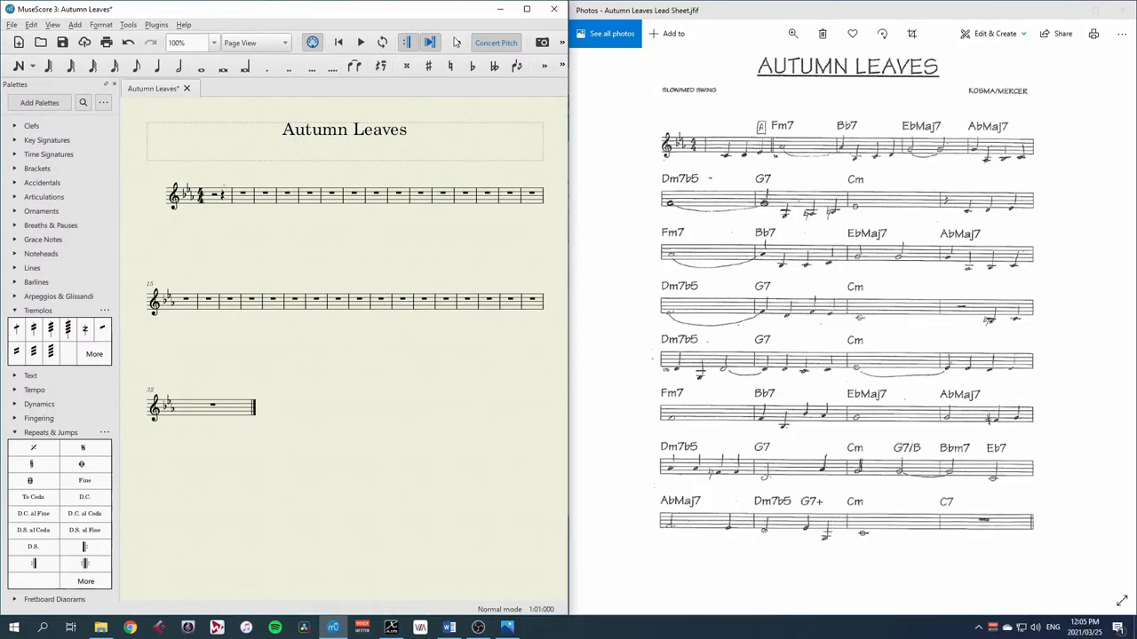
Toggle Concert Pitch on and off to check the clarinet transposition, then select measure 1.
click(496, 42)
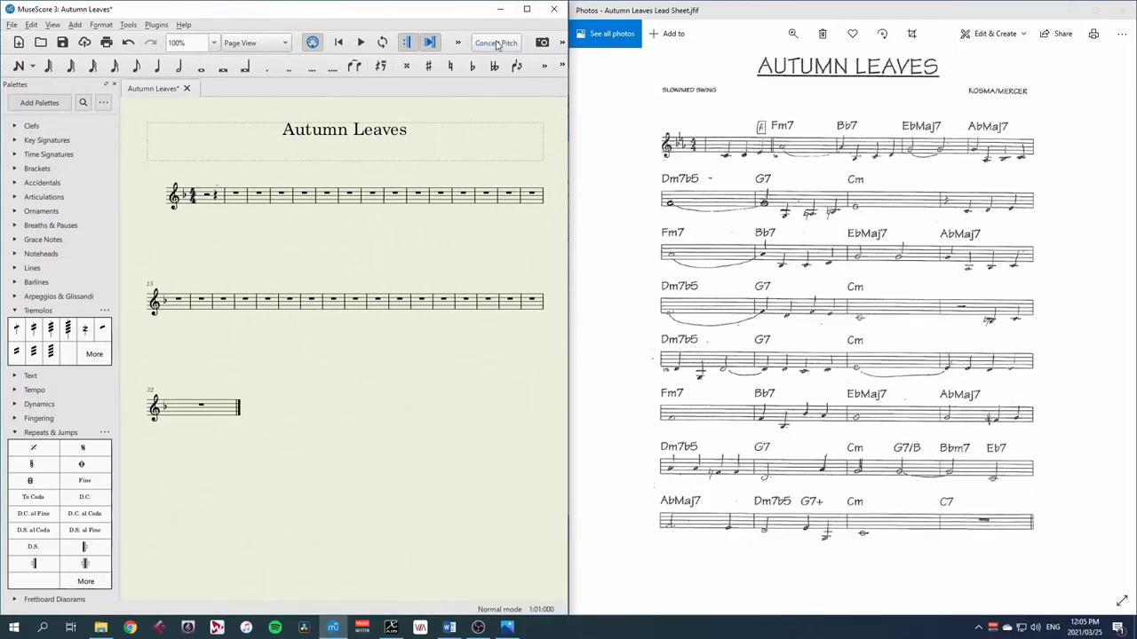
click(495, 43)
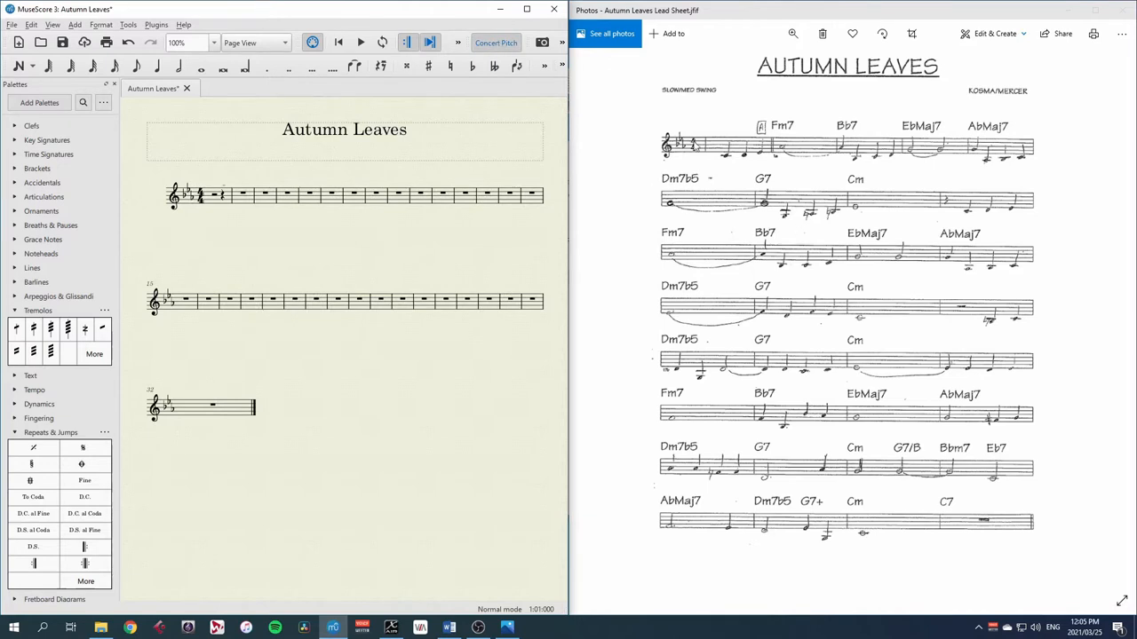
mouse_move(657, 167)
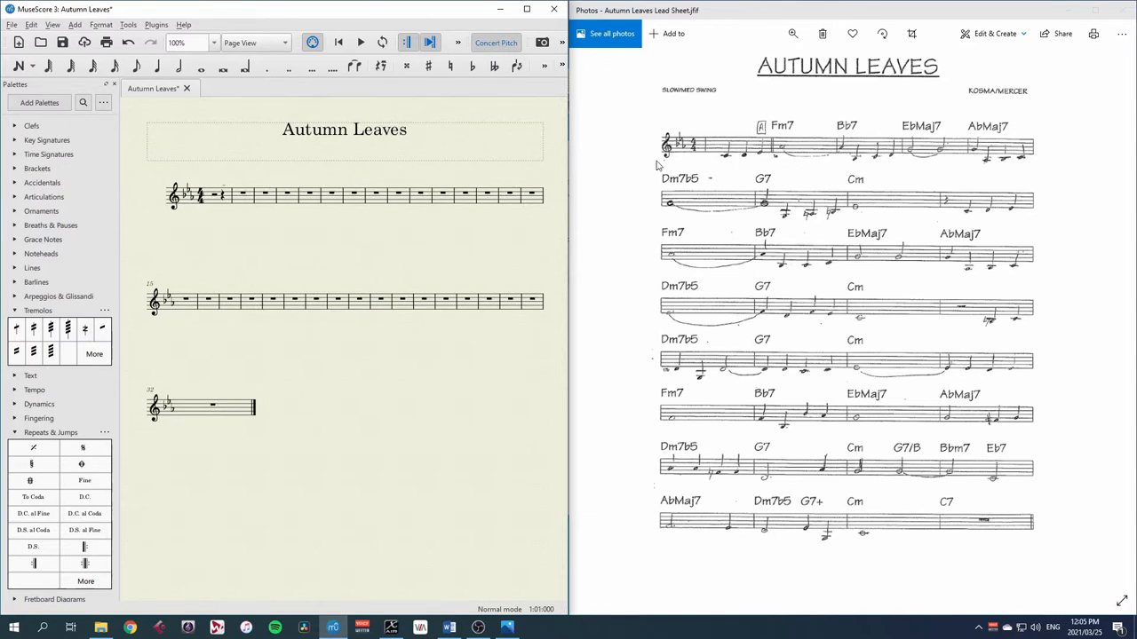
click(214, 195)
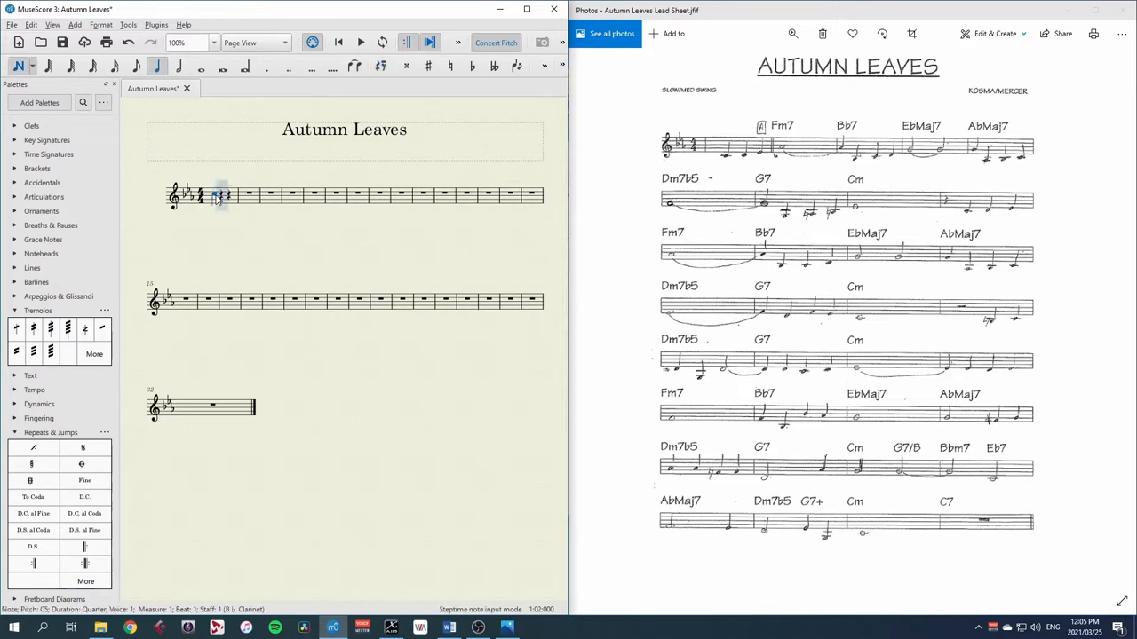
Start note input in the first clarinet measure for the Autumn Leaves melody.
click(221, 197)
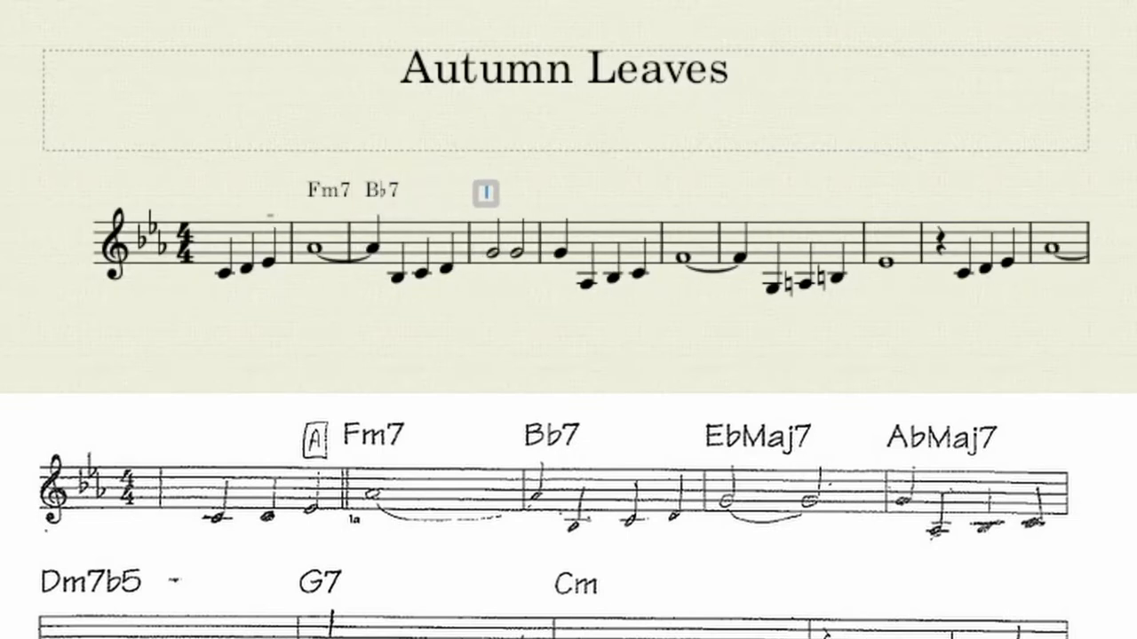
Enter chord symbols Eb7, the flat extension, and Dm7 above the melody with Ctrl+K.
text(EbMaj)
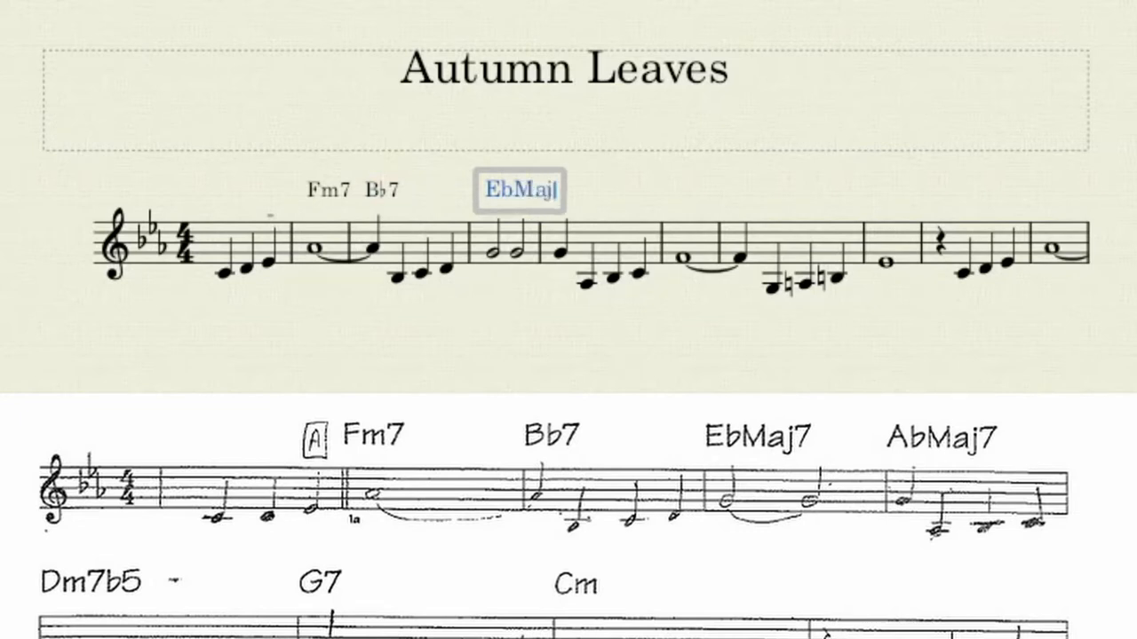
text(7)
text(A)
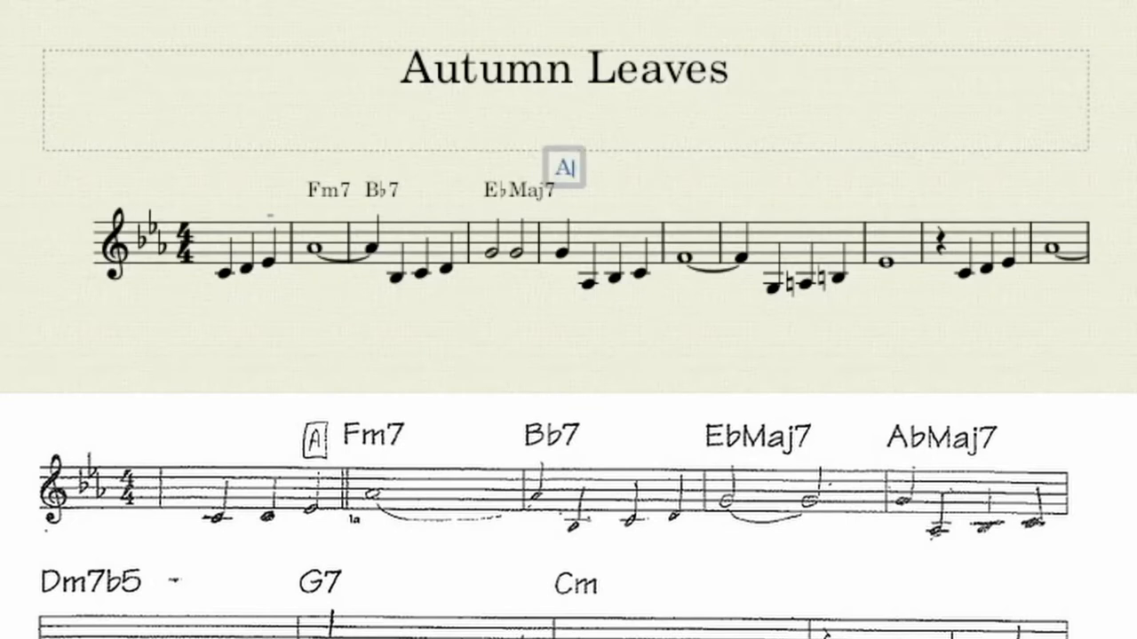
text(b)
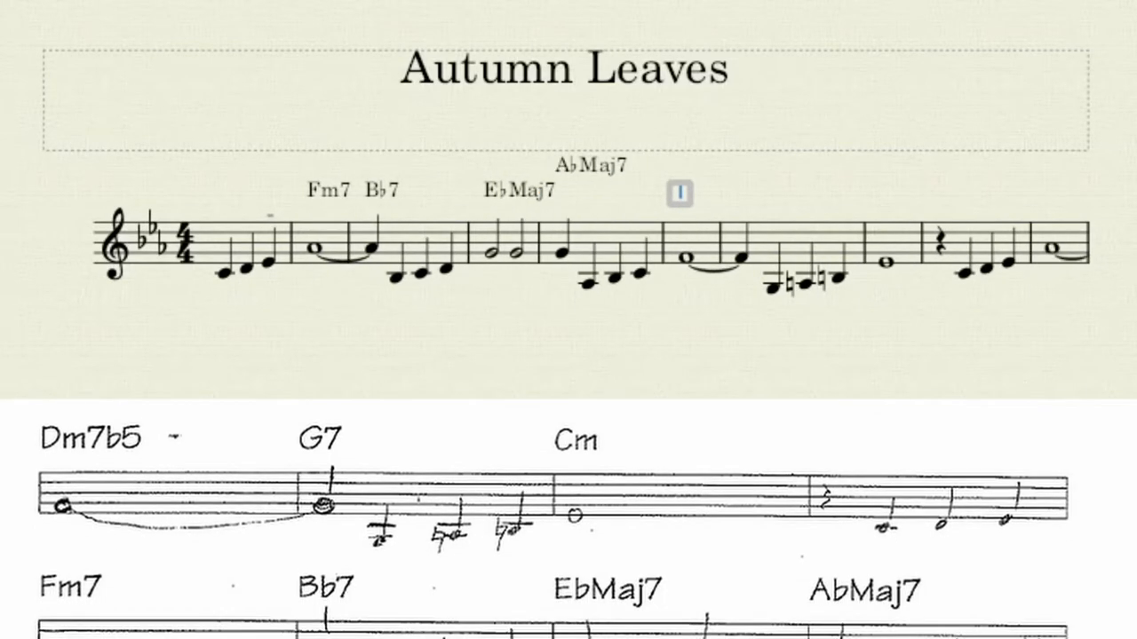
text(Dm7b5)
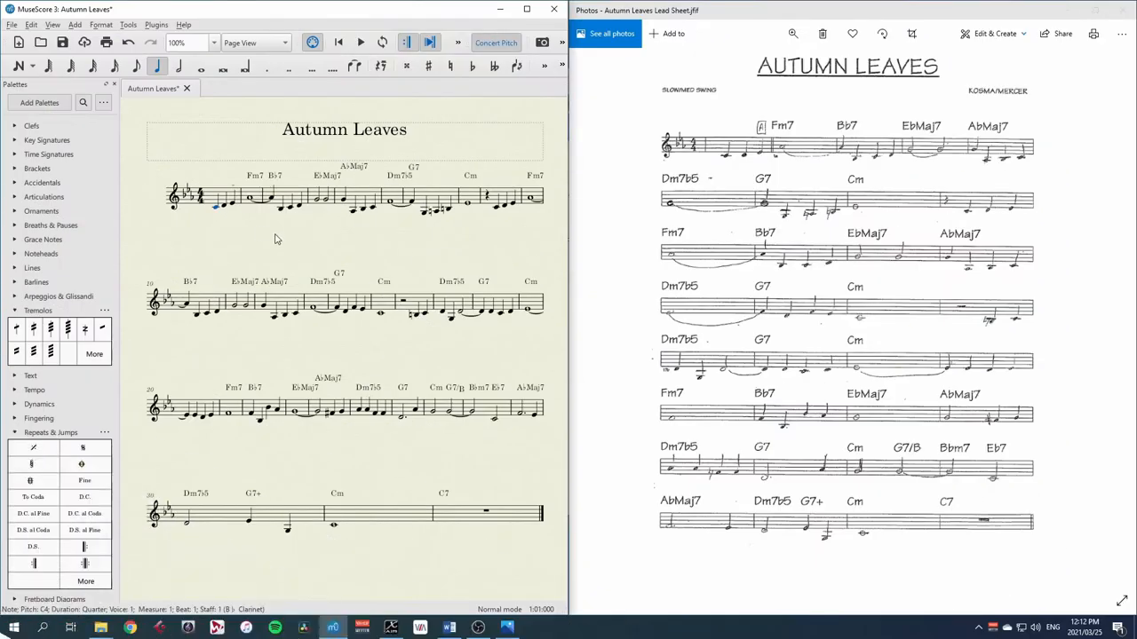
mouse_move(218, 217)
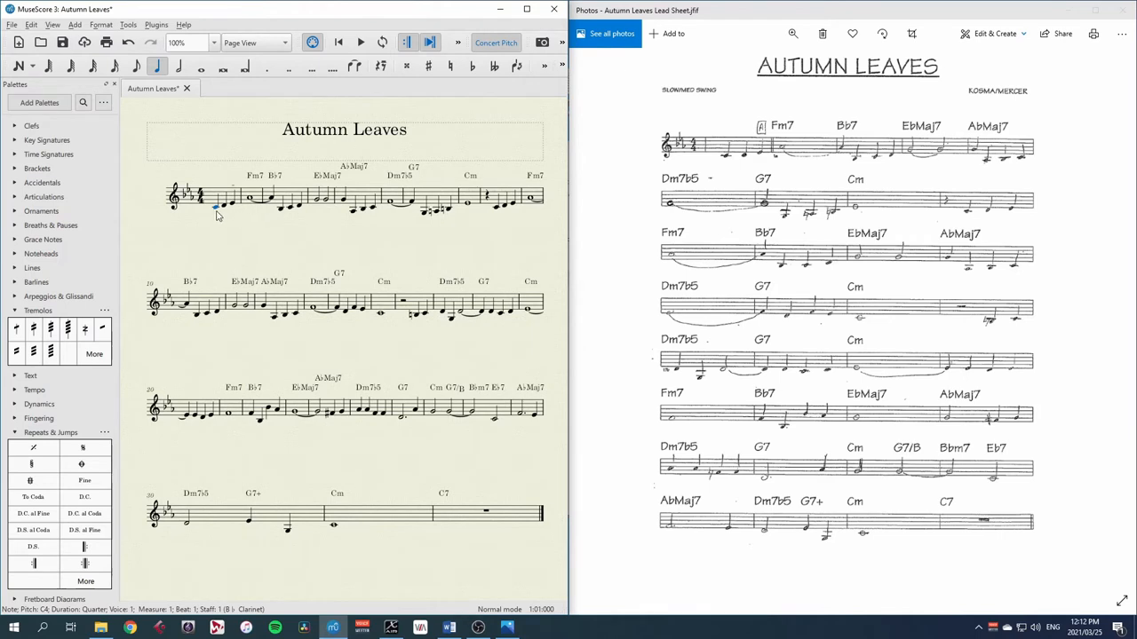
click(359, 43)
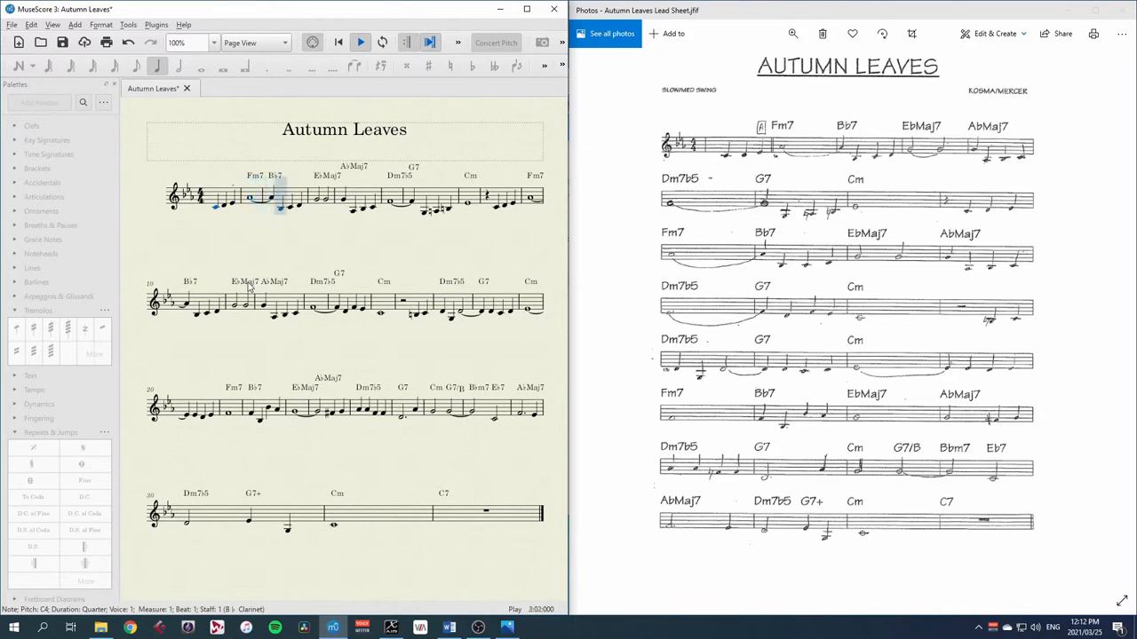
click(321, 202)
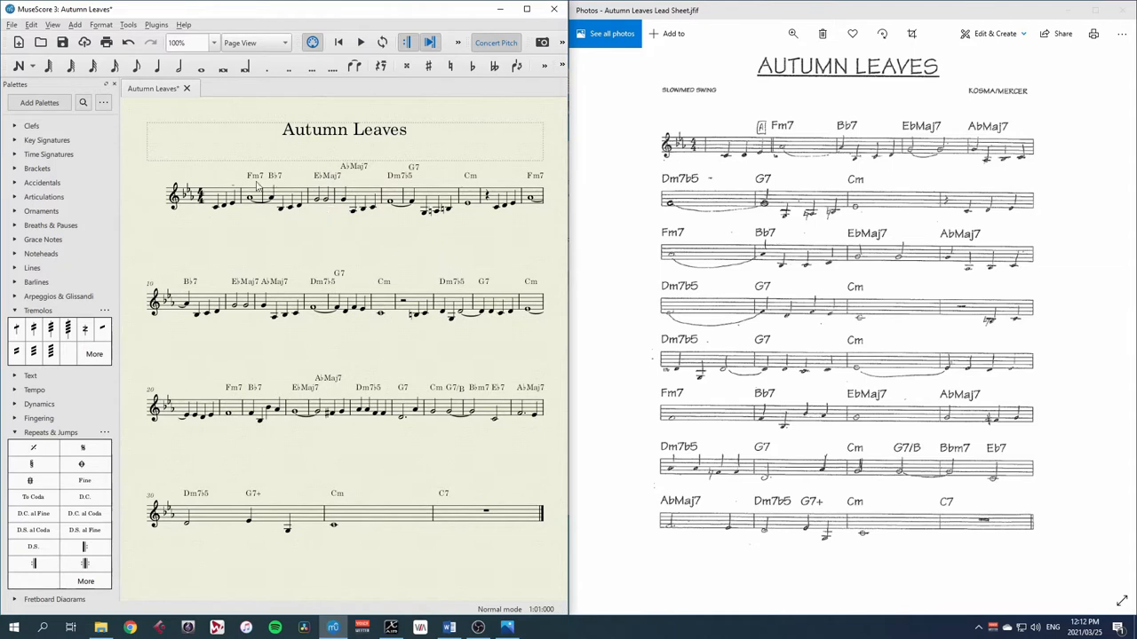
click(256, 175)
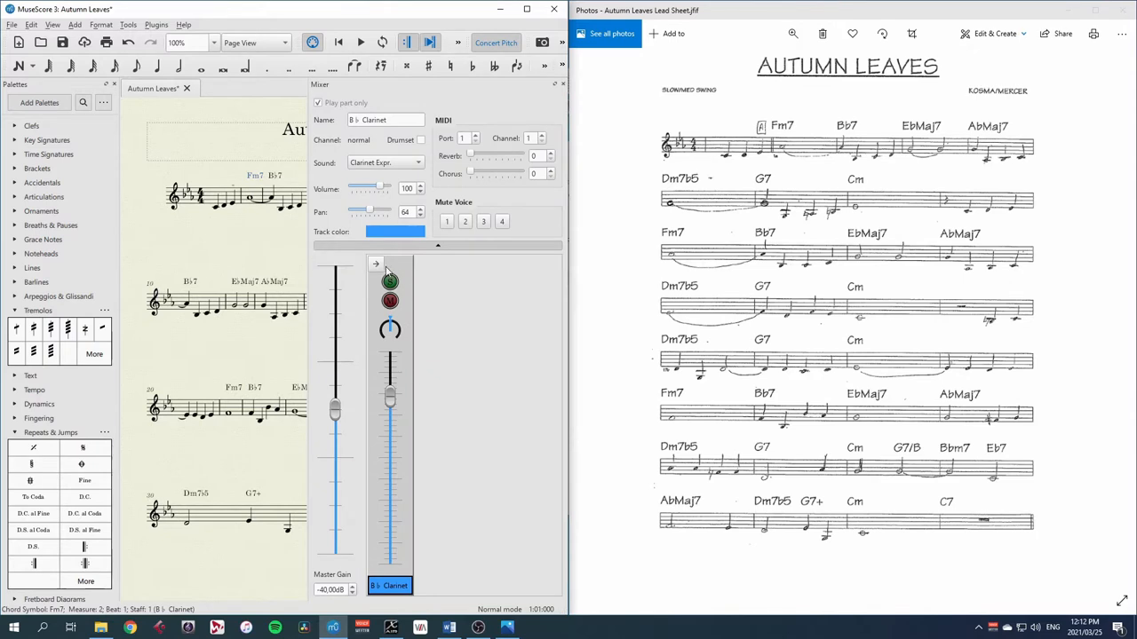
click(374, 265)
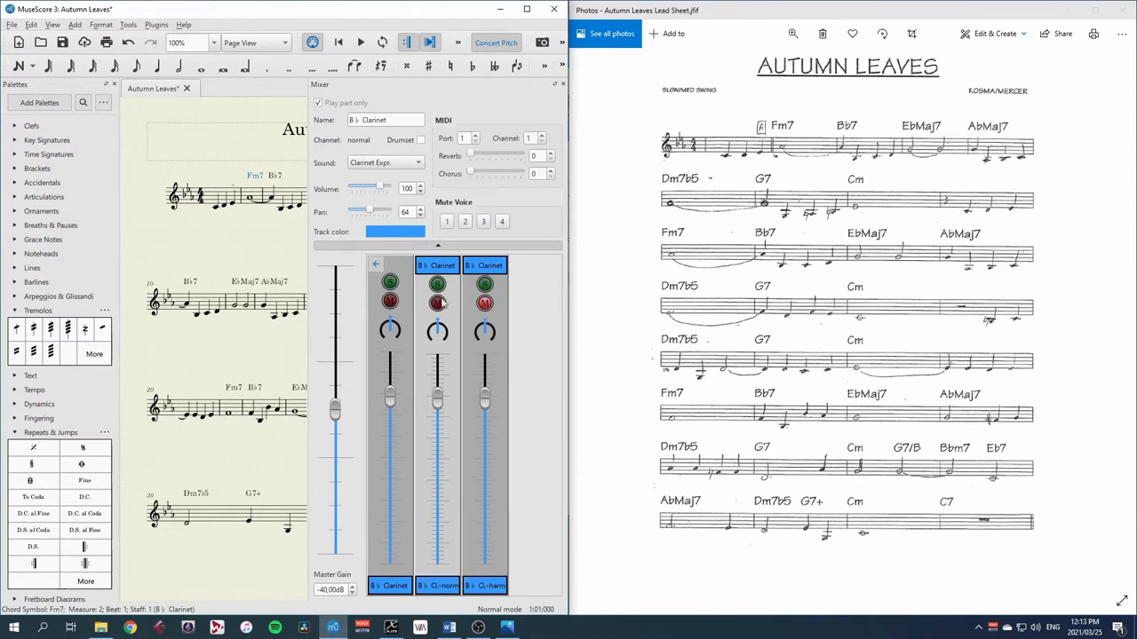
click(361, 43)
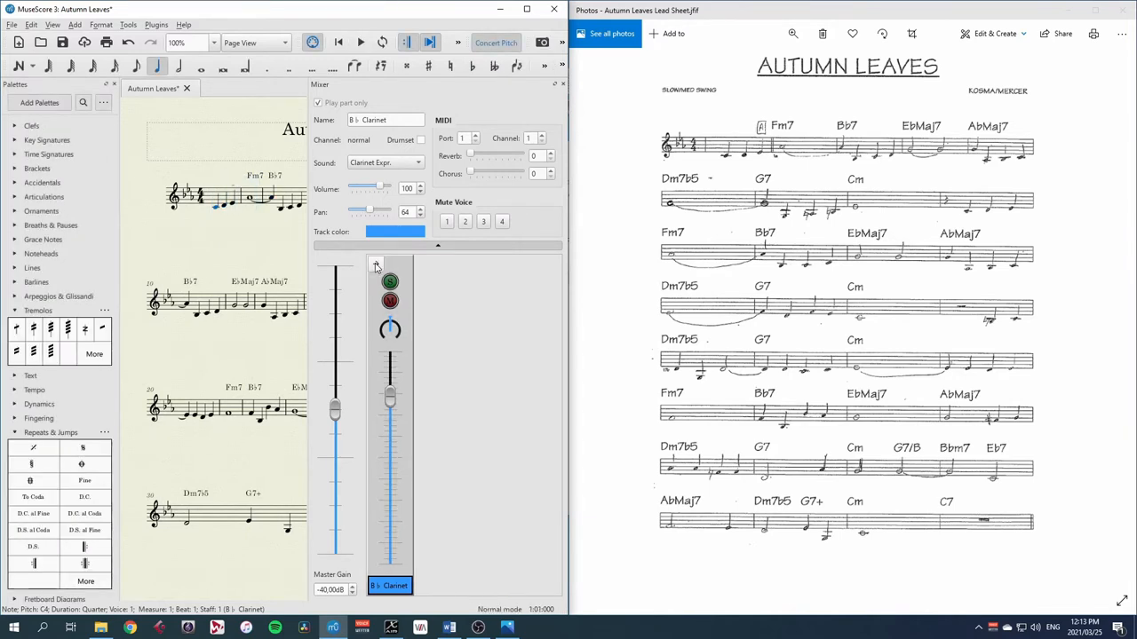
click(53, 24)
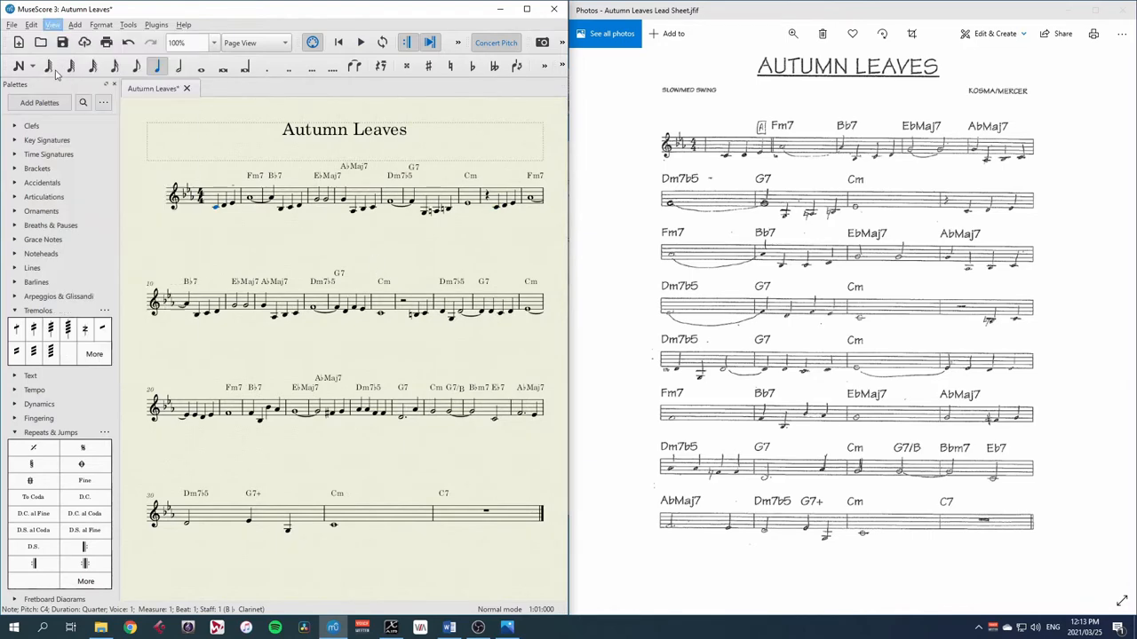
click(256, 176)
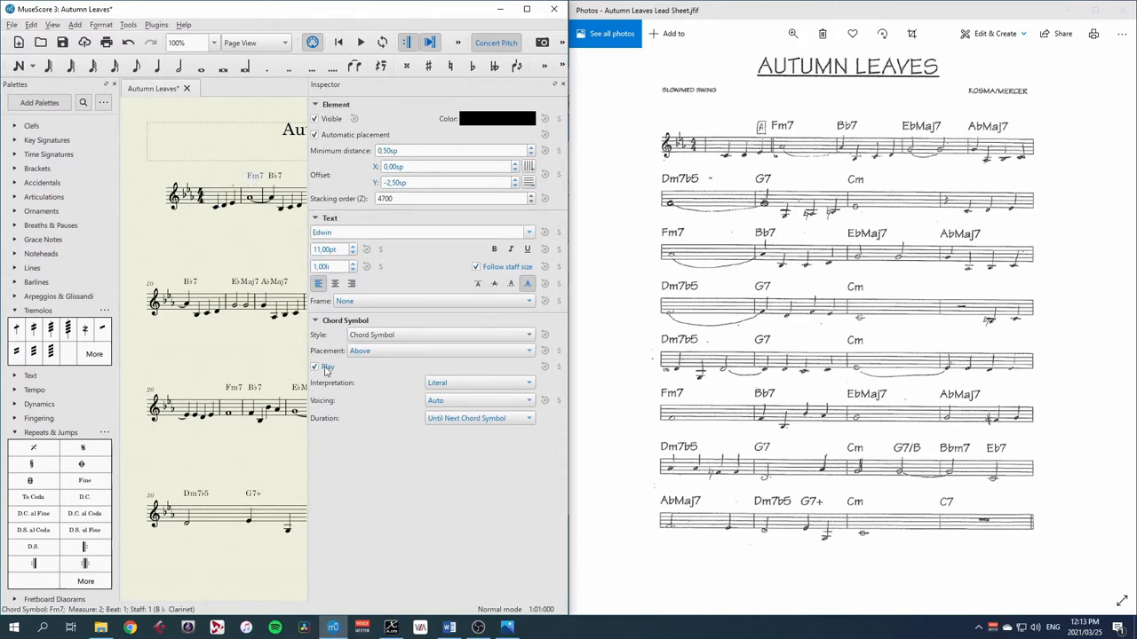
click(270, 245)
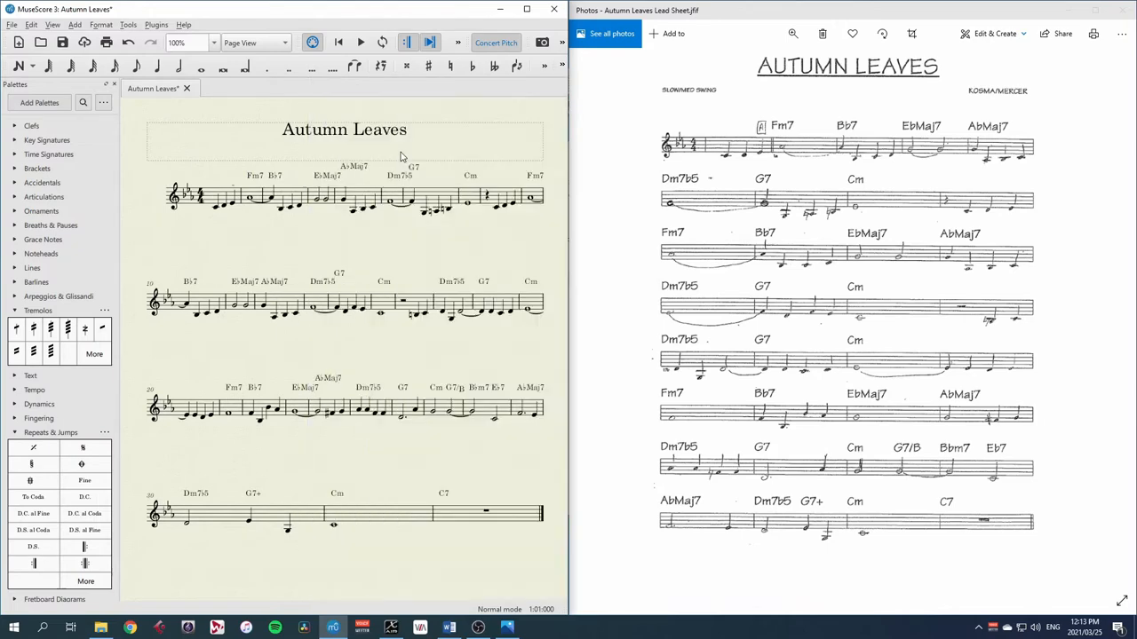
mouse_move(959, 83)
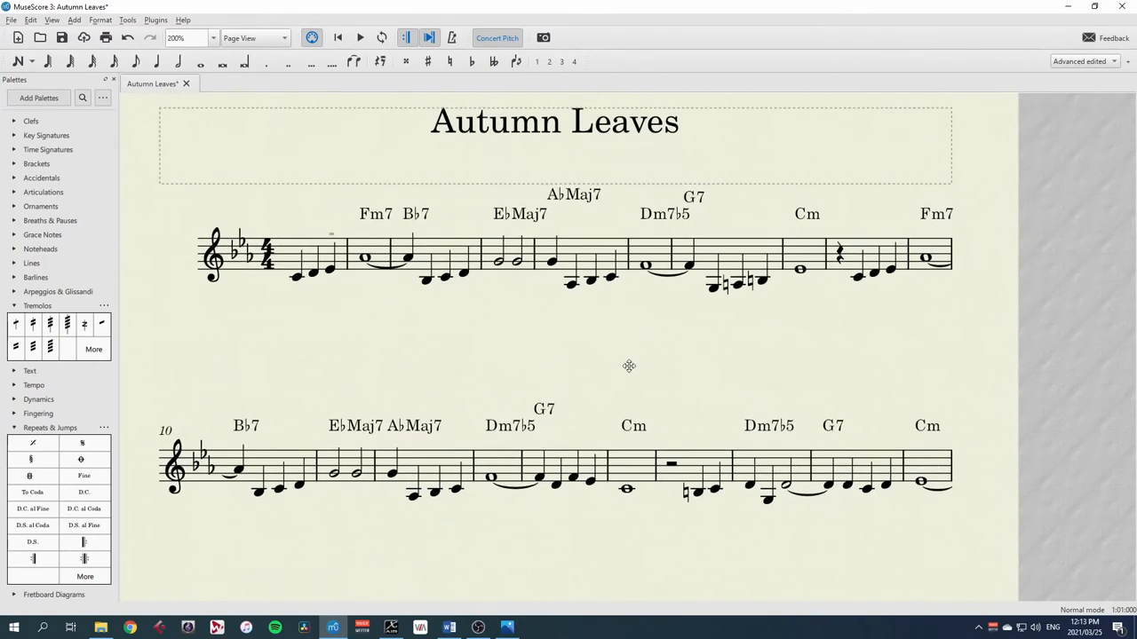
Switch to Continuous View and select every chord symbol on the clarinet staff.
click(254, 38)
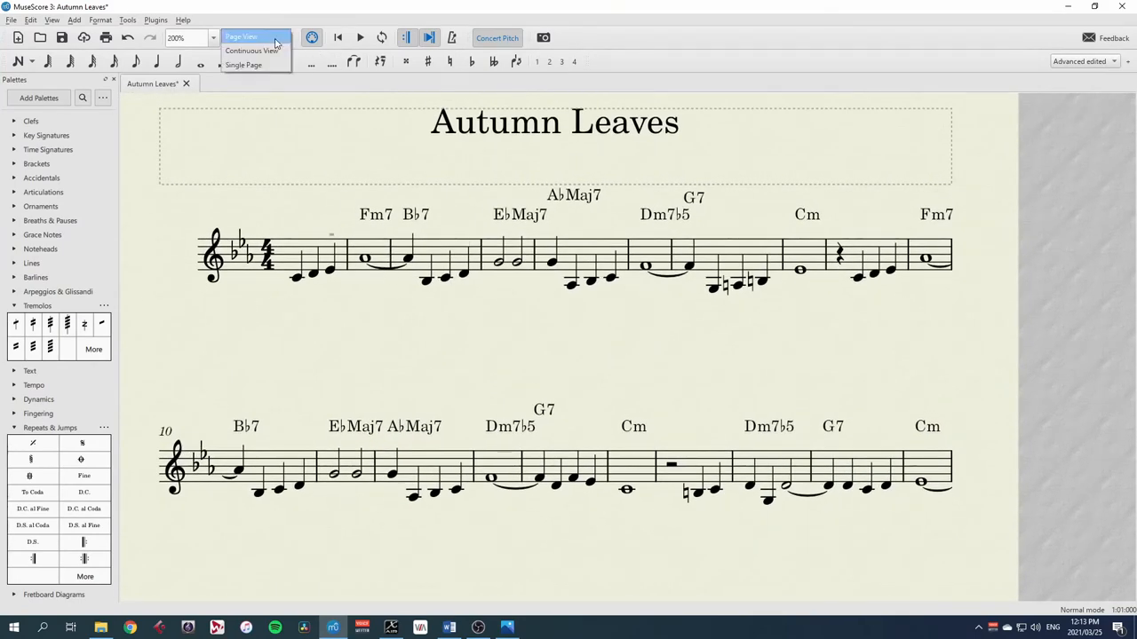
click(252, 49)
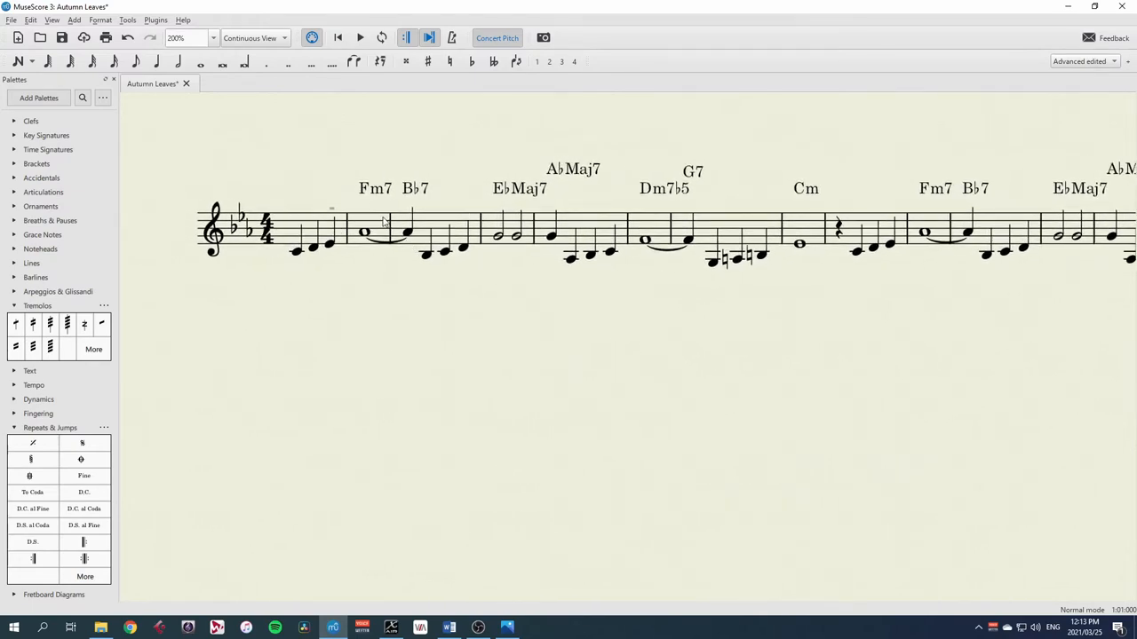
click(364, 232)
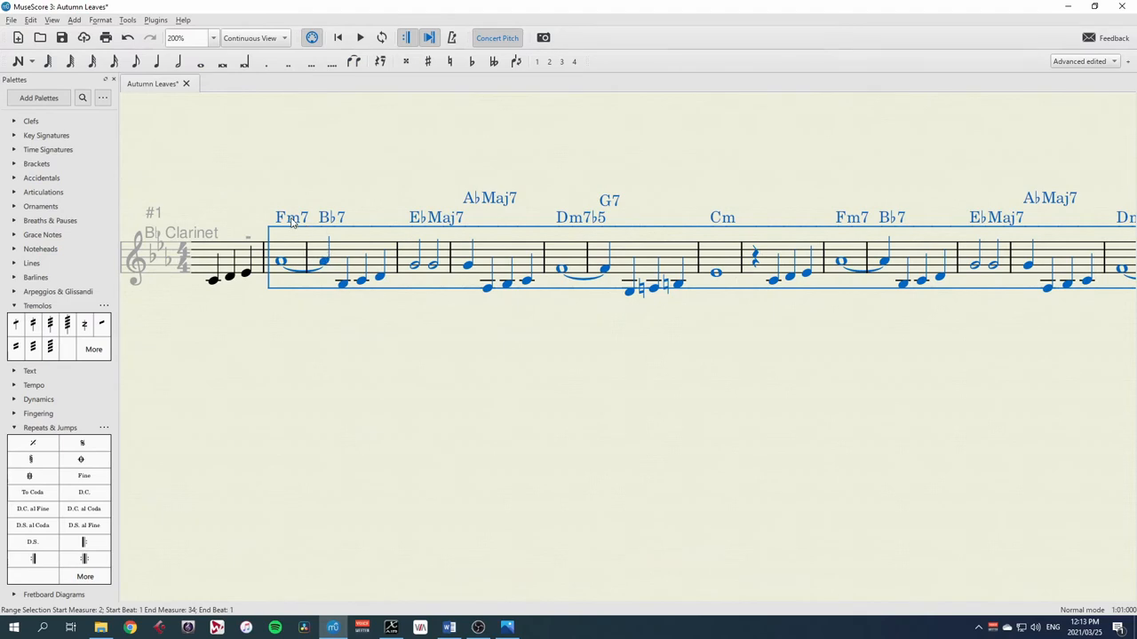
right_click(291, 217)
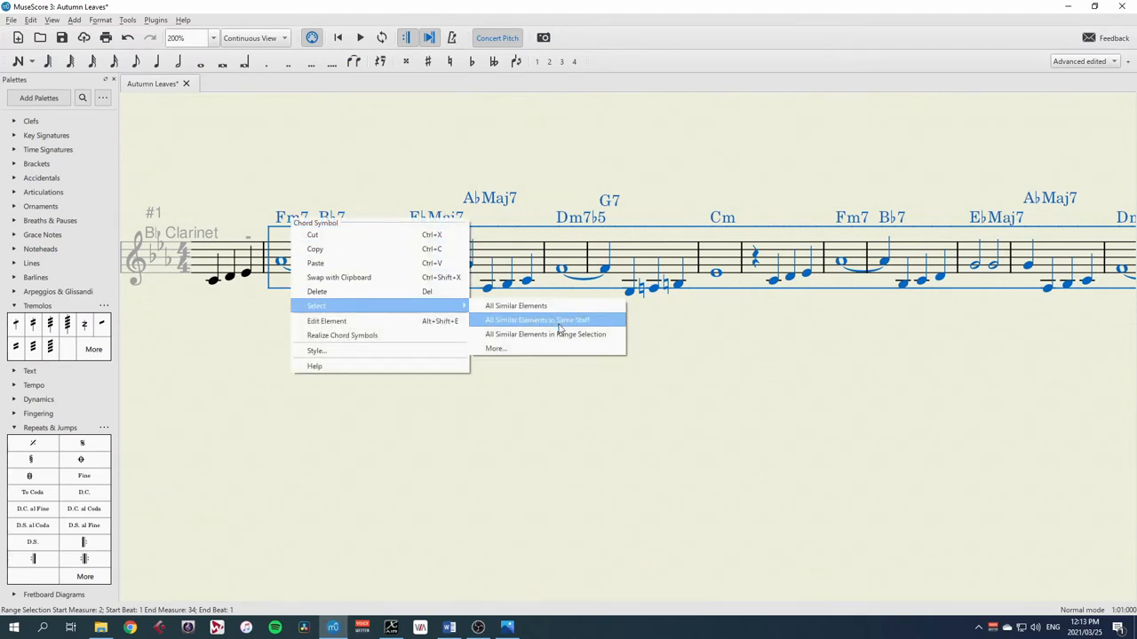
mouse_move(545, 334)
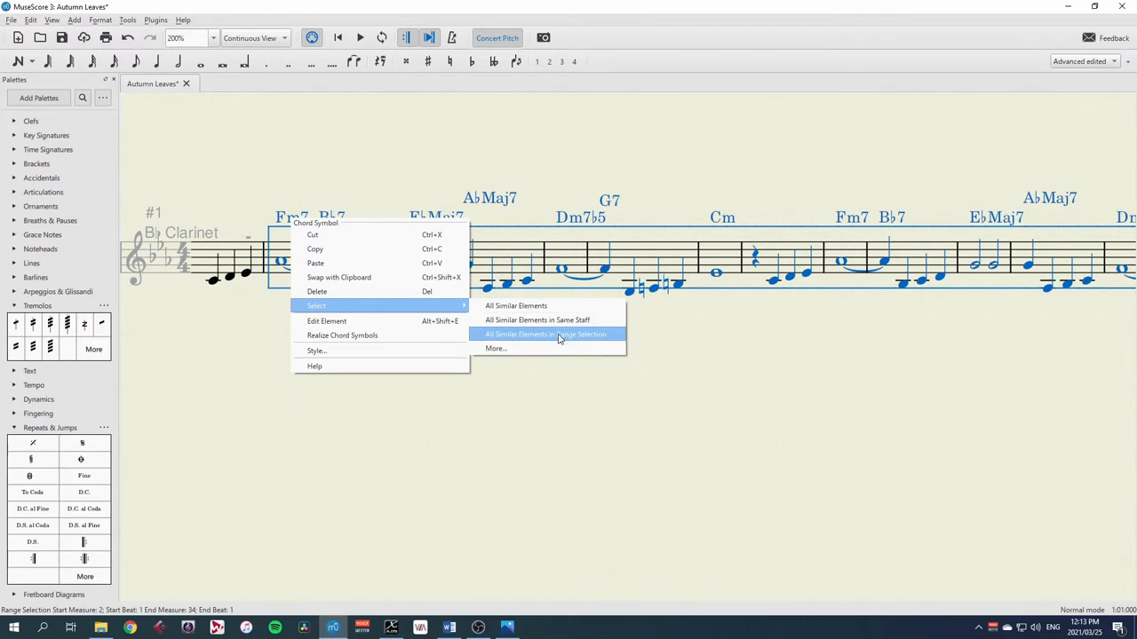
mouse_move(537, 319)
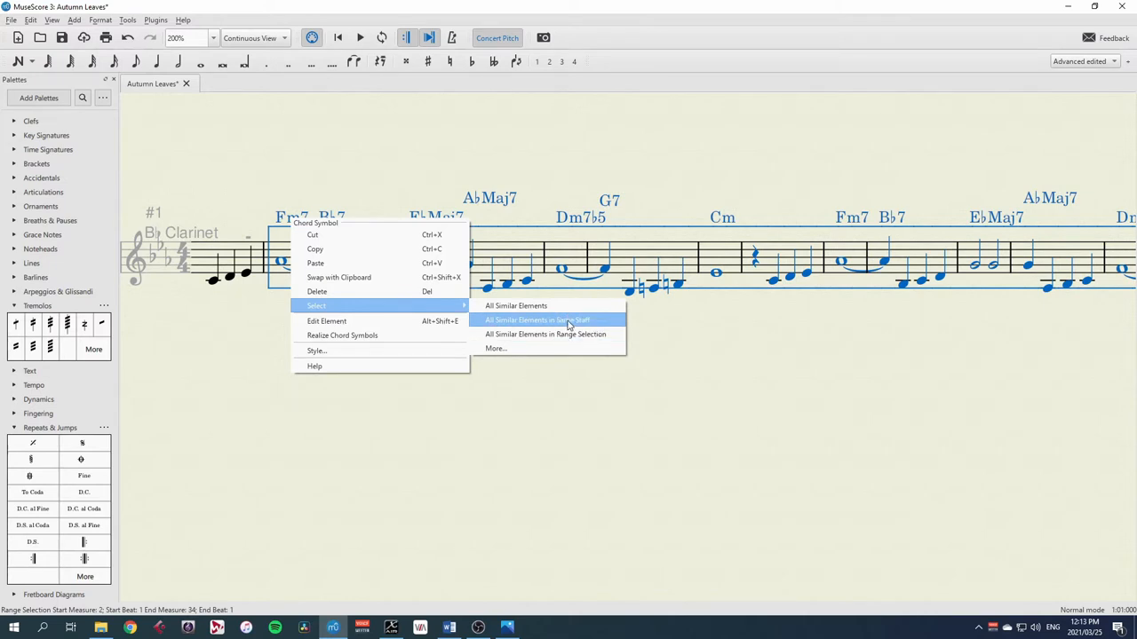
mouse_move(546, 334)
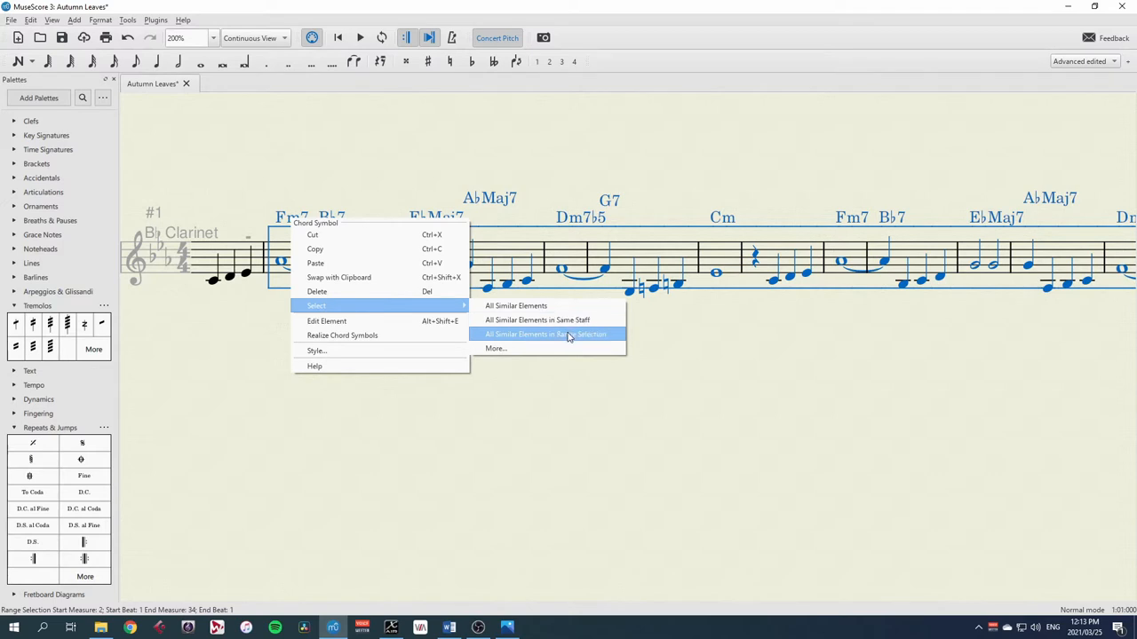
click(546, 334)
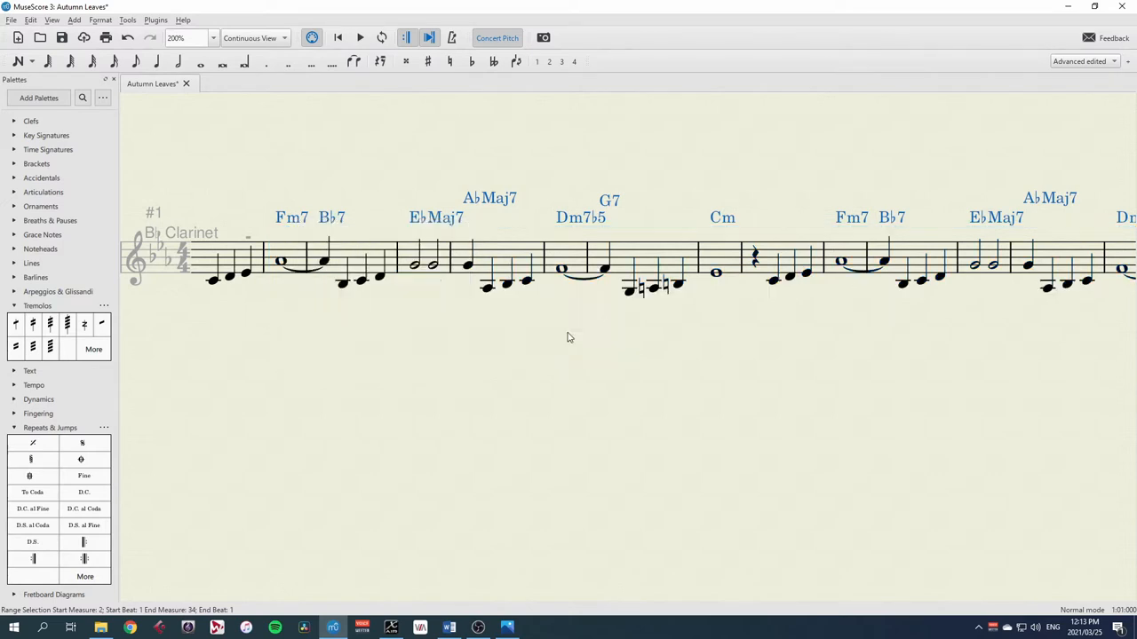
mouse_move(513, 199)
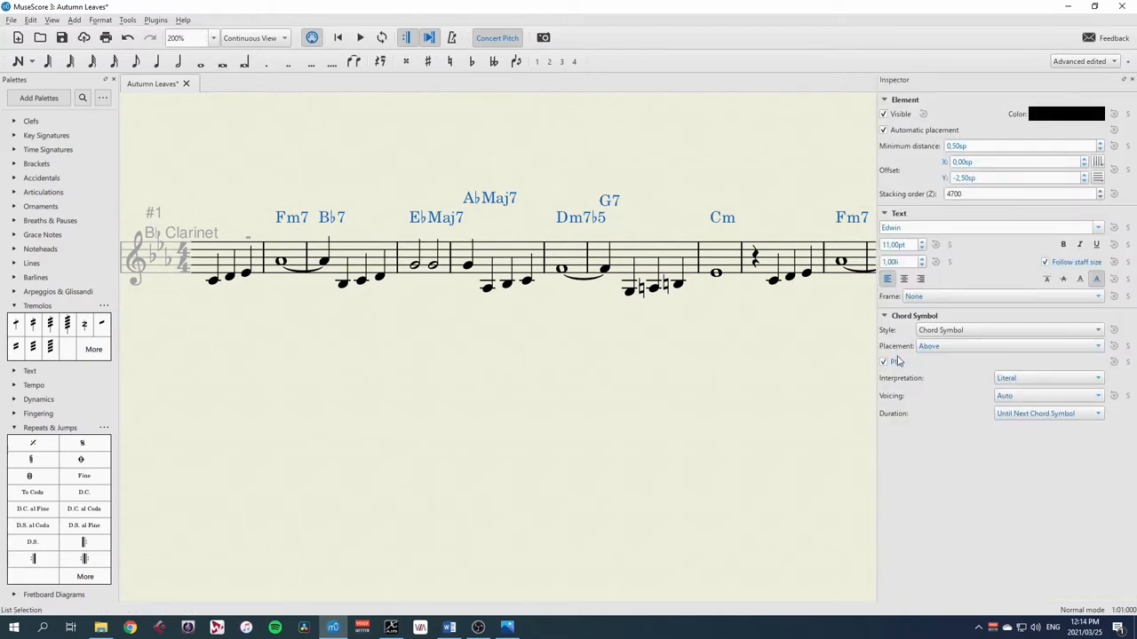
Untick Play for the selected chord symbols in the Inspector and clear the selection.
click(883, 362)
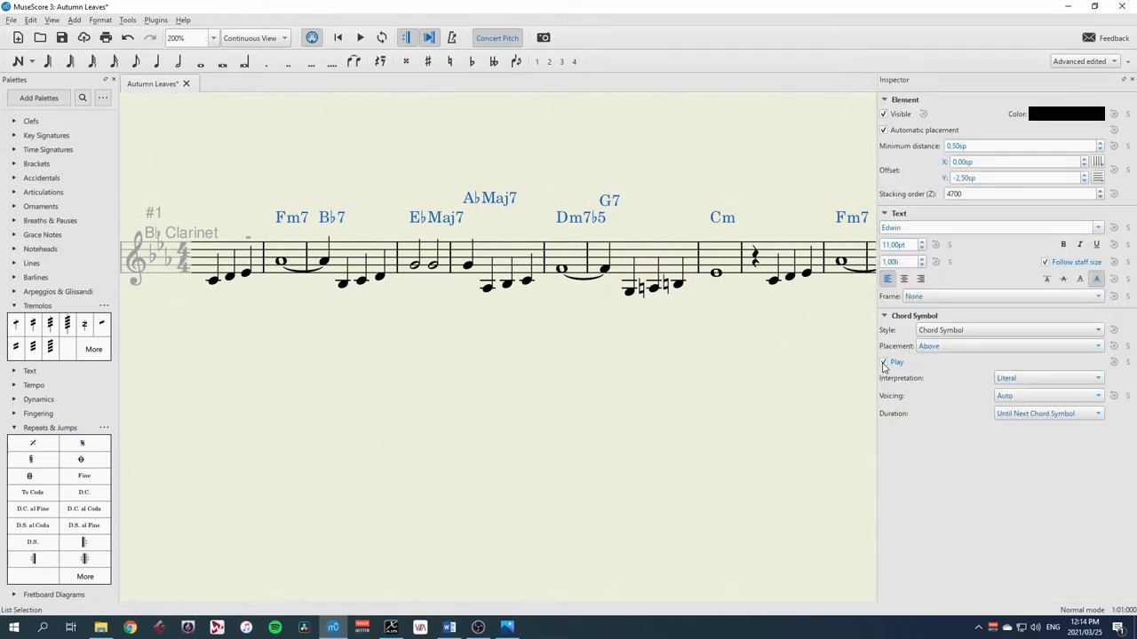
click(221, 293)
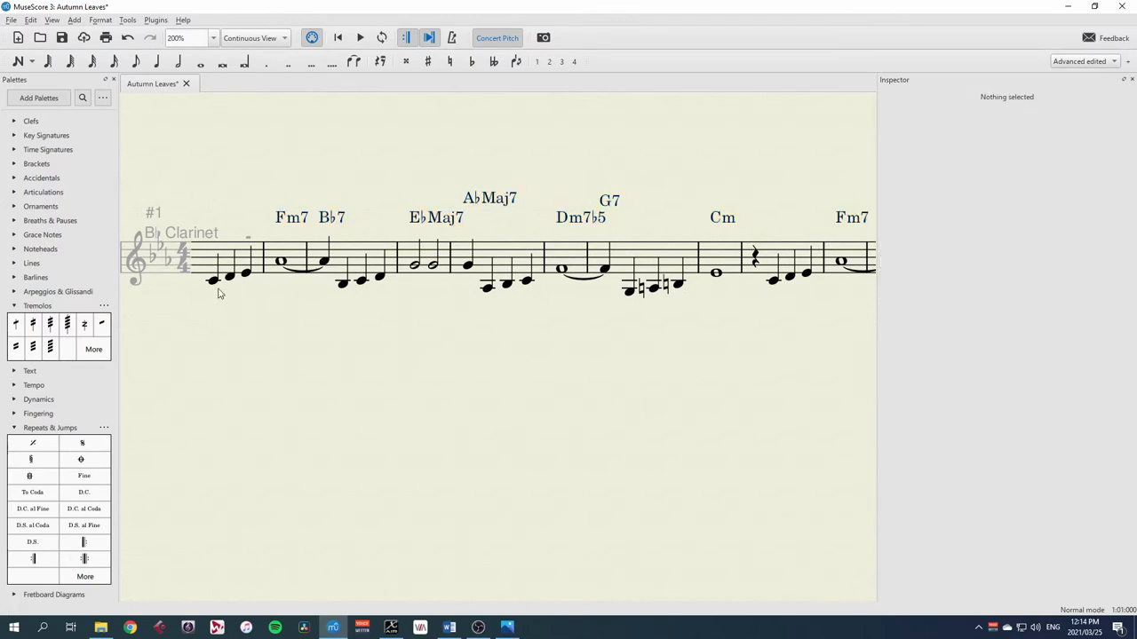
click(213, 281)
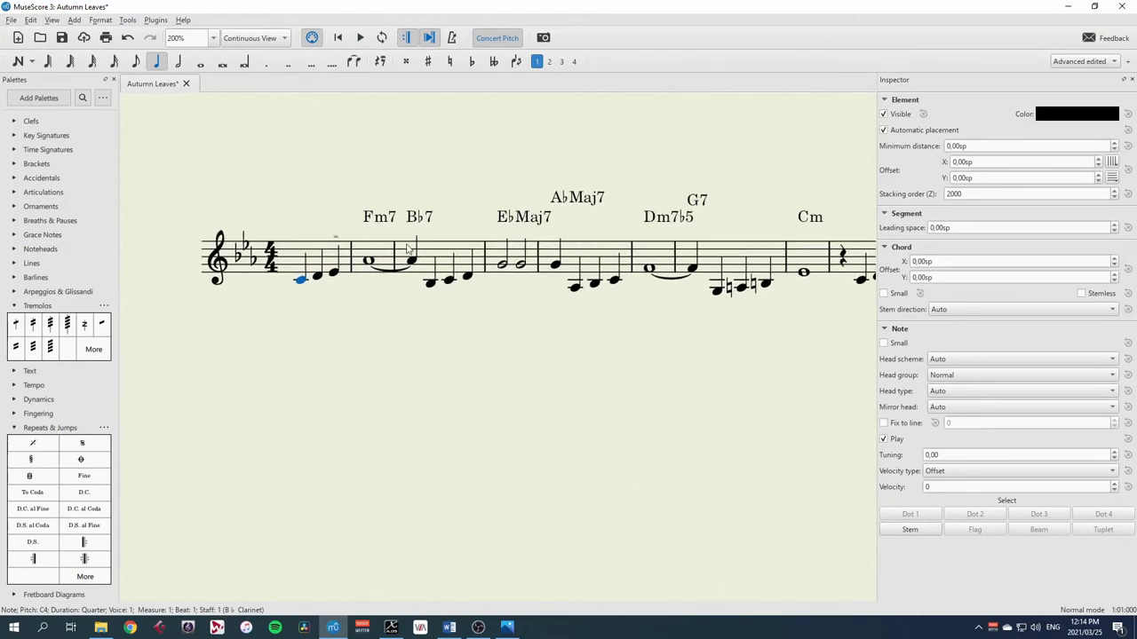
mouse_move(425, 233)
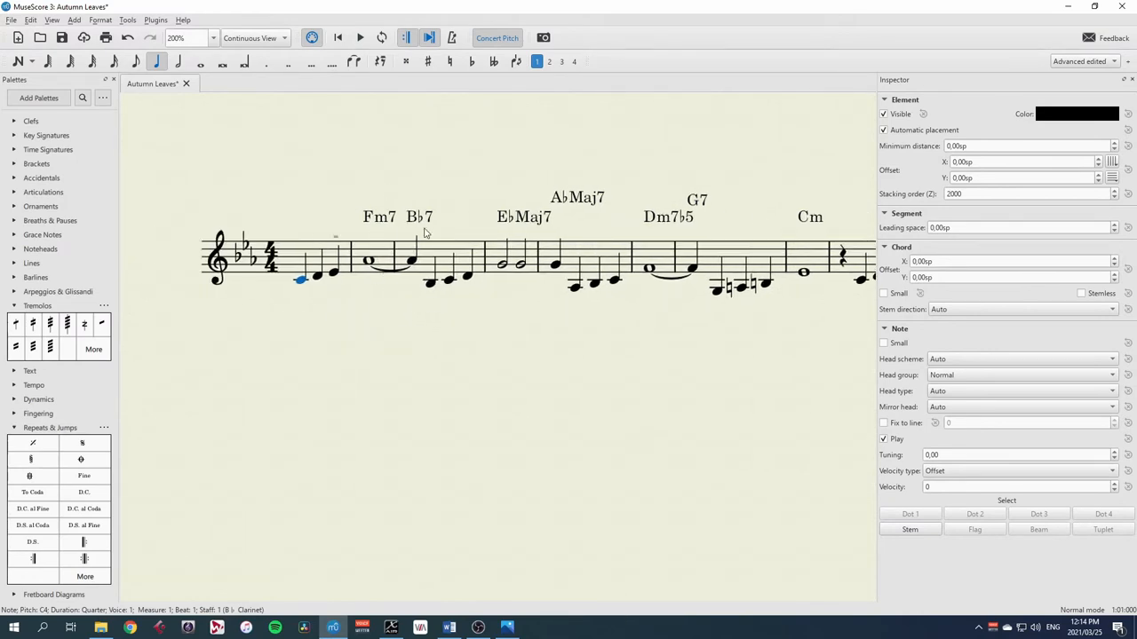
mouse_move(366, 272)
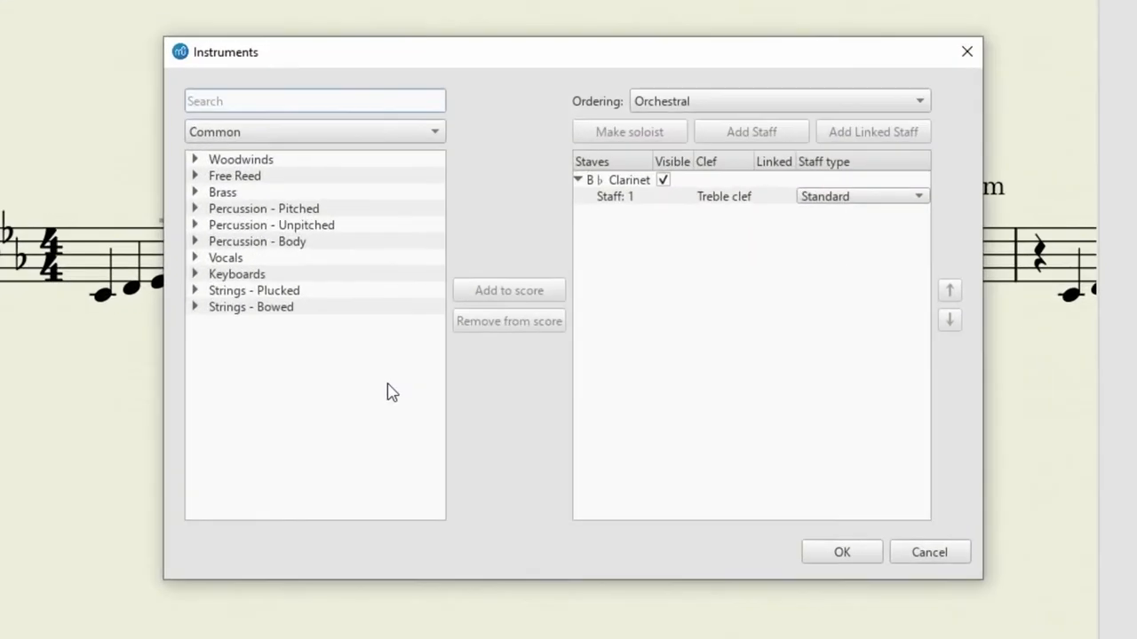
Search the Instruments dialog for 'piano' to add a piano grand staff.
text(piano)
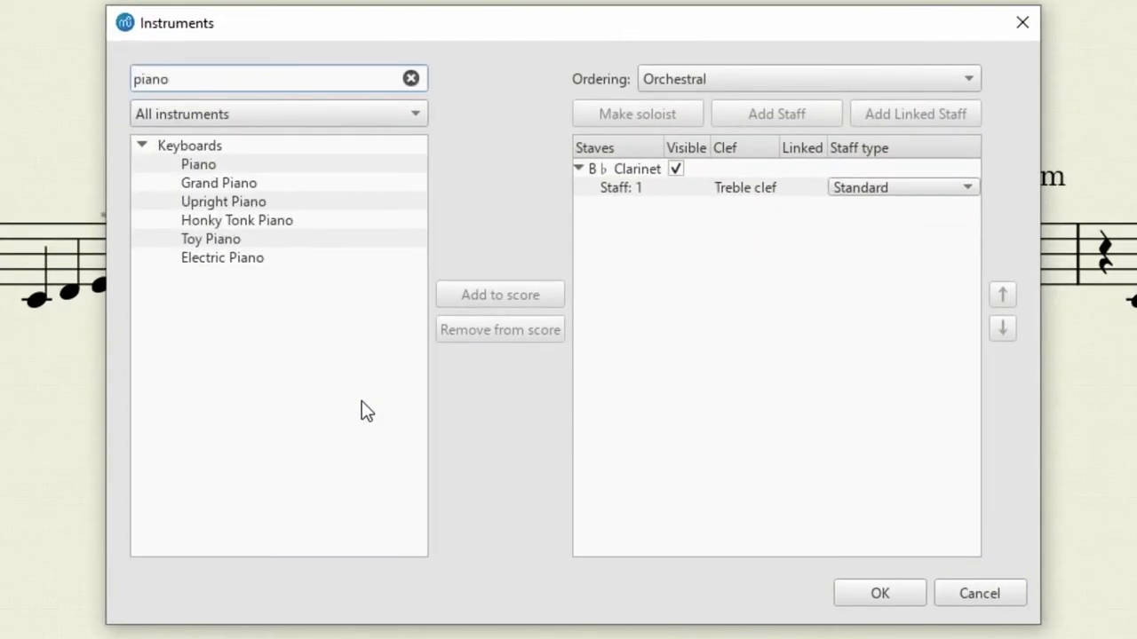
mouse_move(210, 167)
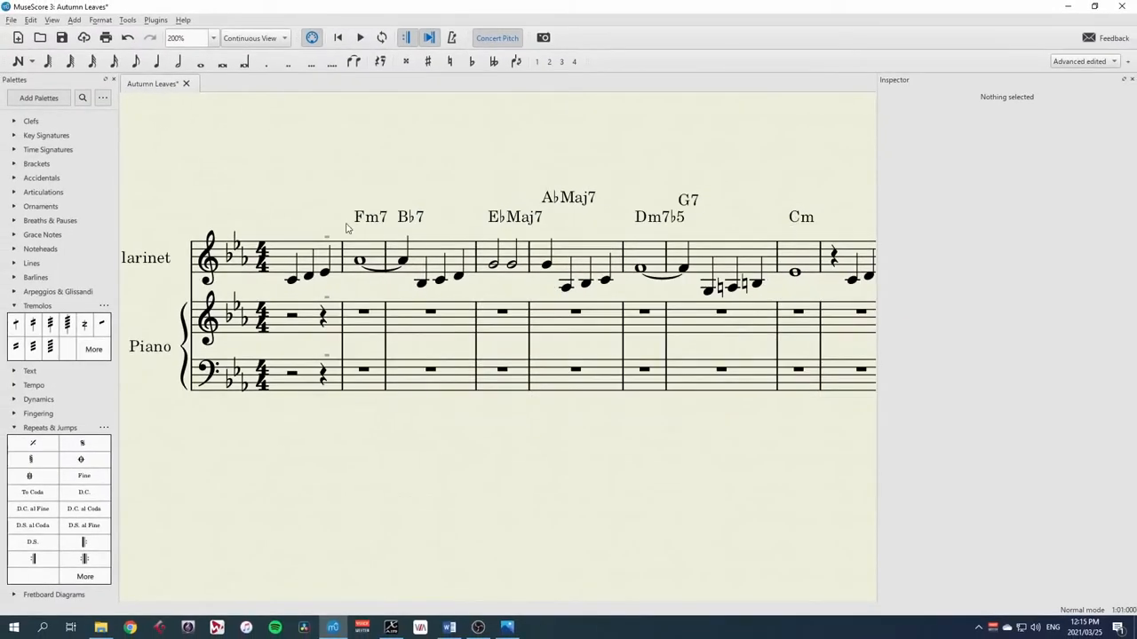
mouse_move(375, 248)
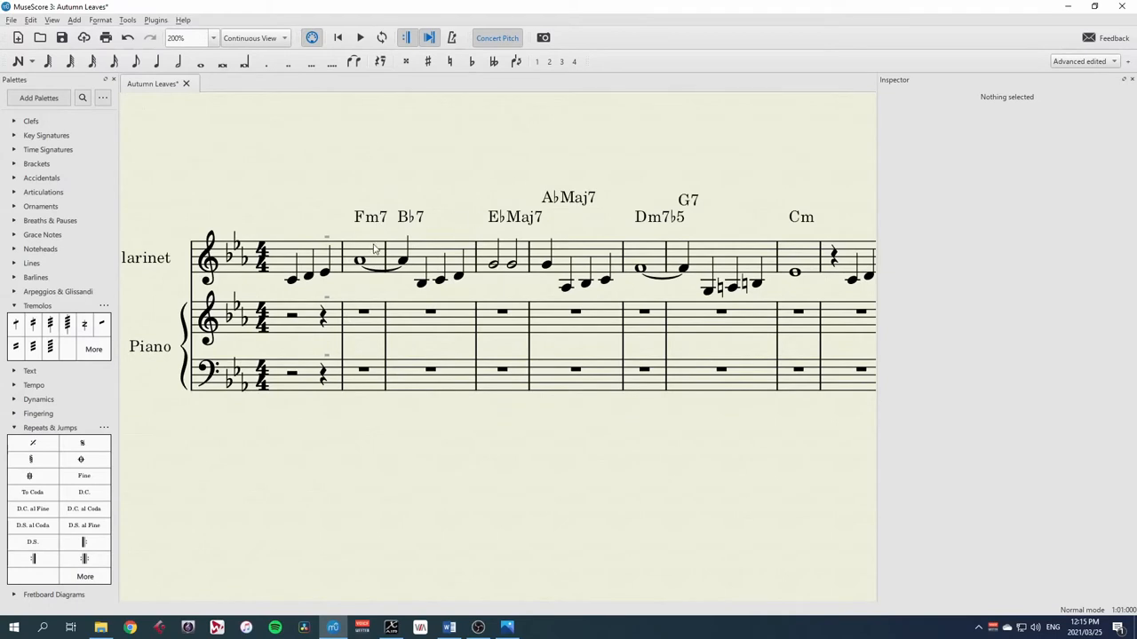
Copy all clarinet chord symbols and paste them onto the piano staff from measure 2.
click(359, 259)
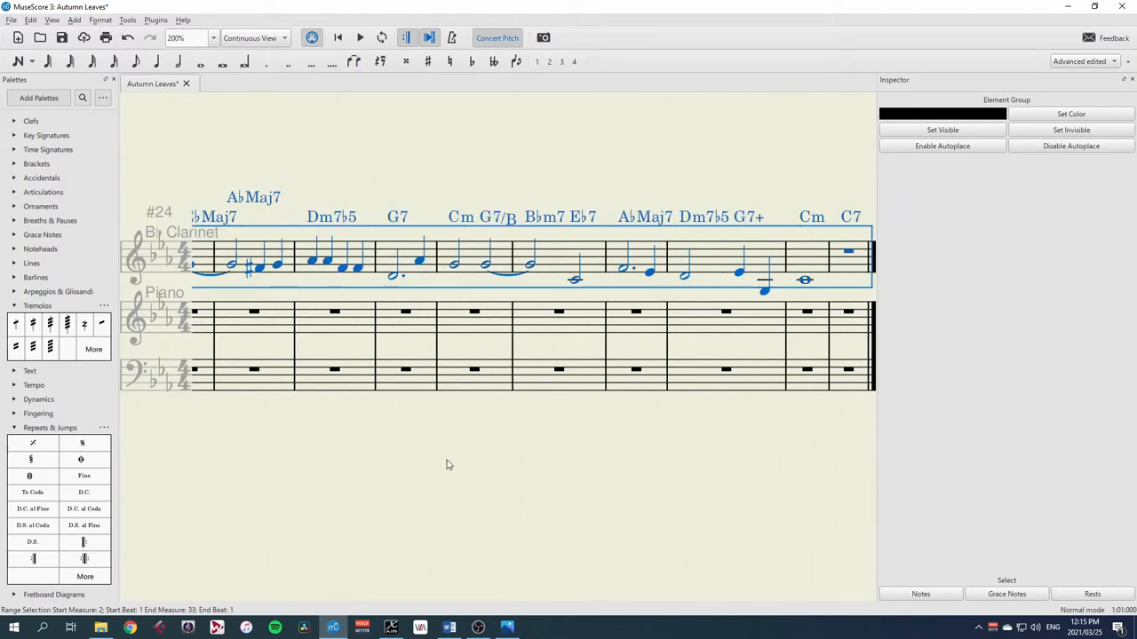
right_click(337, 222)
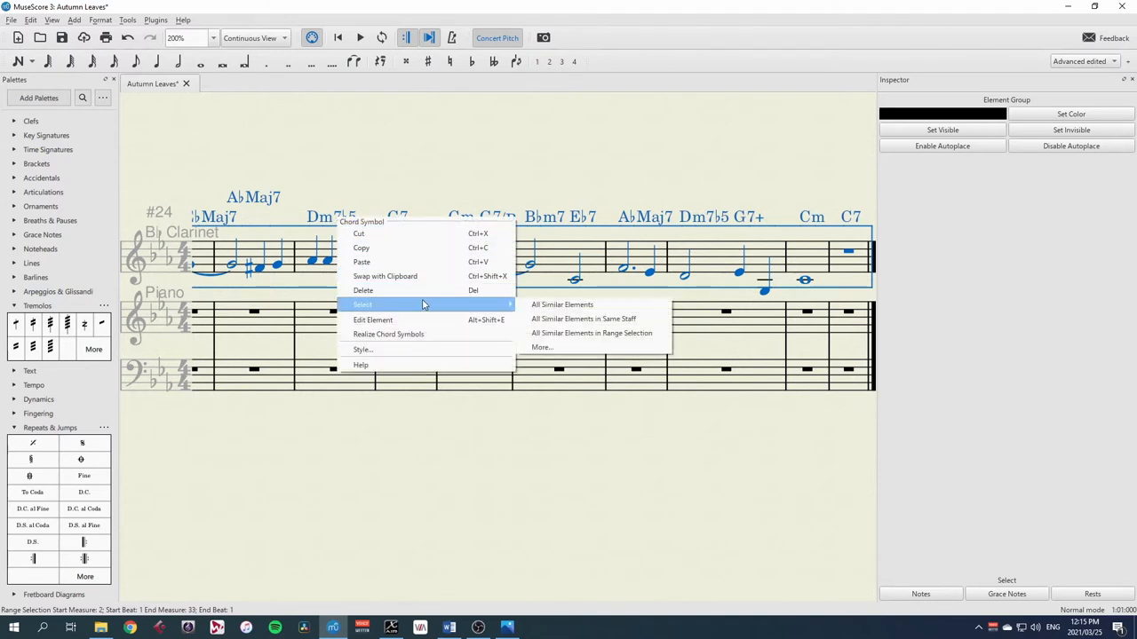
mouse_move(589, 334)
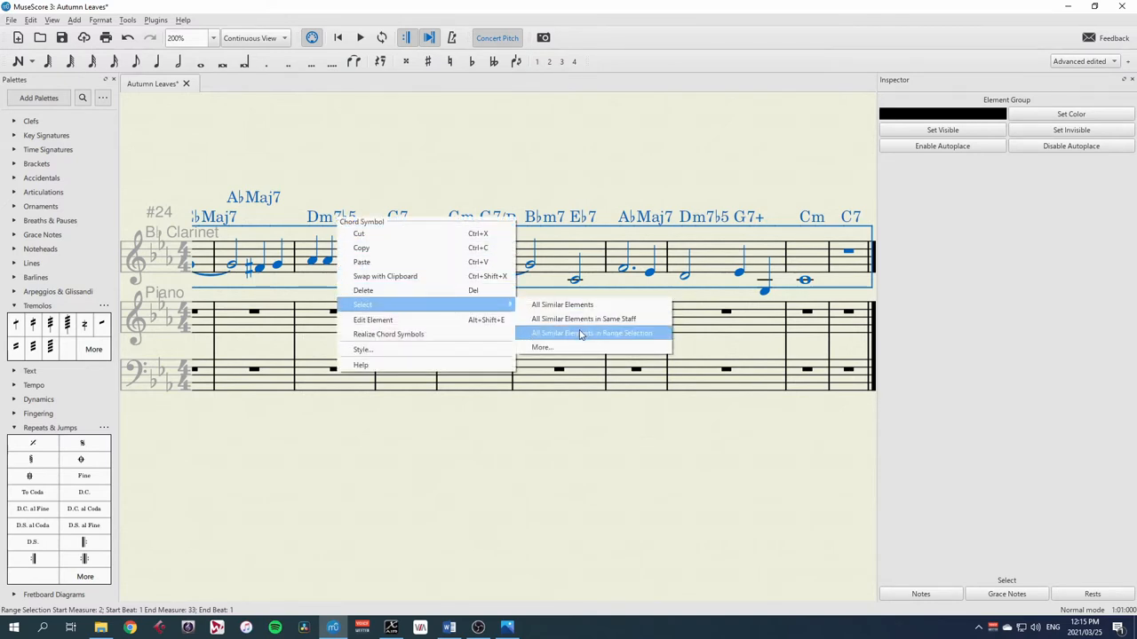
click(592, 334)
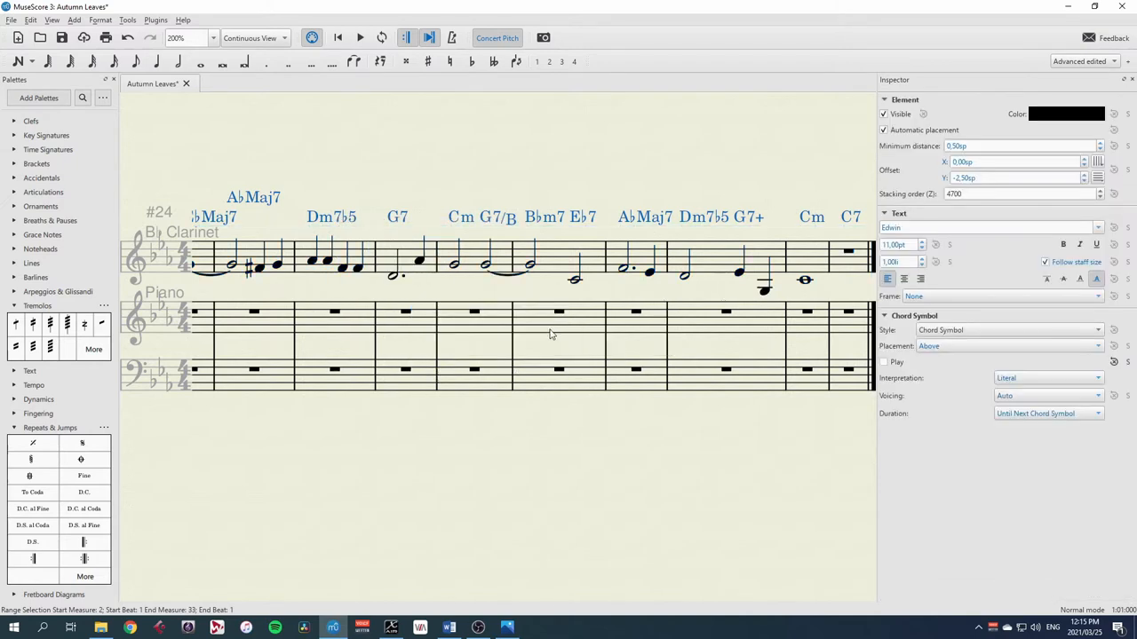
mouse_move(461, 451)
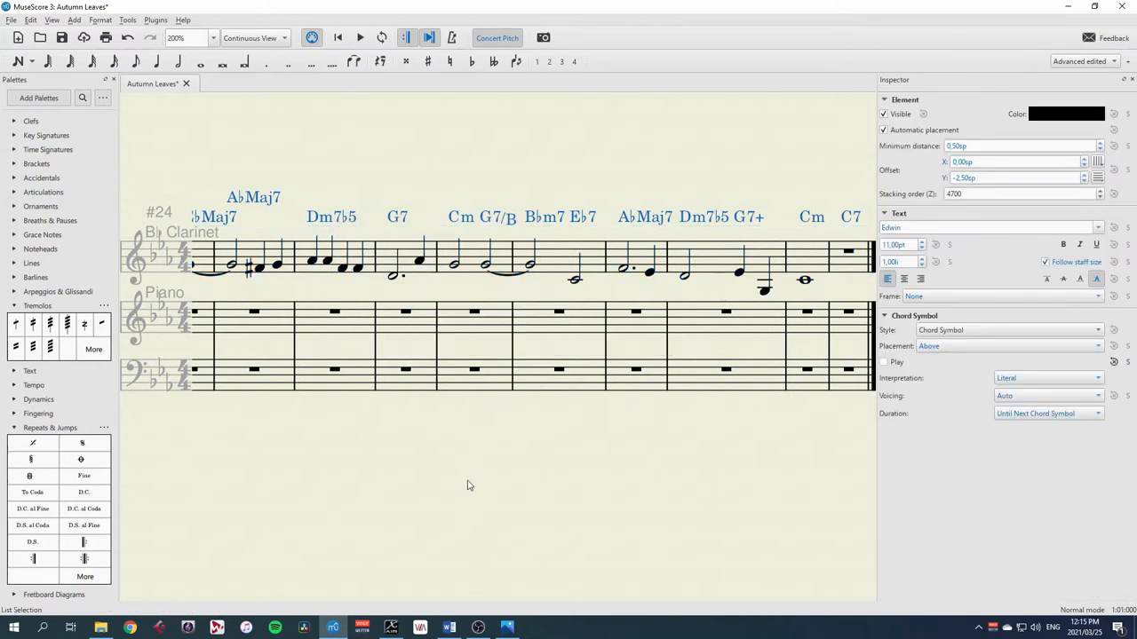
scroll(left, 3)
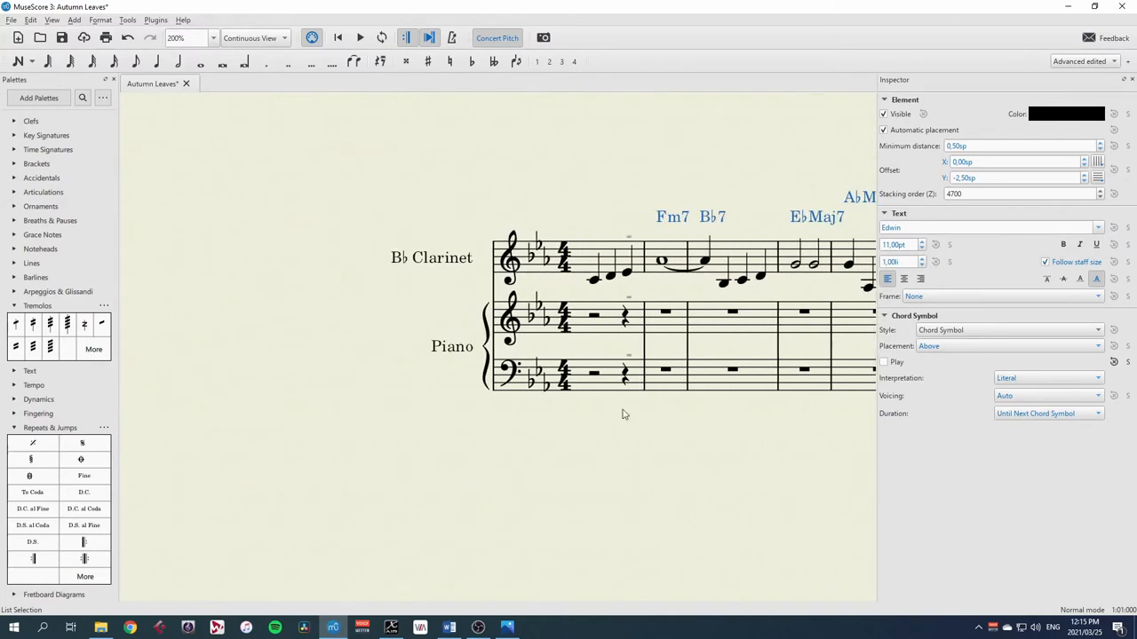
mouse_move(674, 318)
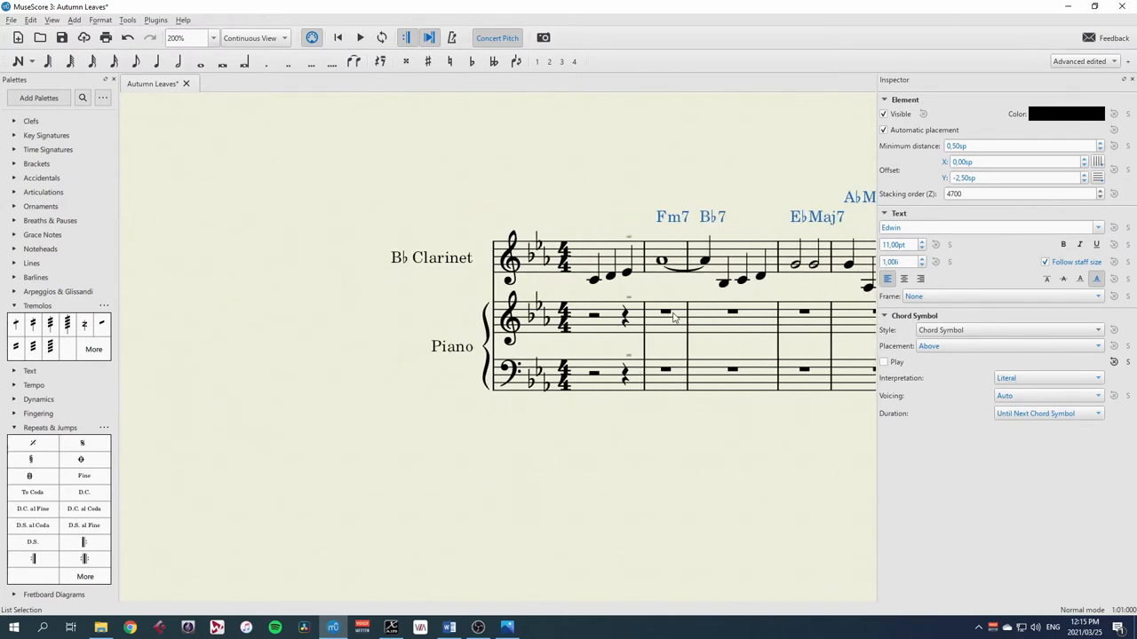
click(664, 313)
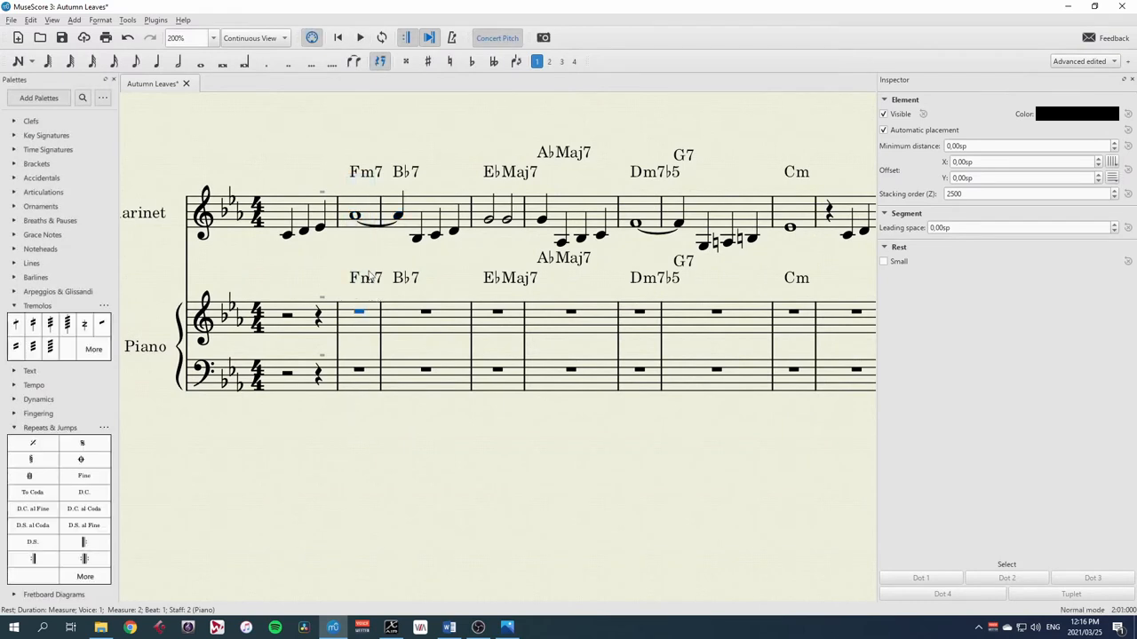
mouse_move(387, 294)
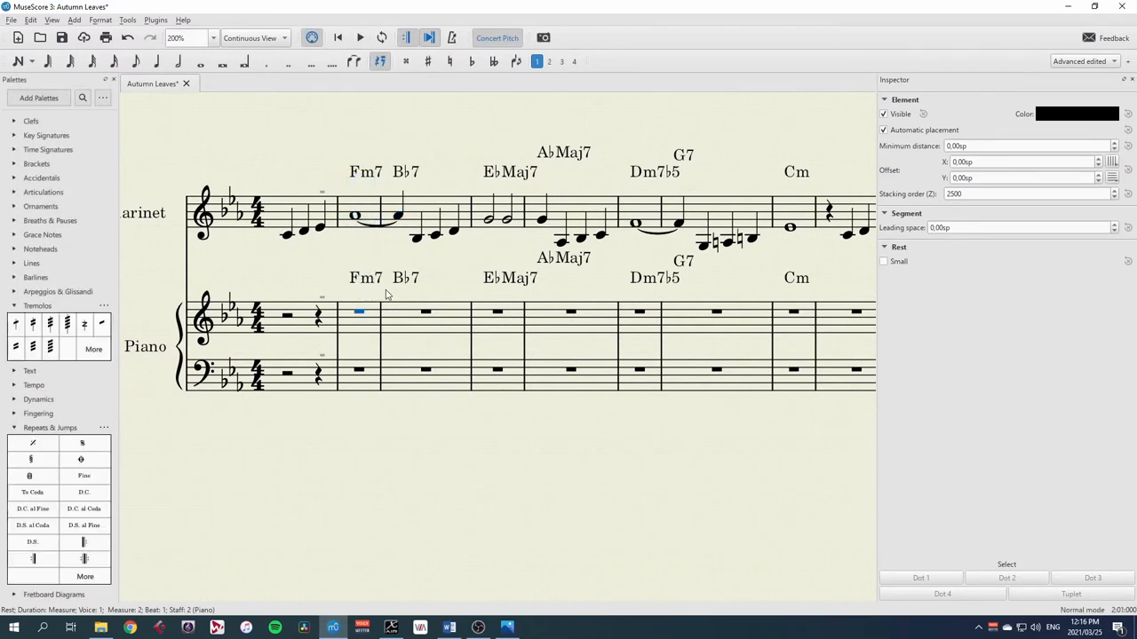
mouse_move(366, 288)
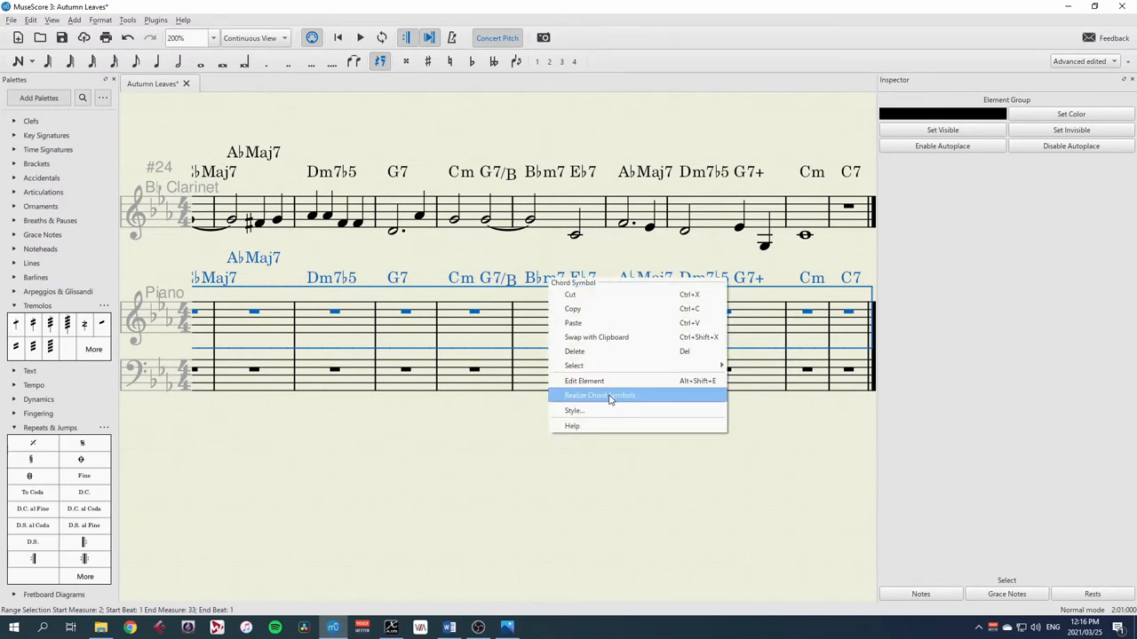
Choose Realize Chord Symbols for the selected piano chord symbols.
click(600, 394)
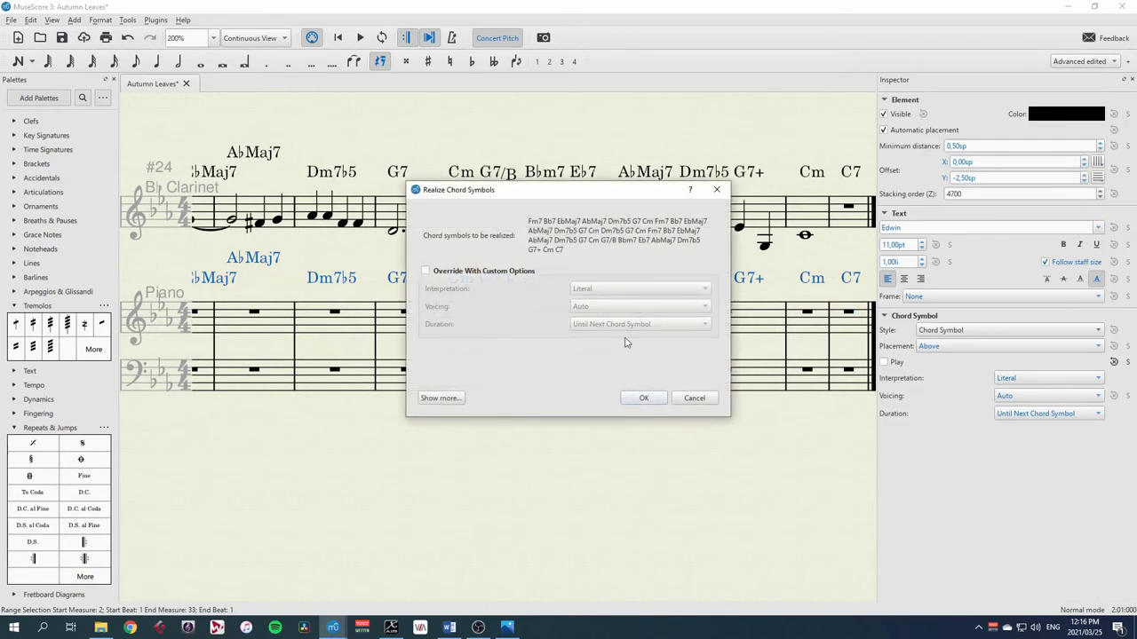
mouse_move(573, 256)
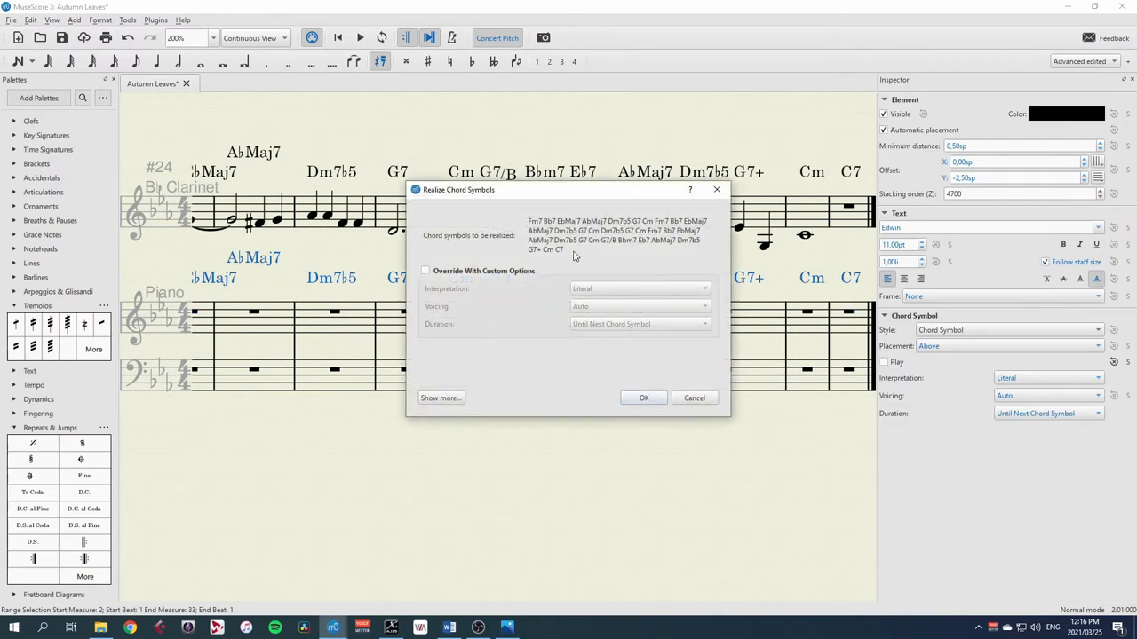
mouse_move(572, 309)
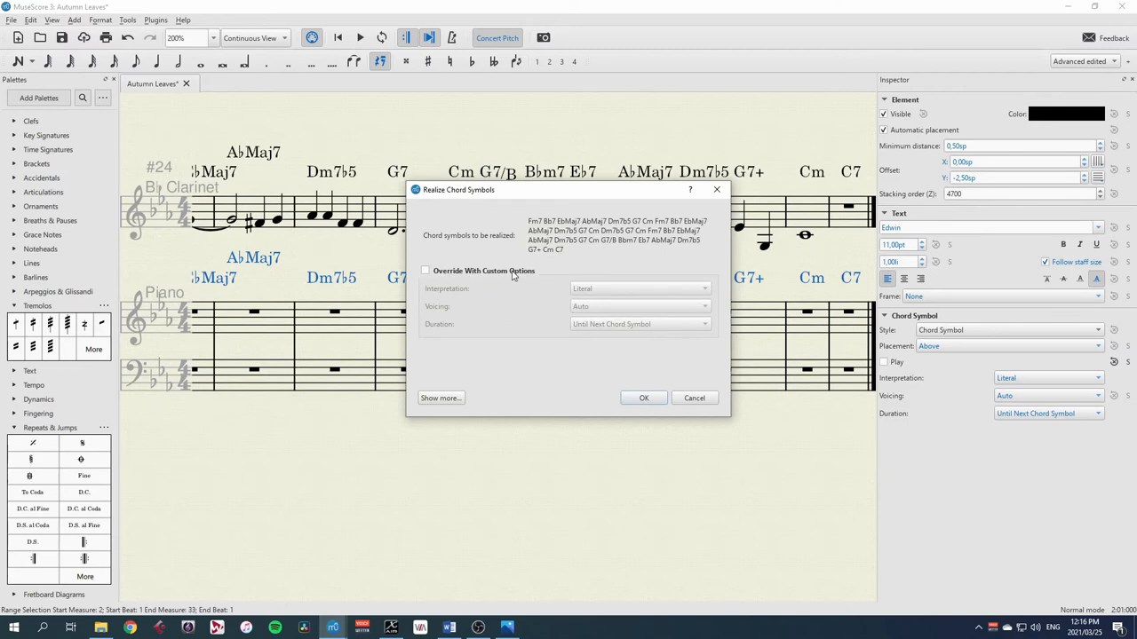
mouse_move(643, 398)
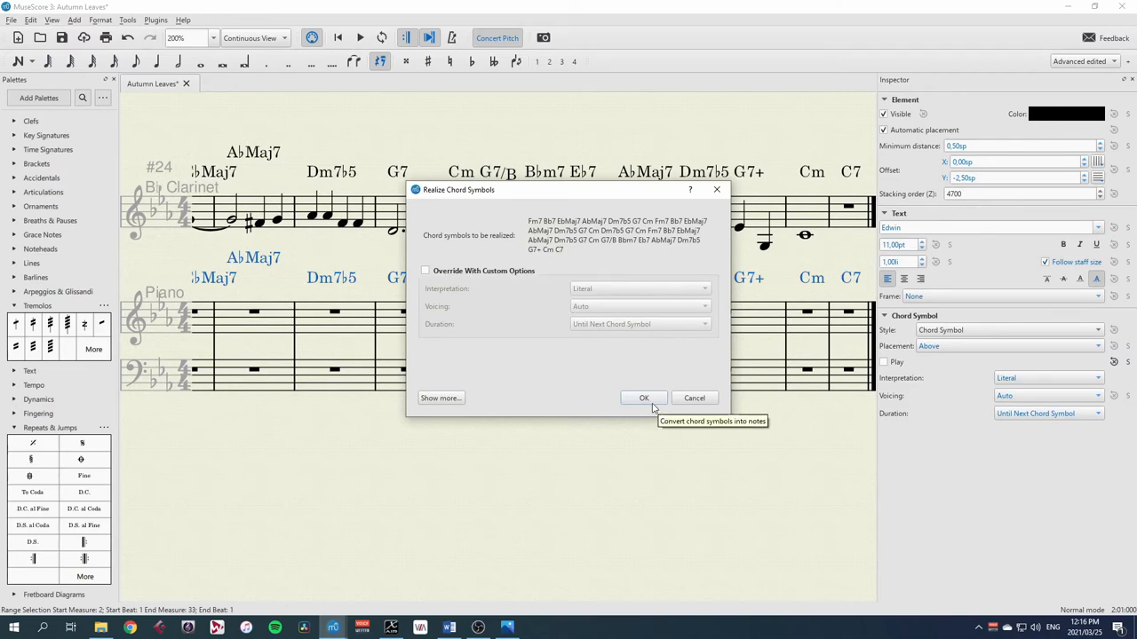
Confirm realizing the piano chord symbols as notes and select the first realized chord.
click(643, 398)
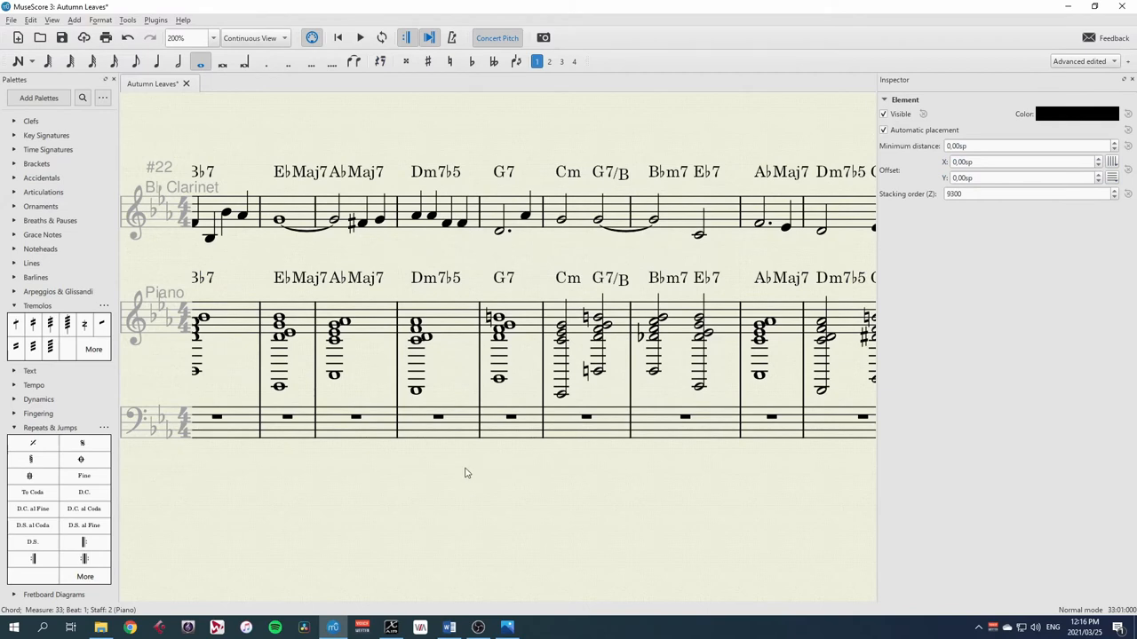
scroll(left, 3)
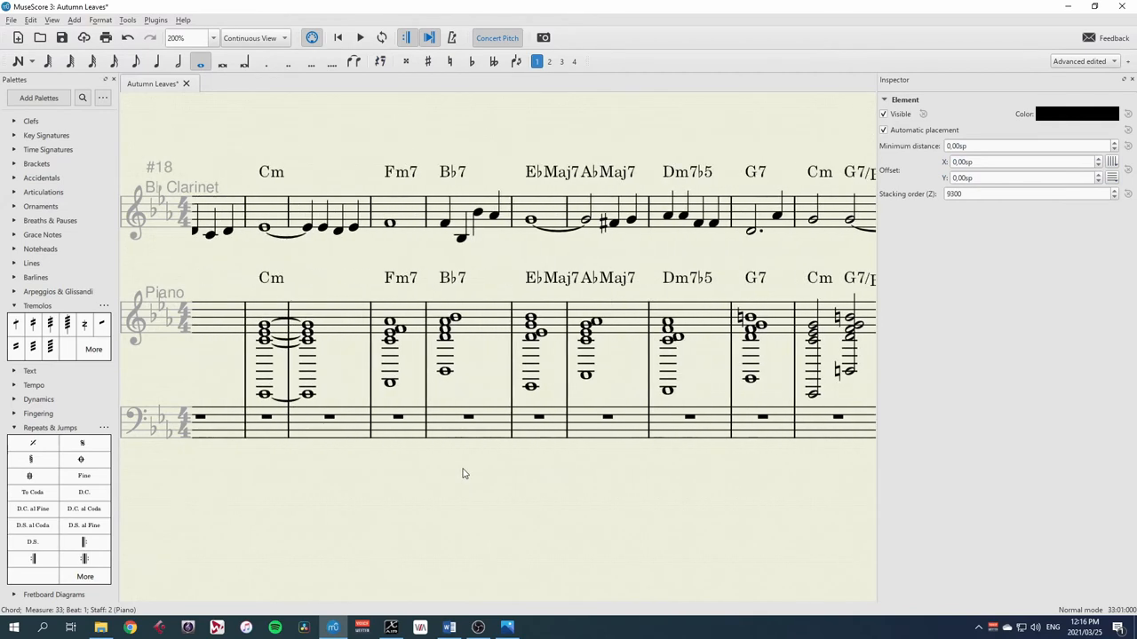
scroll(left, 3)
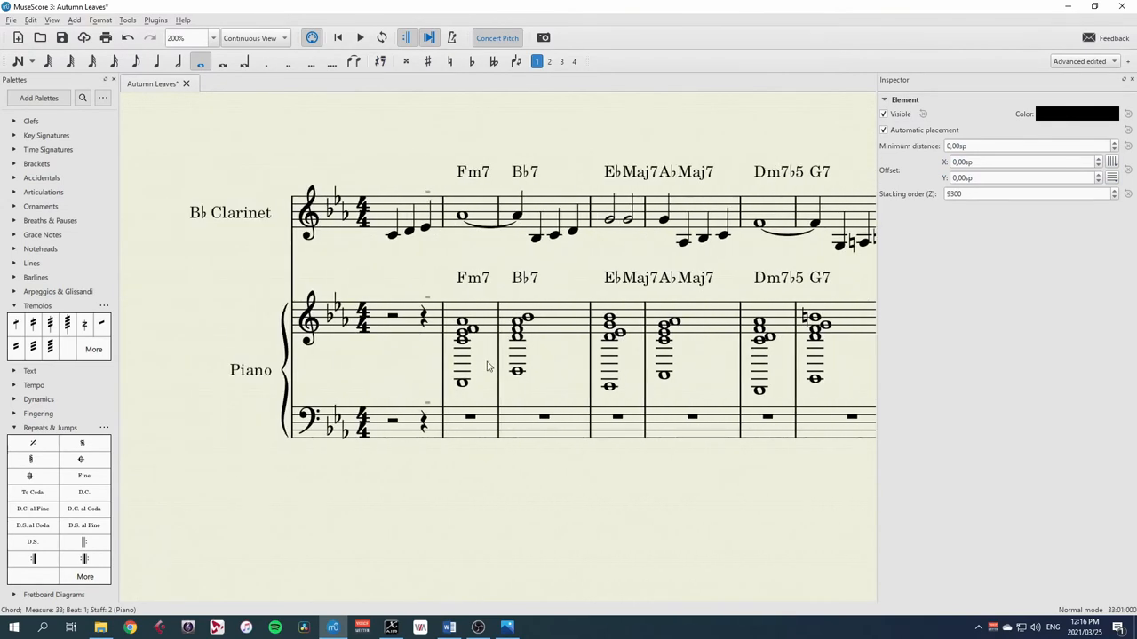
mouse_move(576, 346)
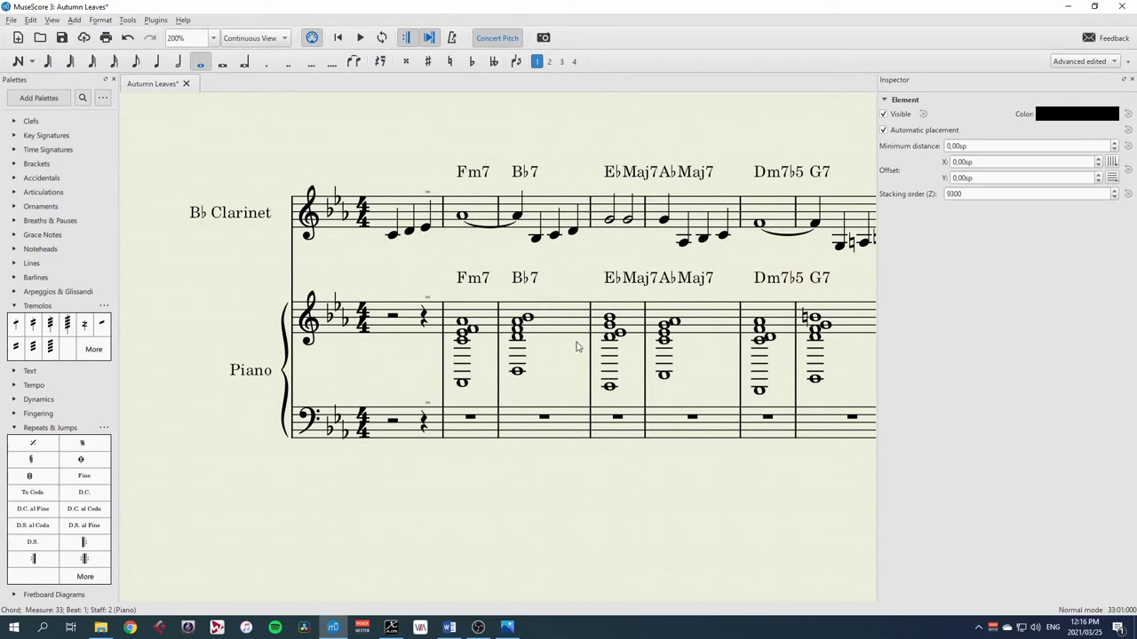
scroll(right, 3)
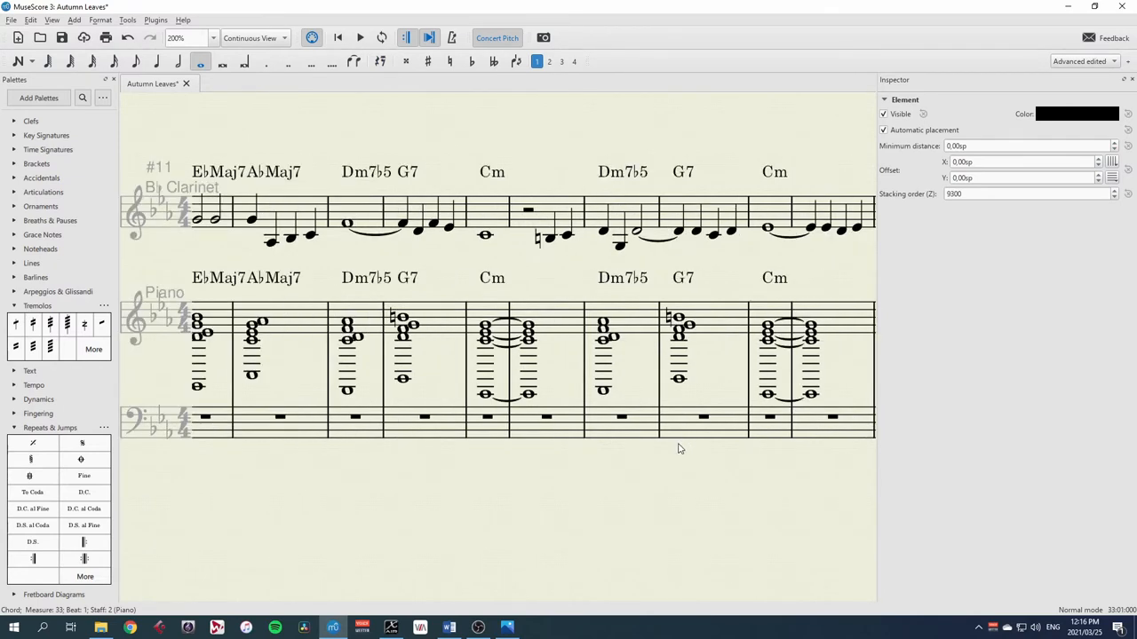
mouse_move(672, 302)
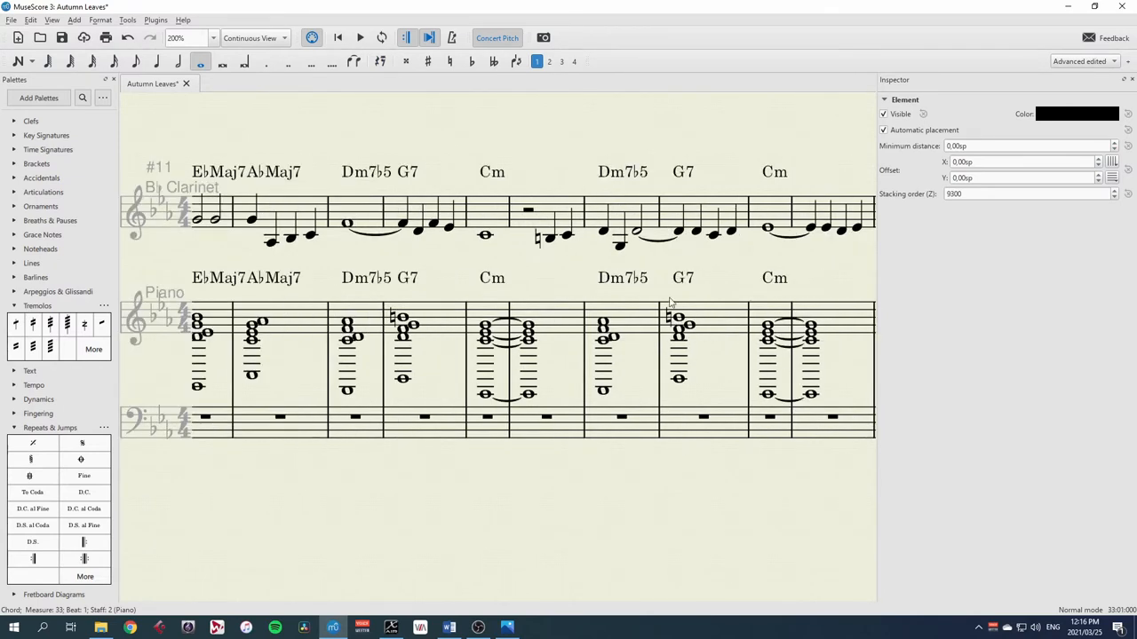
scroll(right, 3)
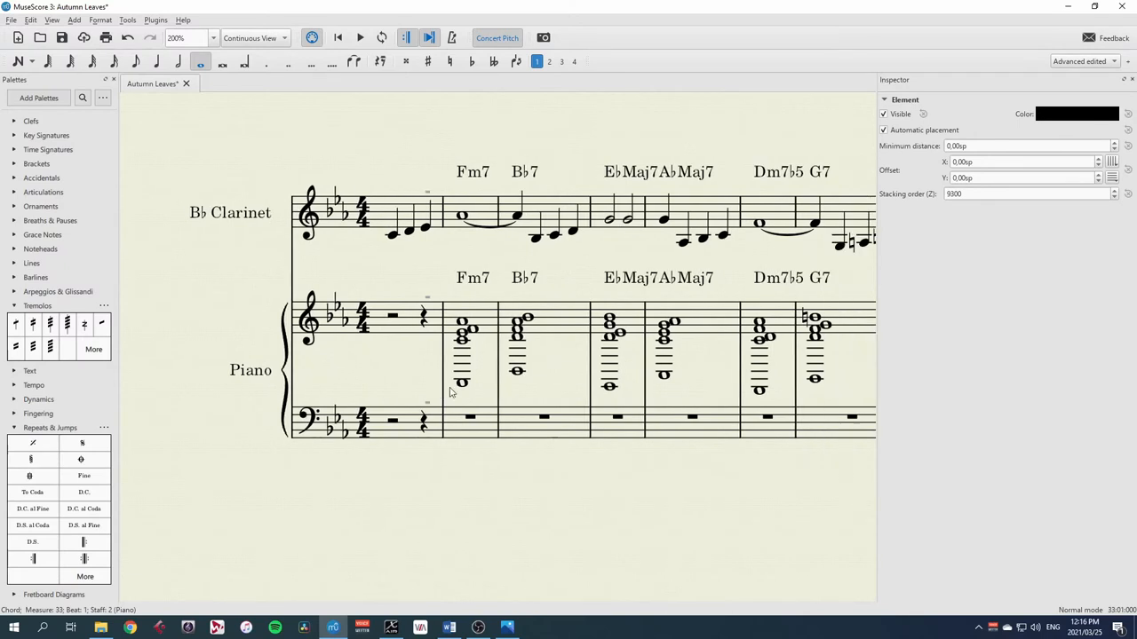
click(462, 383)
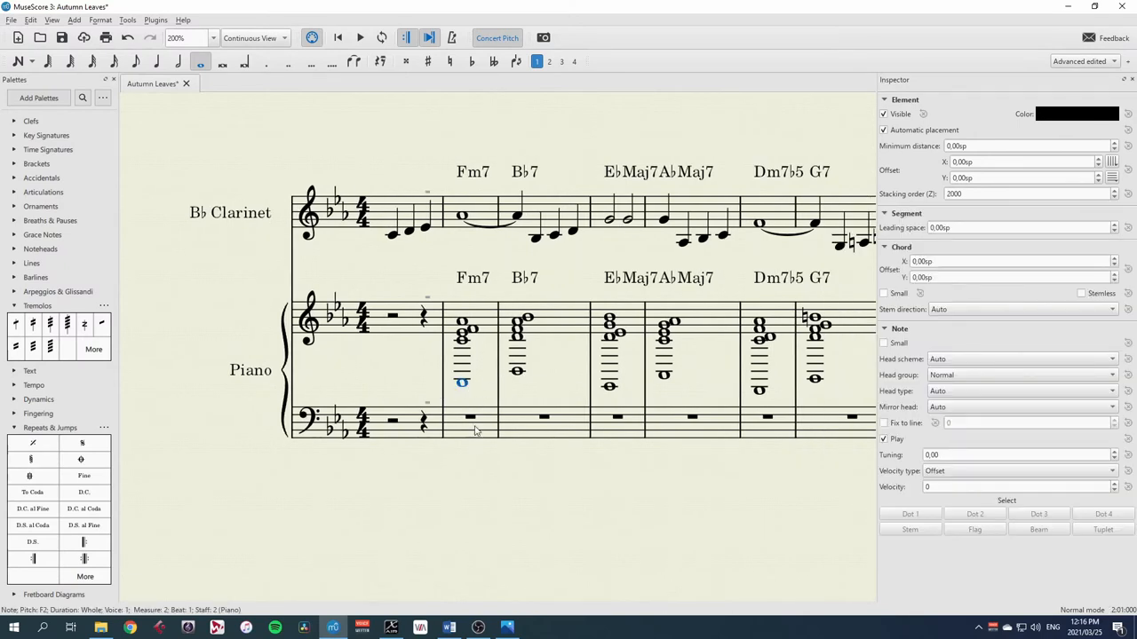
mouse_move(544, 369)
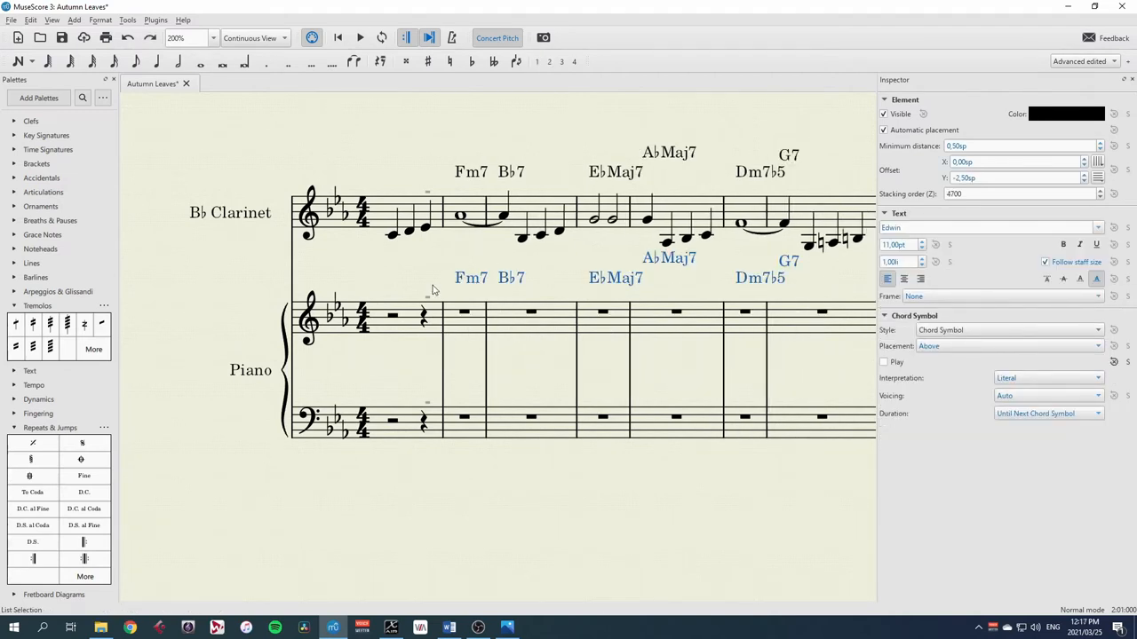
Realize the bass staff chord symbols from measure 2 to the end with custom Voicing.
click(464, 419)
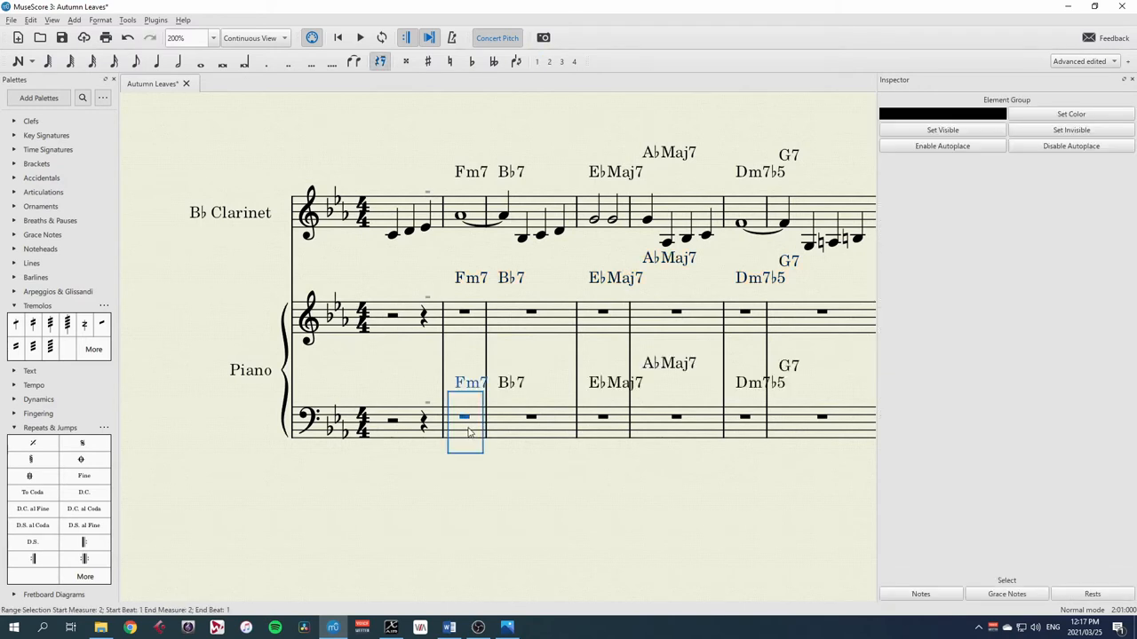
key(ctrl+shift+end)
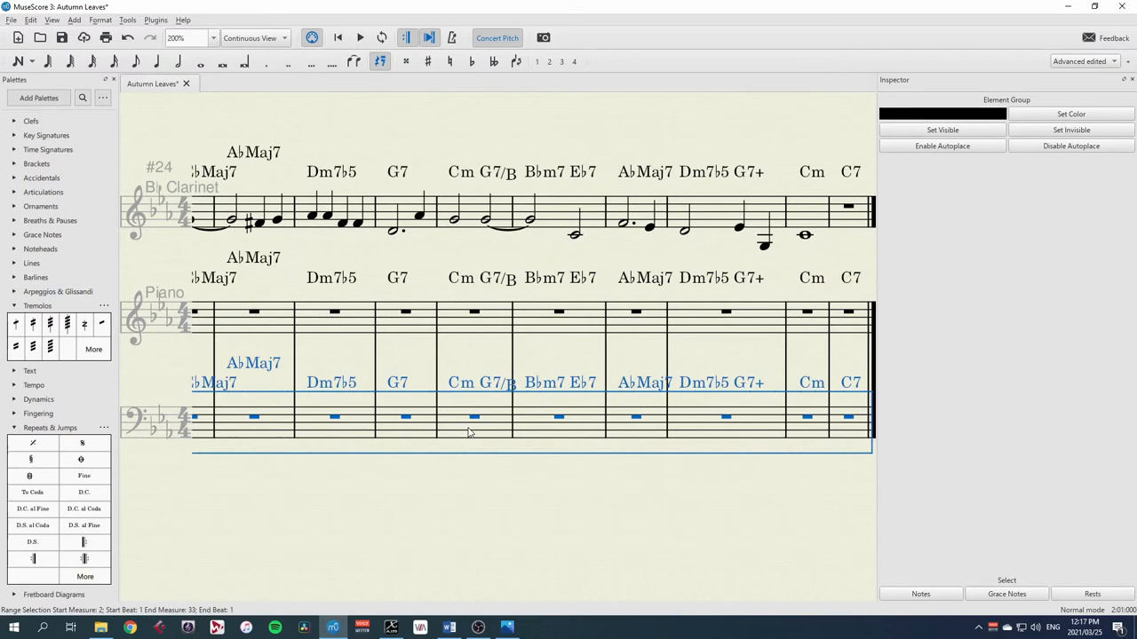
right_click(469, 431)
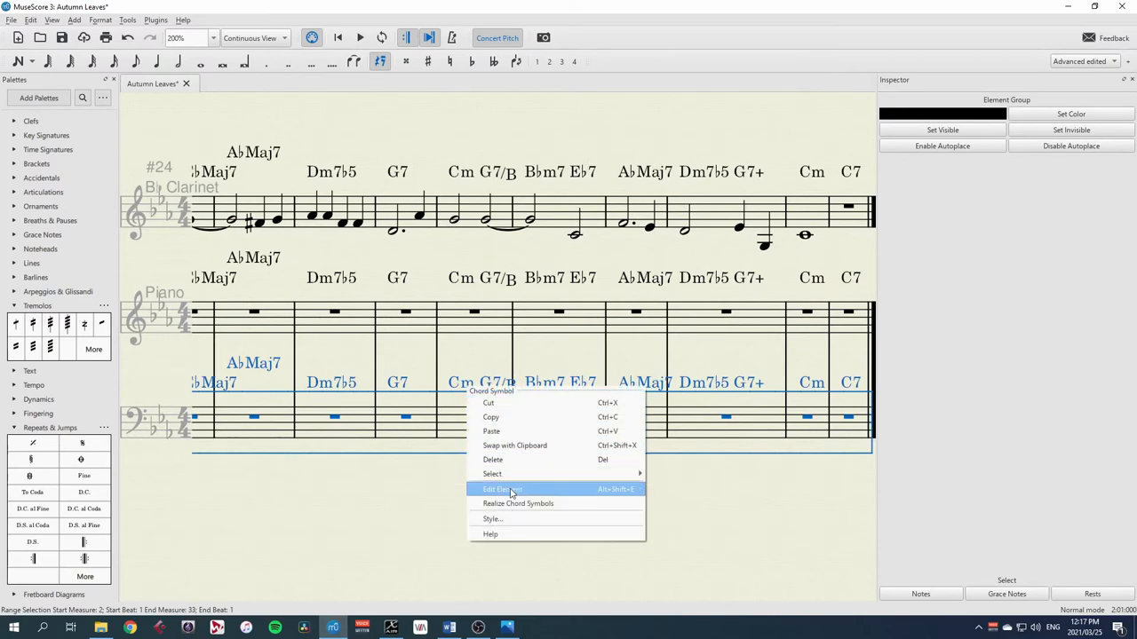
click(519, 504)
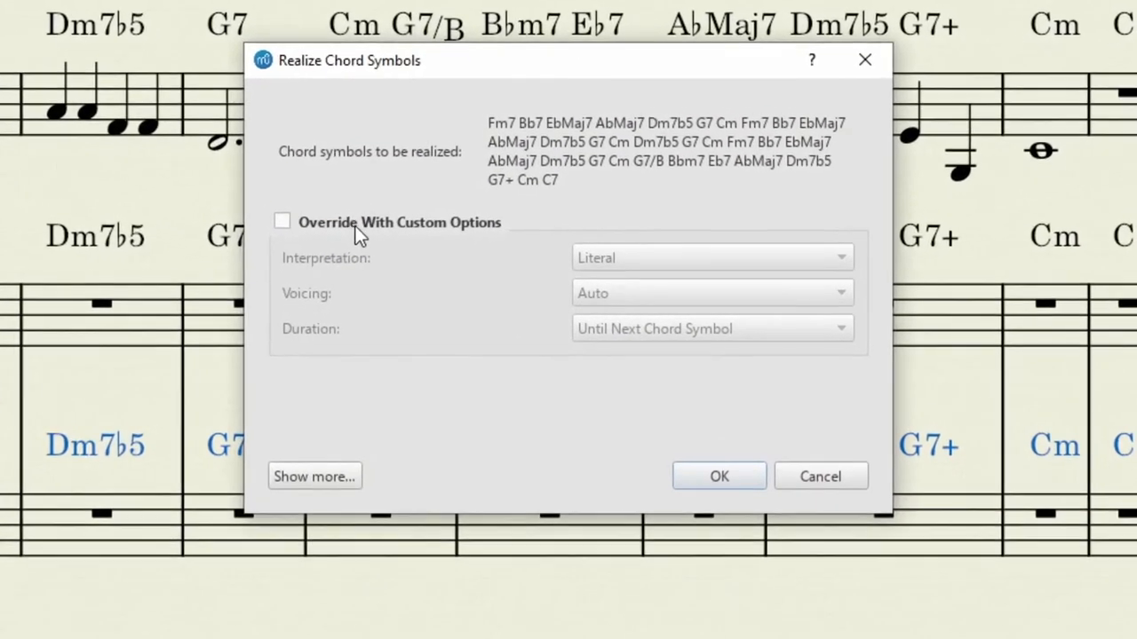
click(281, 220)
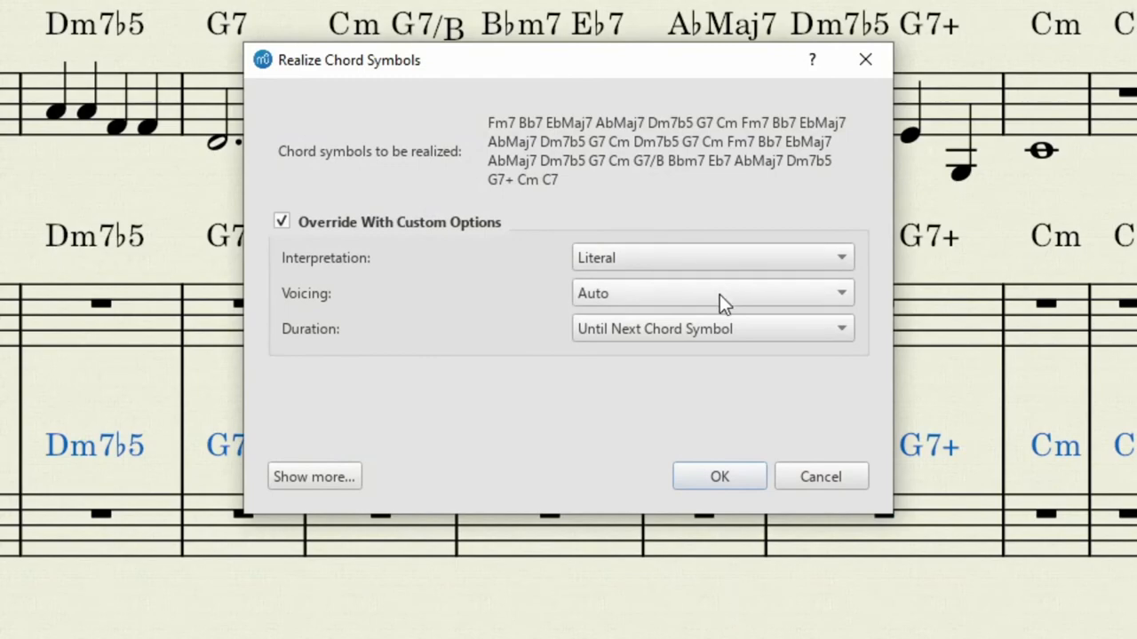
click(711, 293)
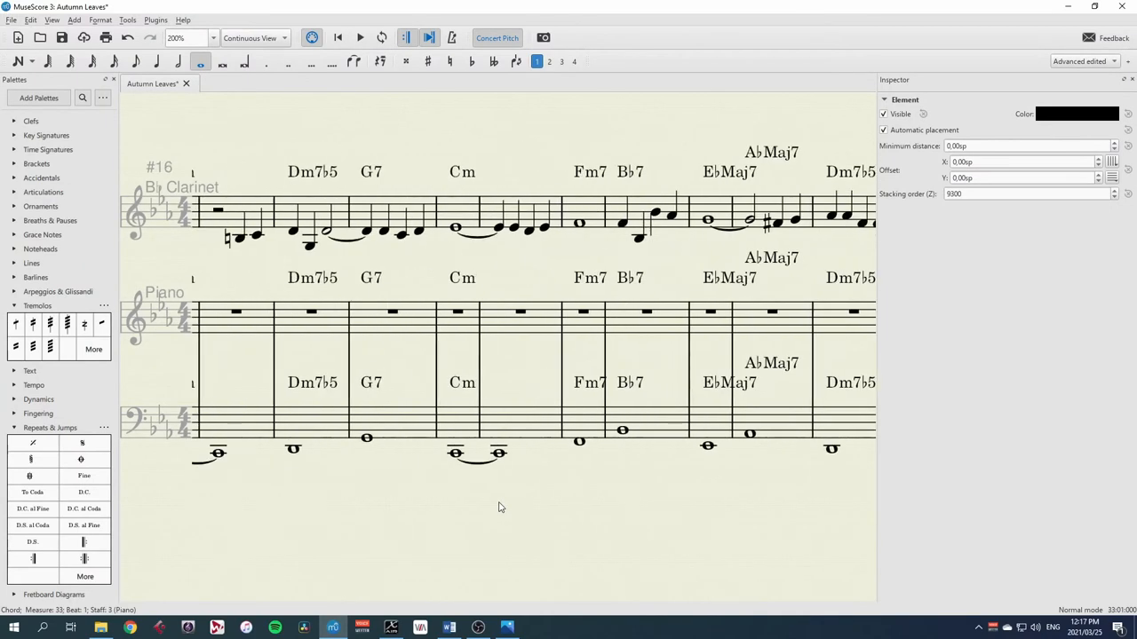
Realize the piano treble staff chord symbols as full chords with Auto voicing.
click(620, 206)
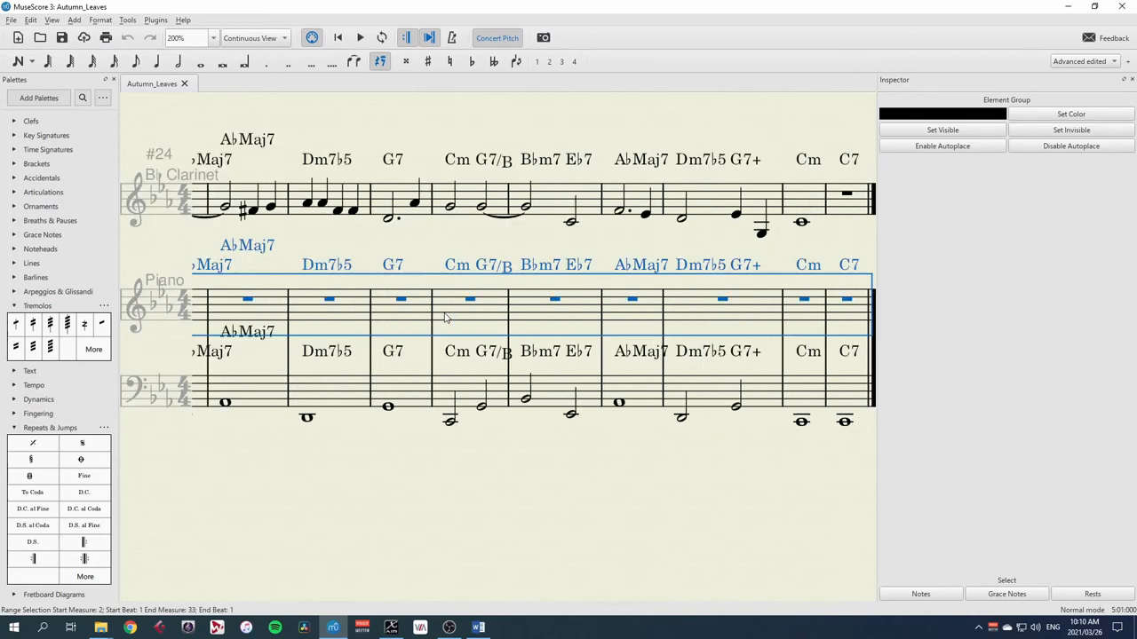
mouse_move(547, 270)
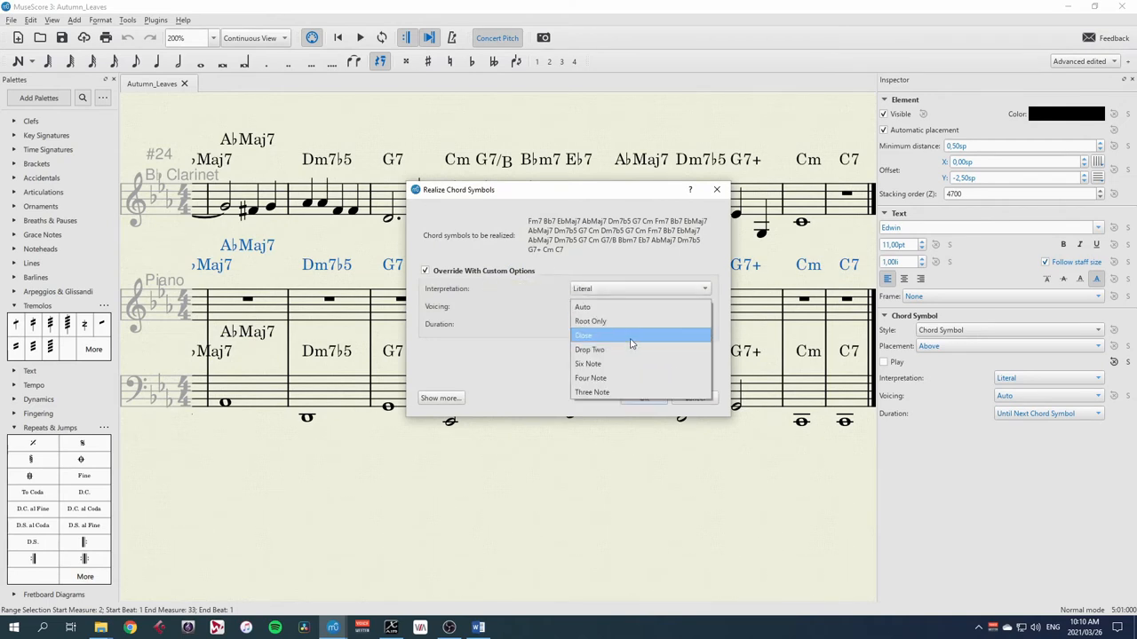
mouse_move(622, 322)
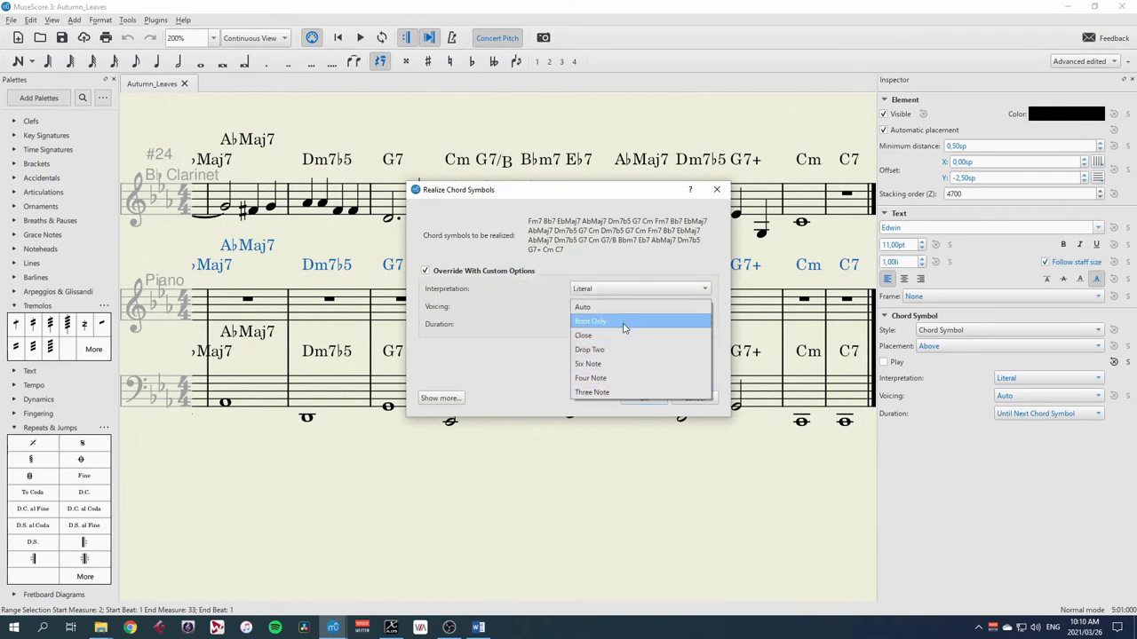
mouse_move(618, 364)
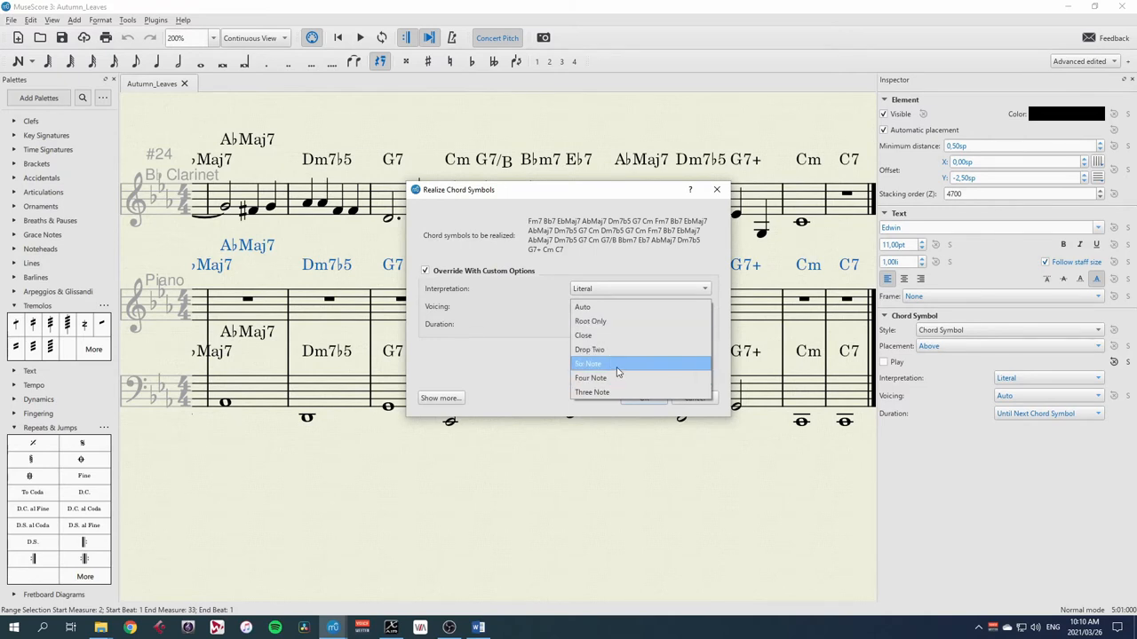
mouse_move(604, 305)
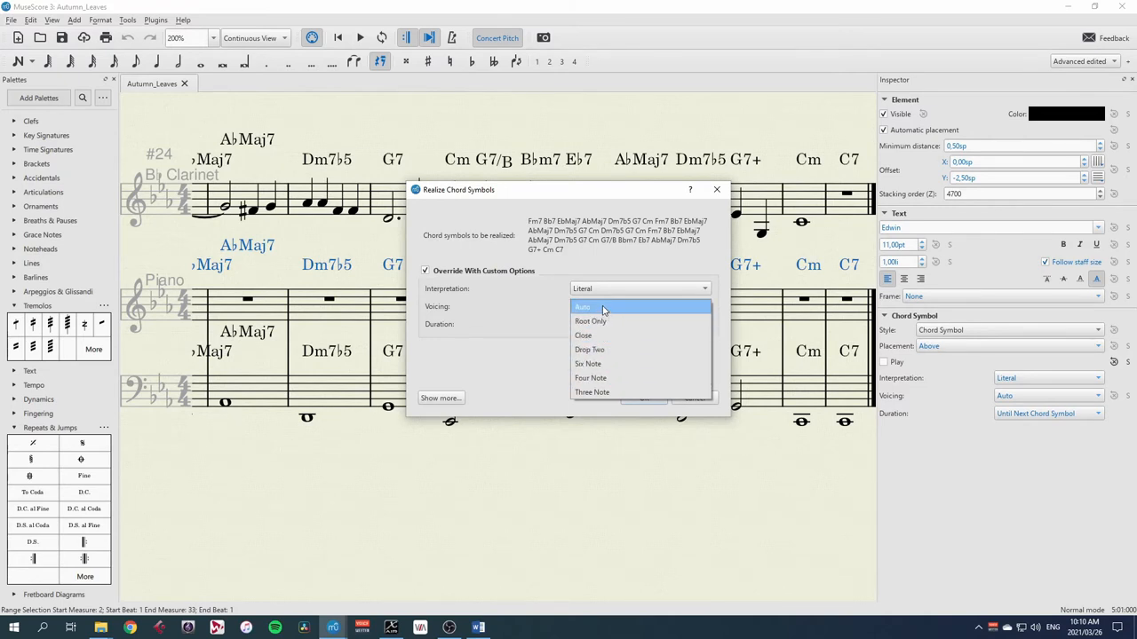
click(583, 306)
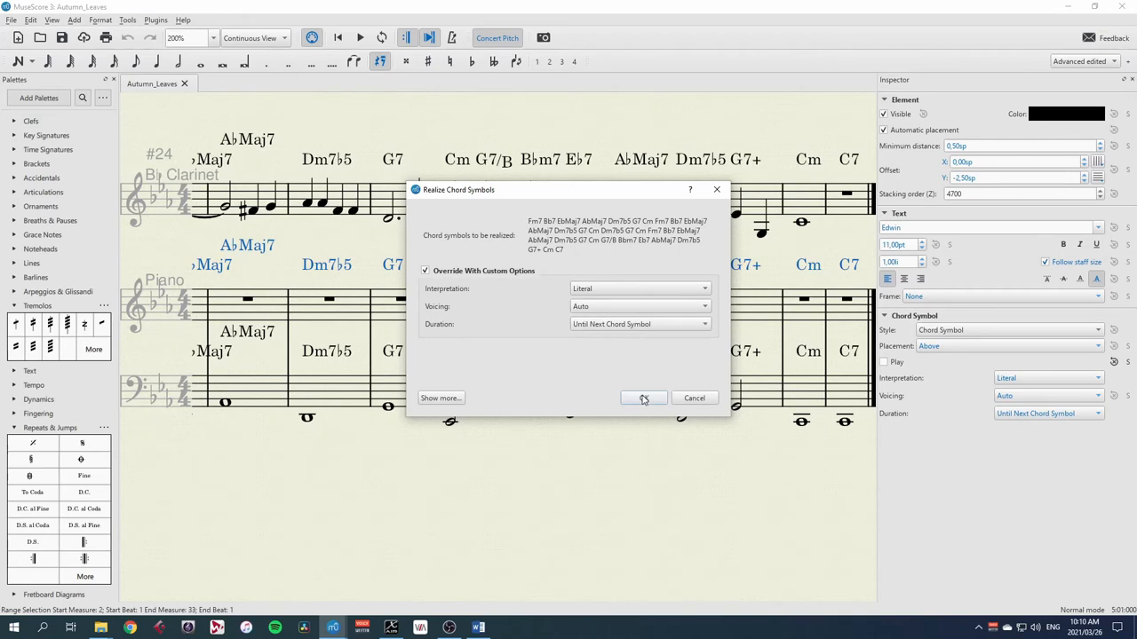
click(644, 398)
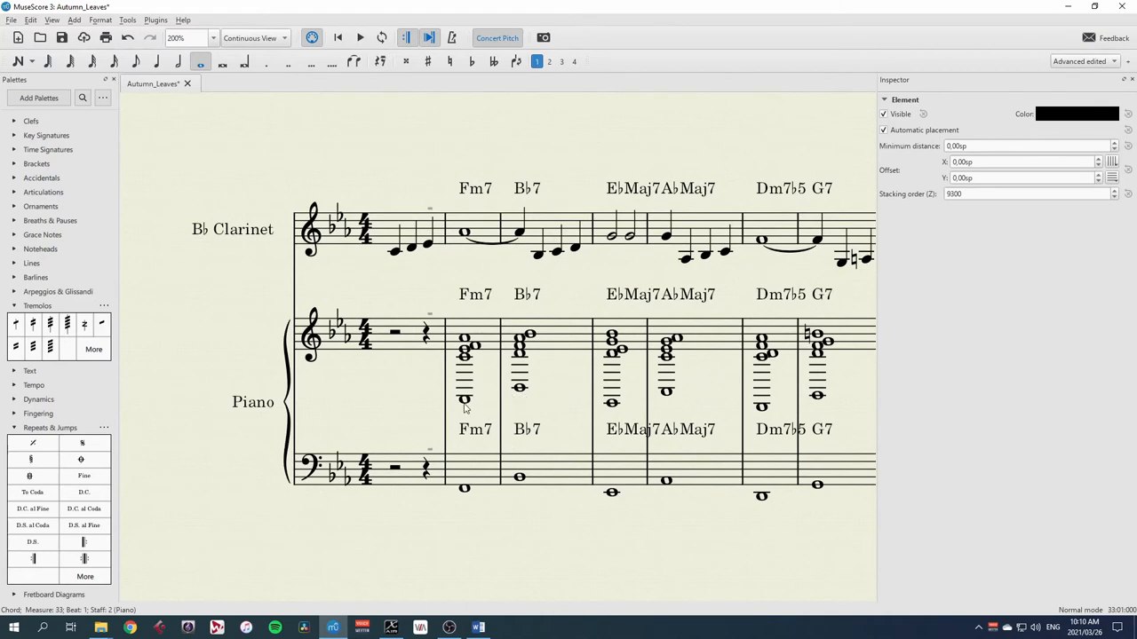
Delete the low ledger-line notes from the piano treble chords, leaving compact upper voicings.
click(519, 346)
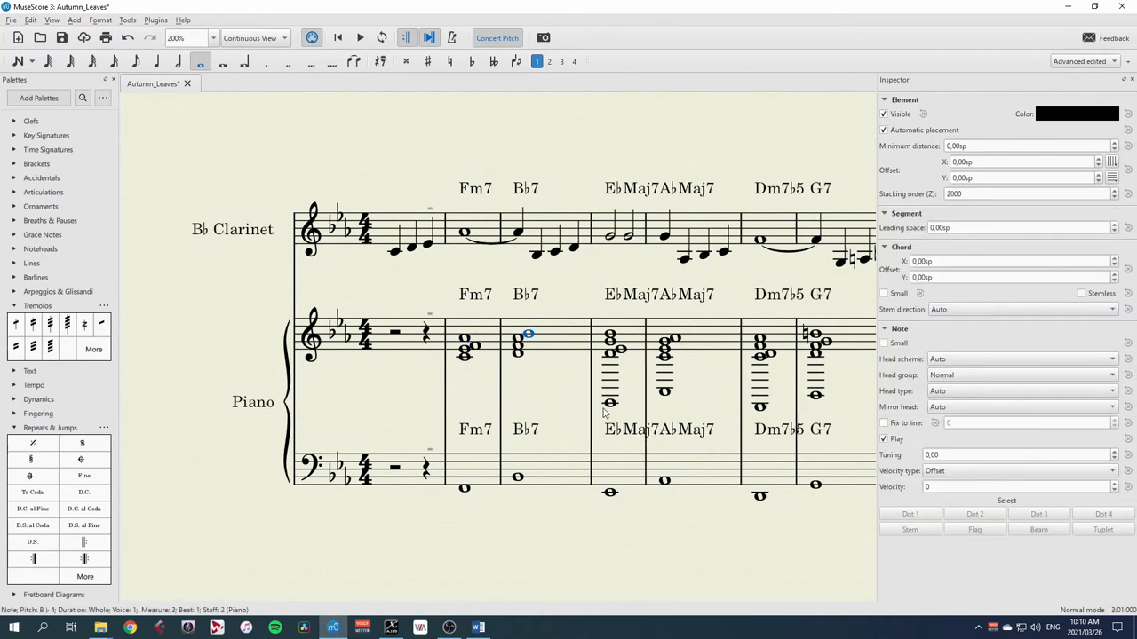
click(761, 407)
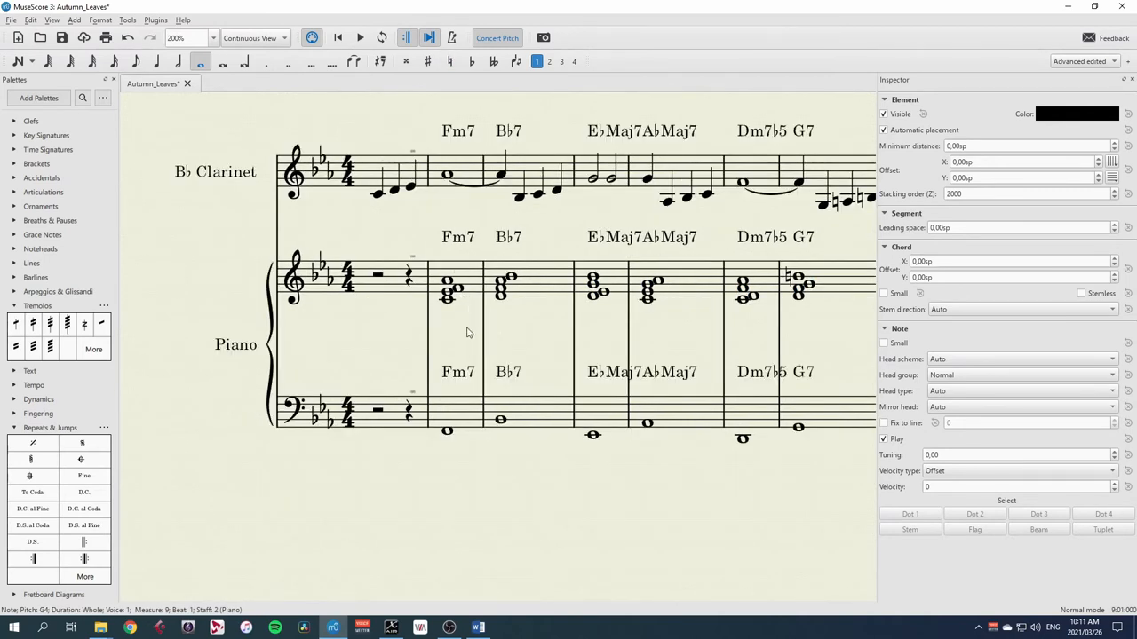
mouse_move(468, 355)
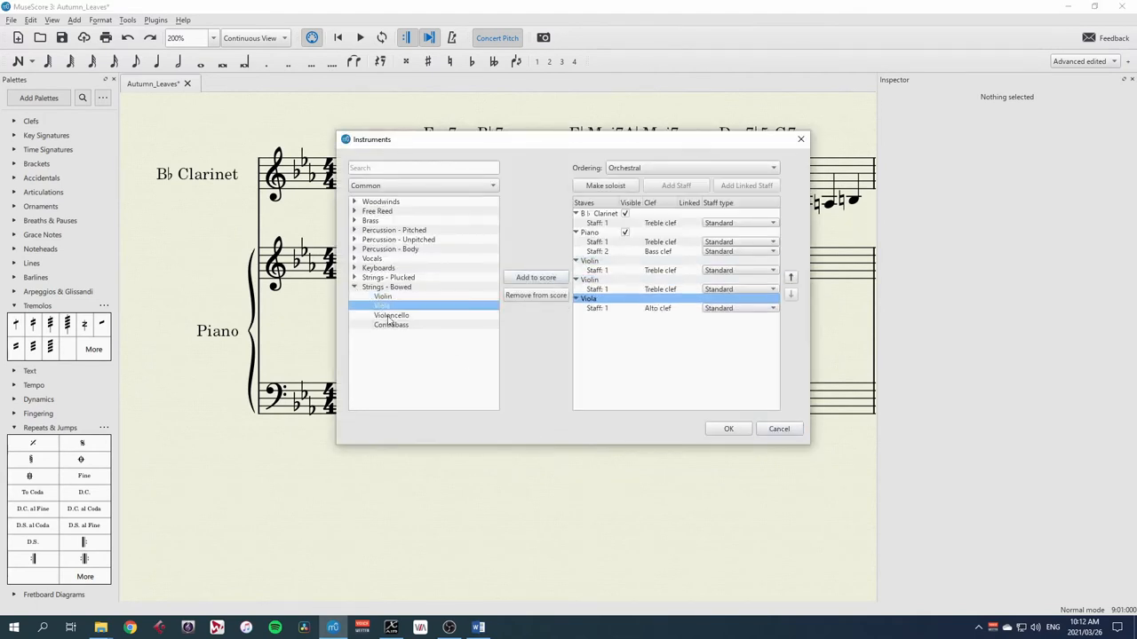
Add Violin, Violin, Viola, Violoncello and Contrabass from Strings – Bowed and confirm.
click(537, 277)
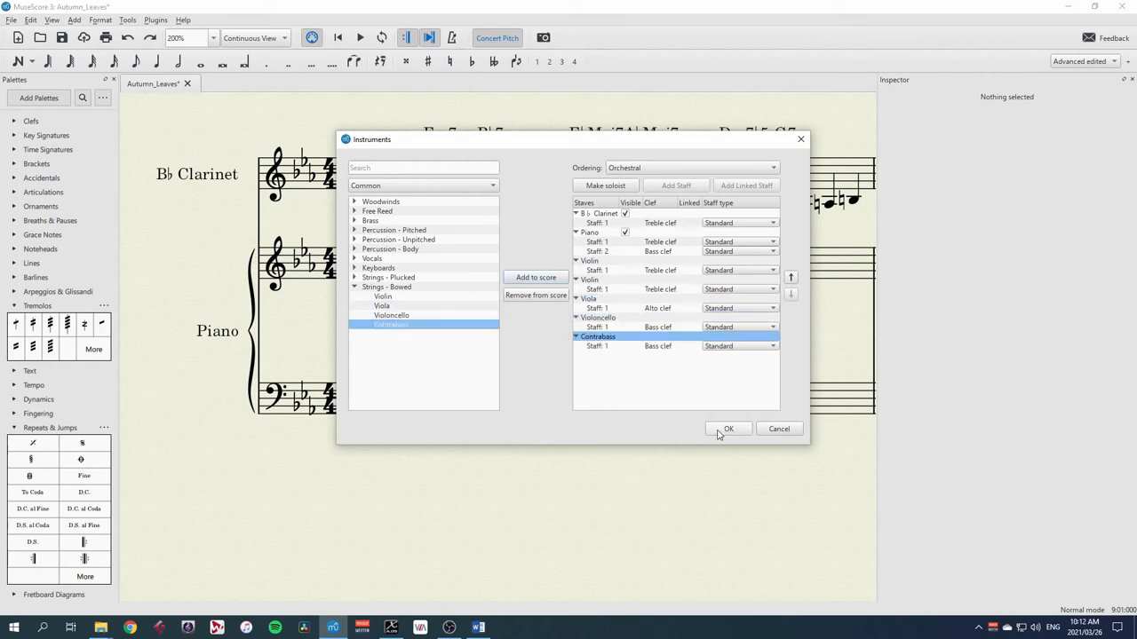
click(728, 428)
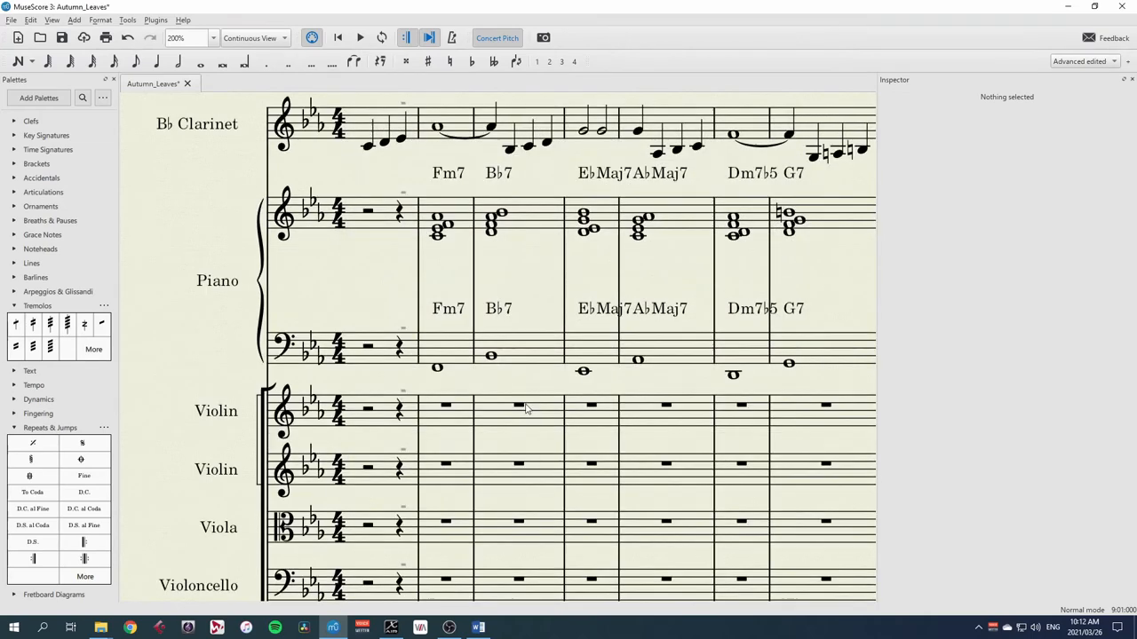
scroll(down, 3)
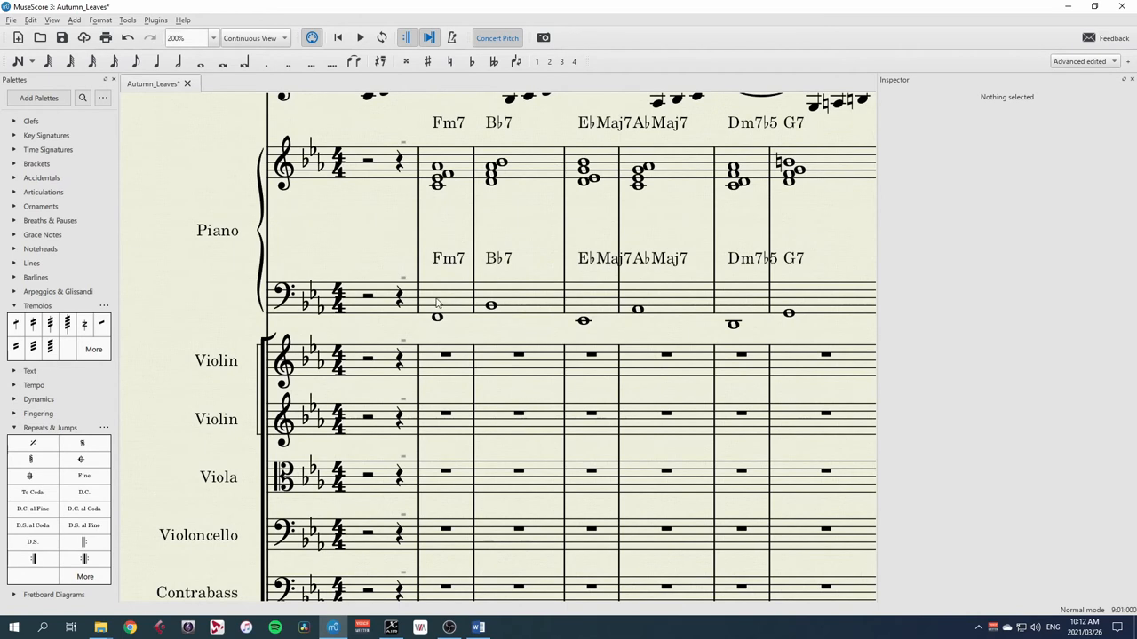
Delete the chord symbols from the piano bass staff.
click(437, 316)
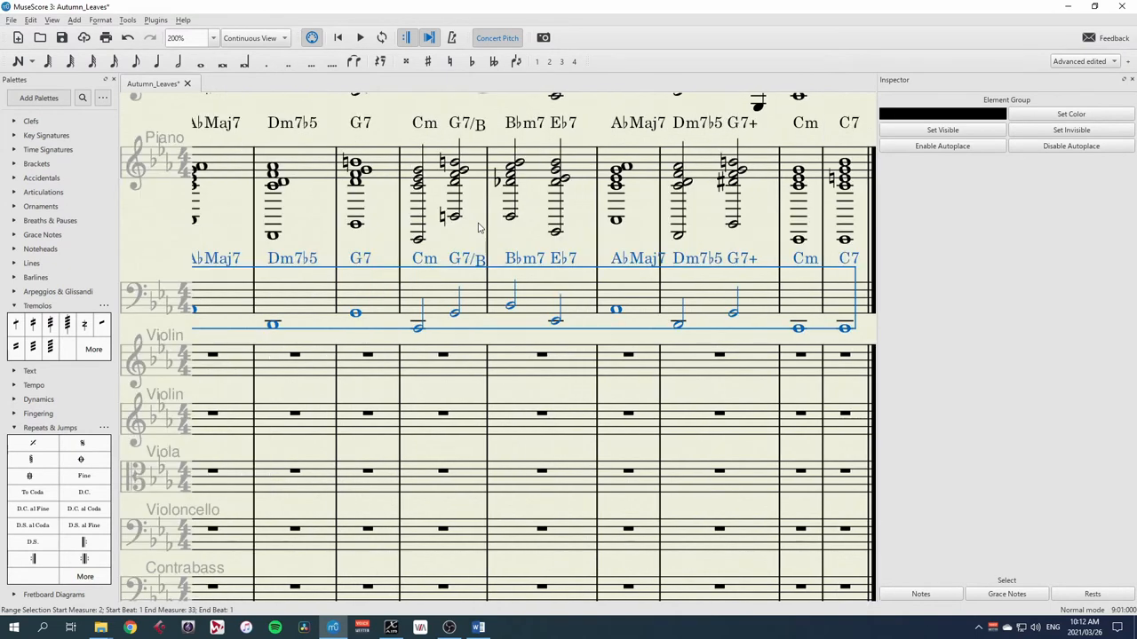
mouse_move(529, 265)
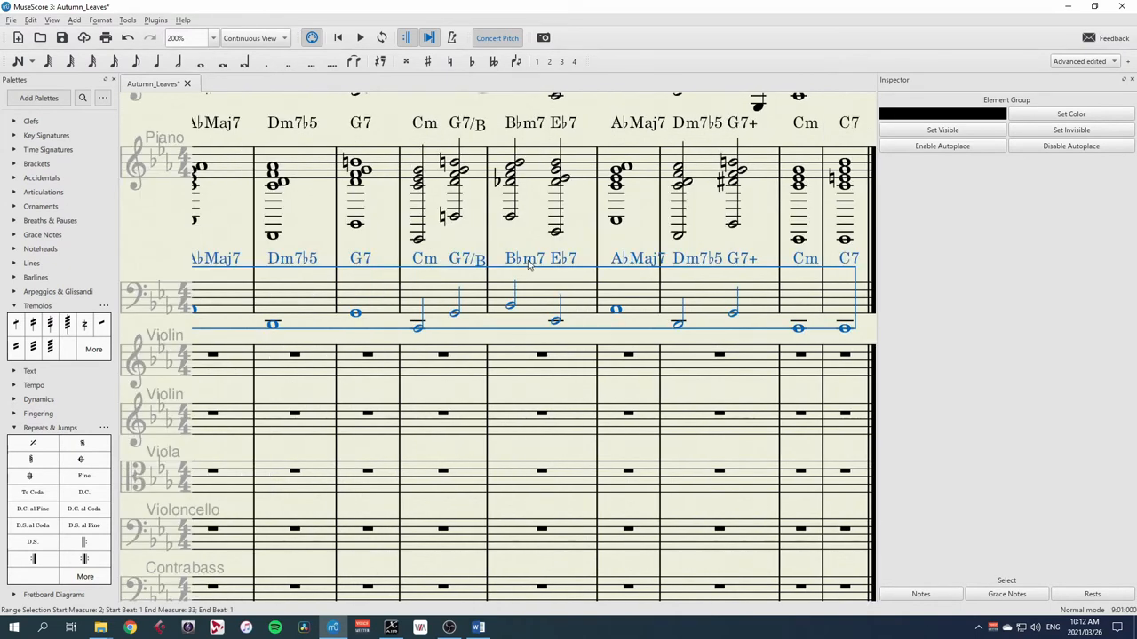
right_click(529, 257)
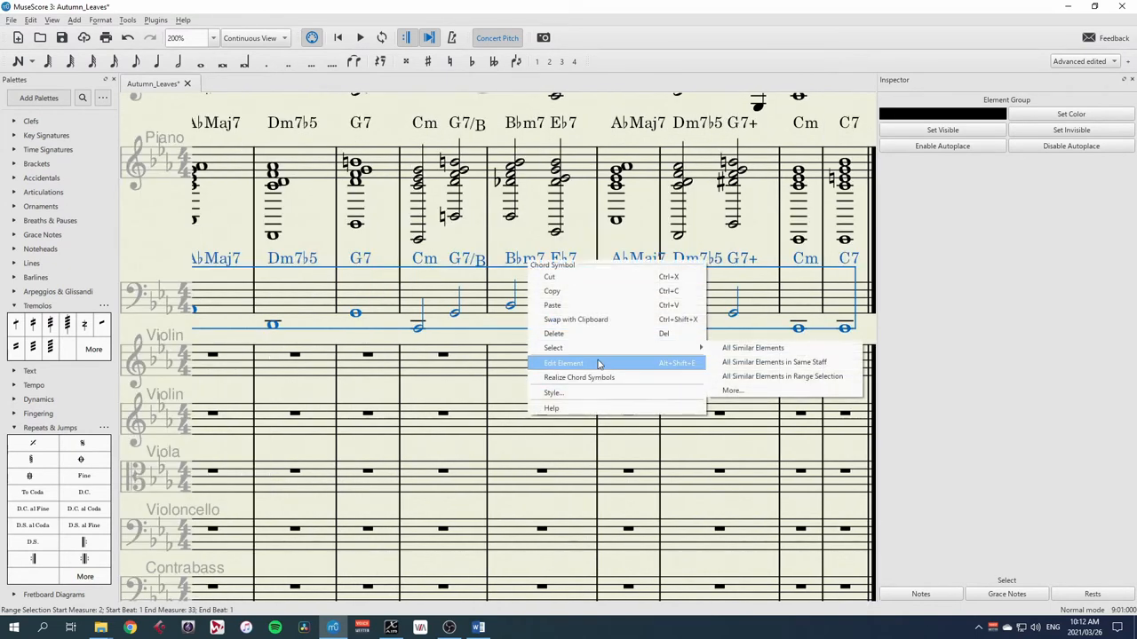
click(563, 362)
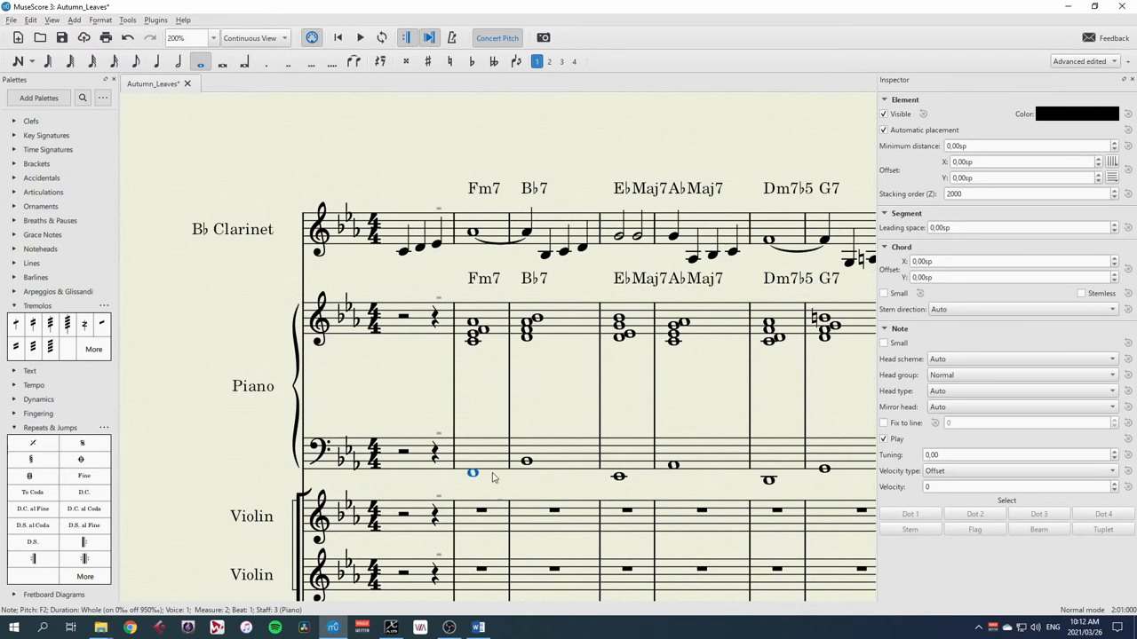
Copy the piano's whole-note bass line into the contrabass staff.
click(473, 473)
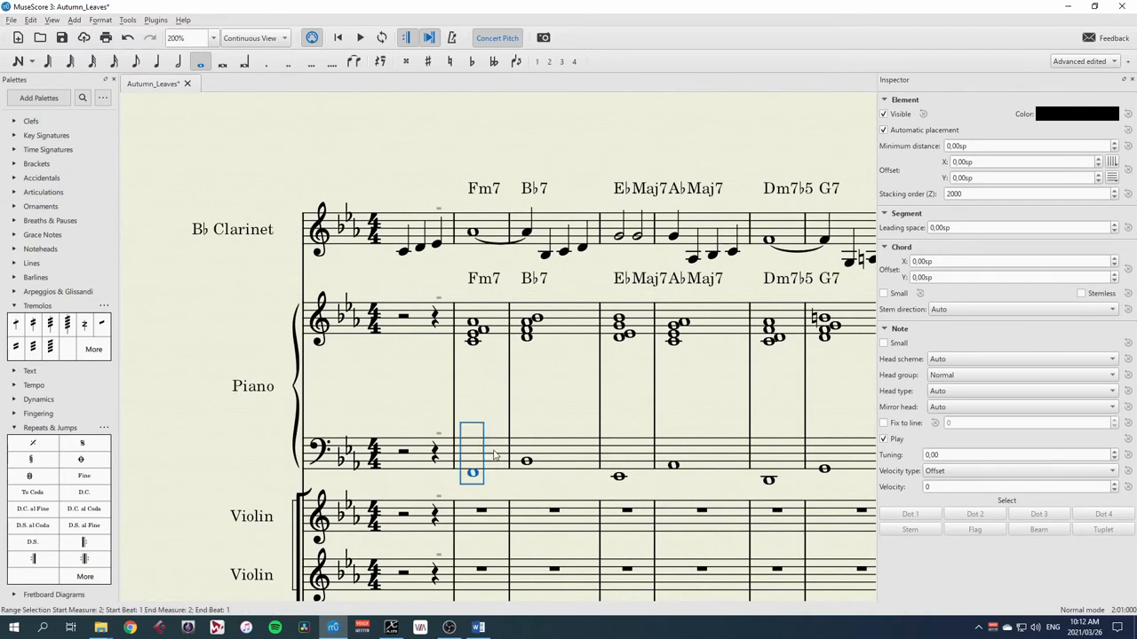
key(ctrl+shift+End)
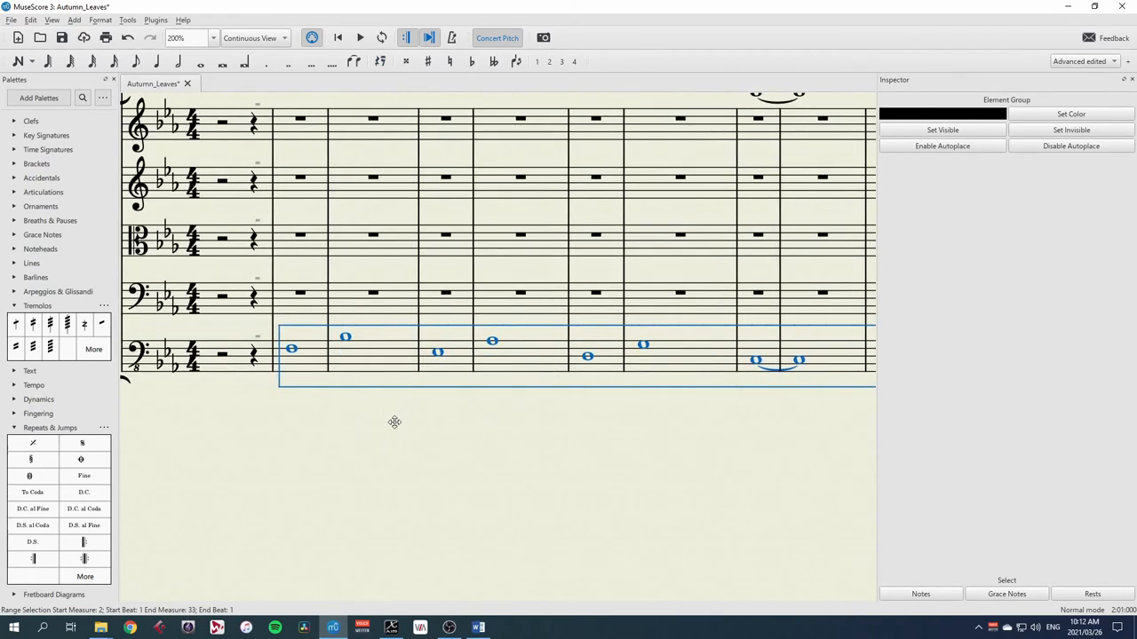
scroll(down, 3)
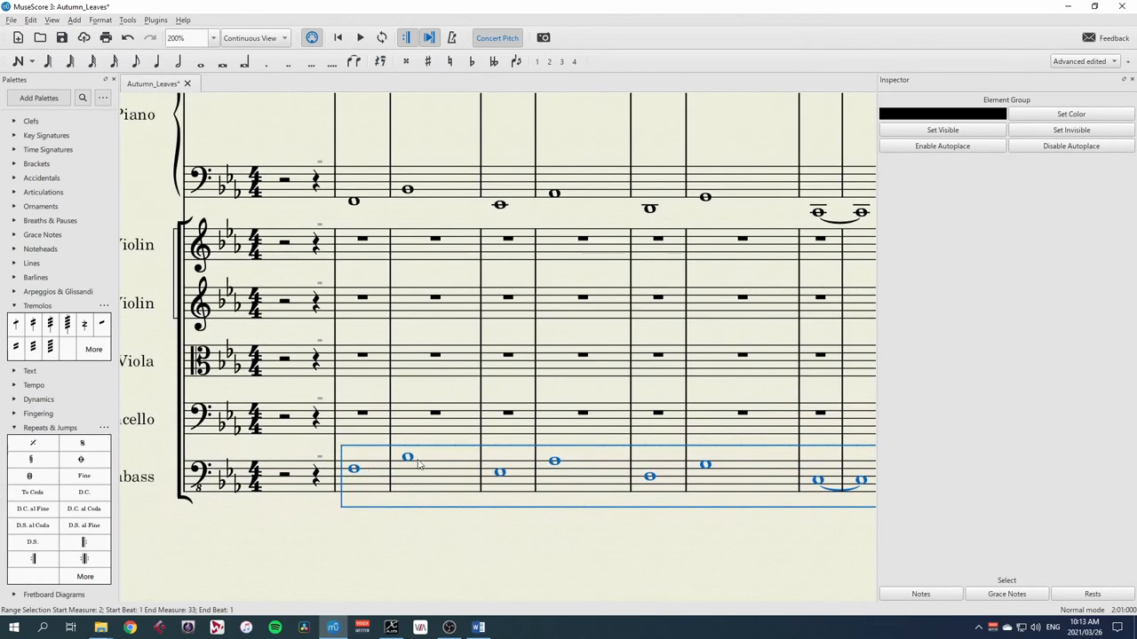
click(500, 472)
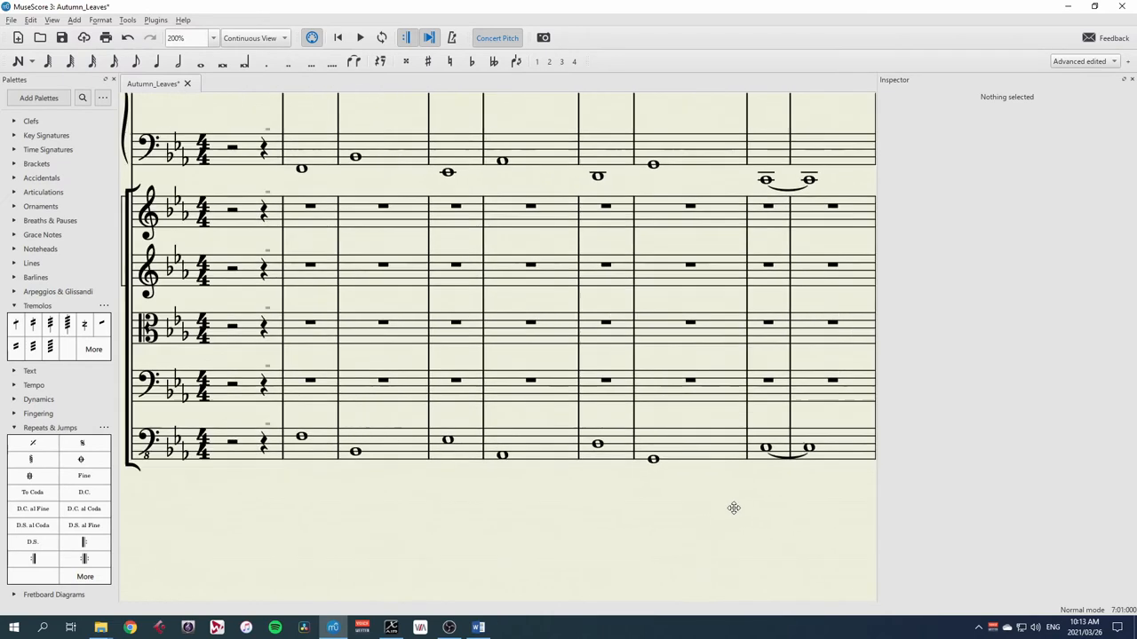
Select all piano chord symbols in range and paste them onto the first violin staff.
scroll(up, 3)
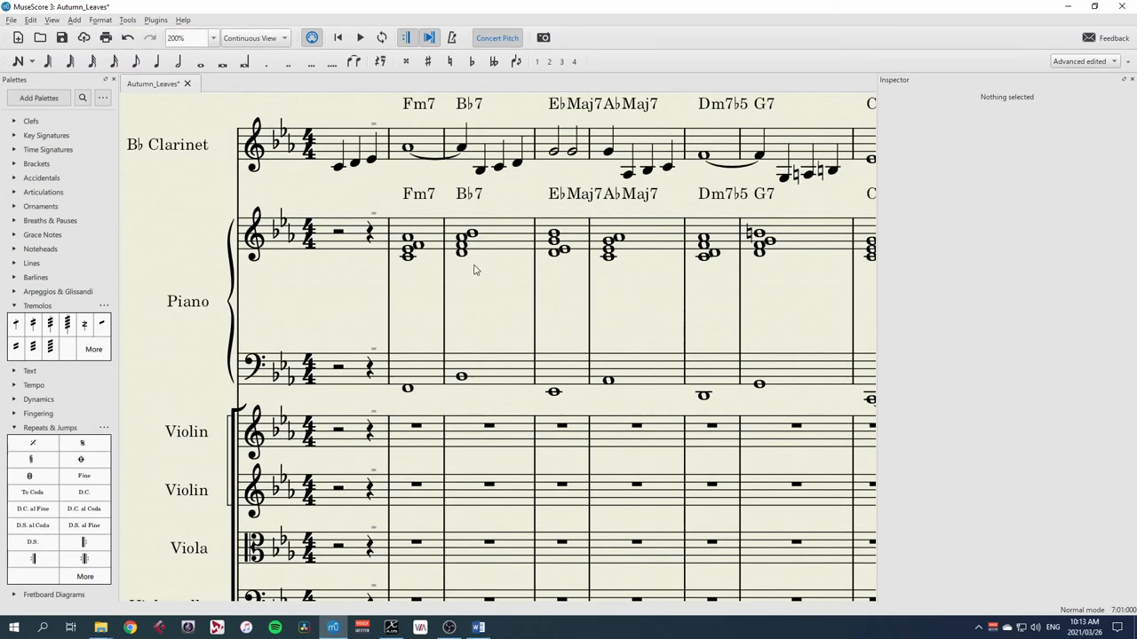
scroll(down, 3)
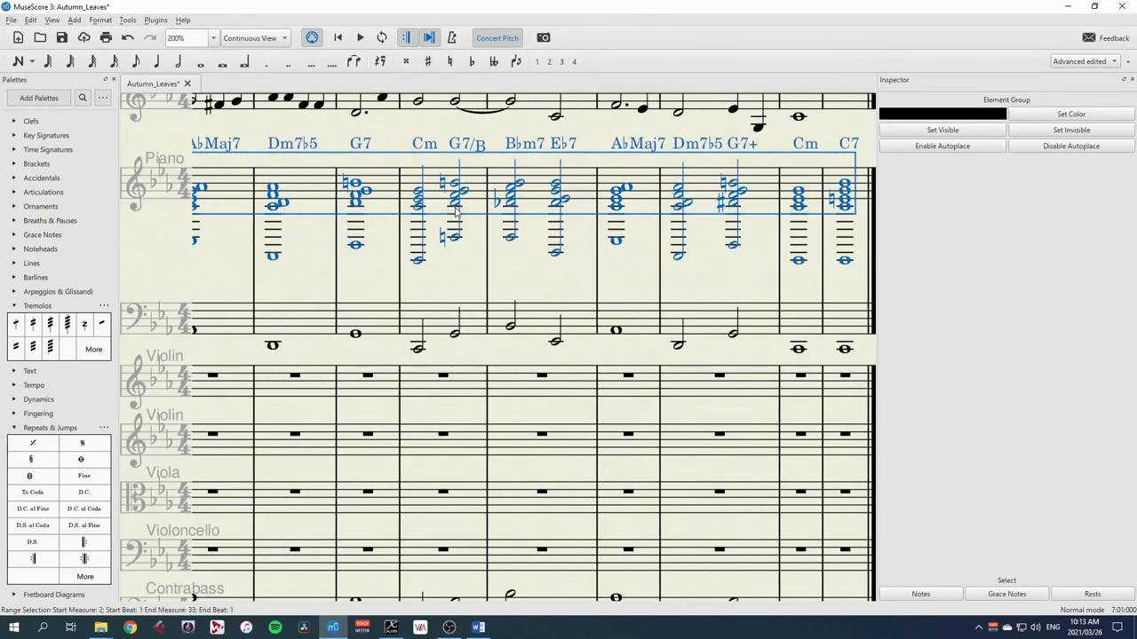
right_click(643, 150)
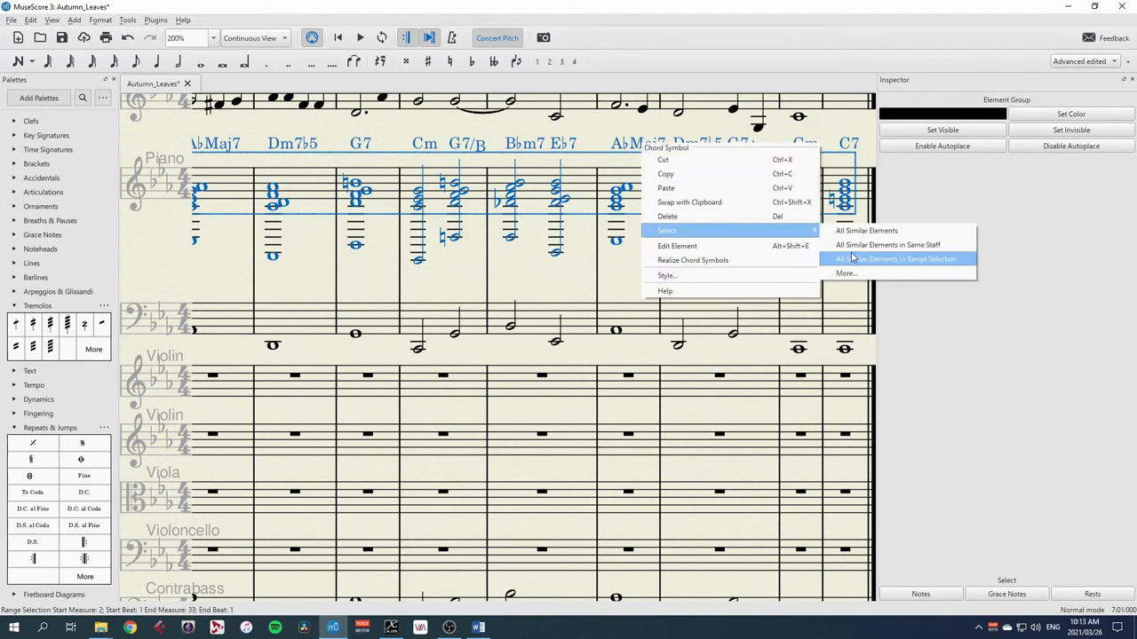
click(895, 259)
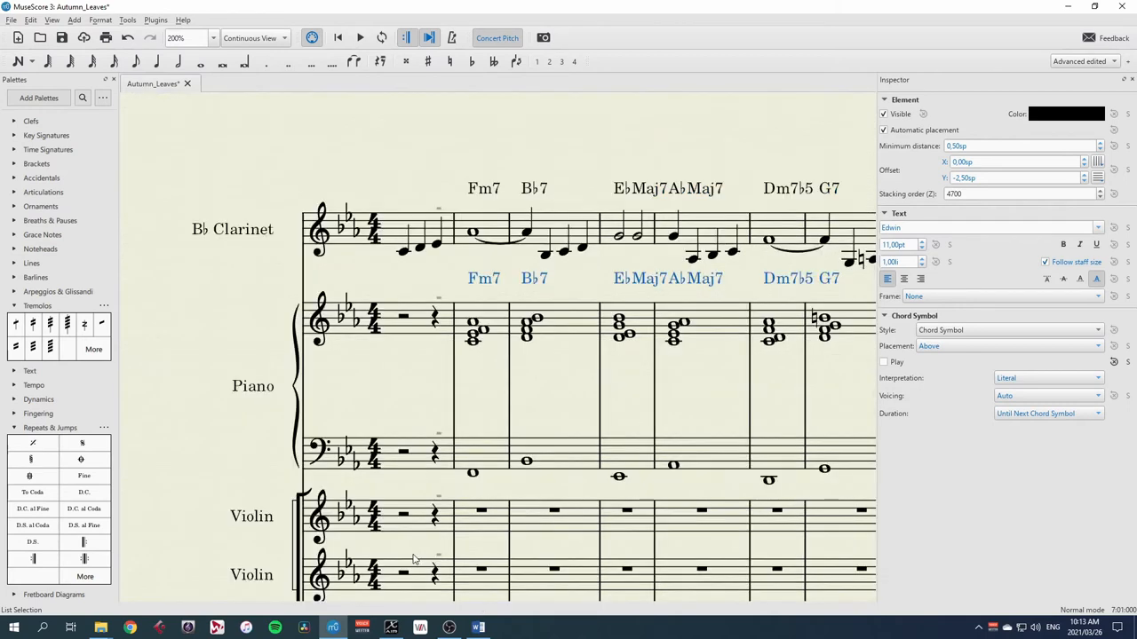
click(483, 410)
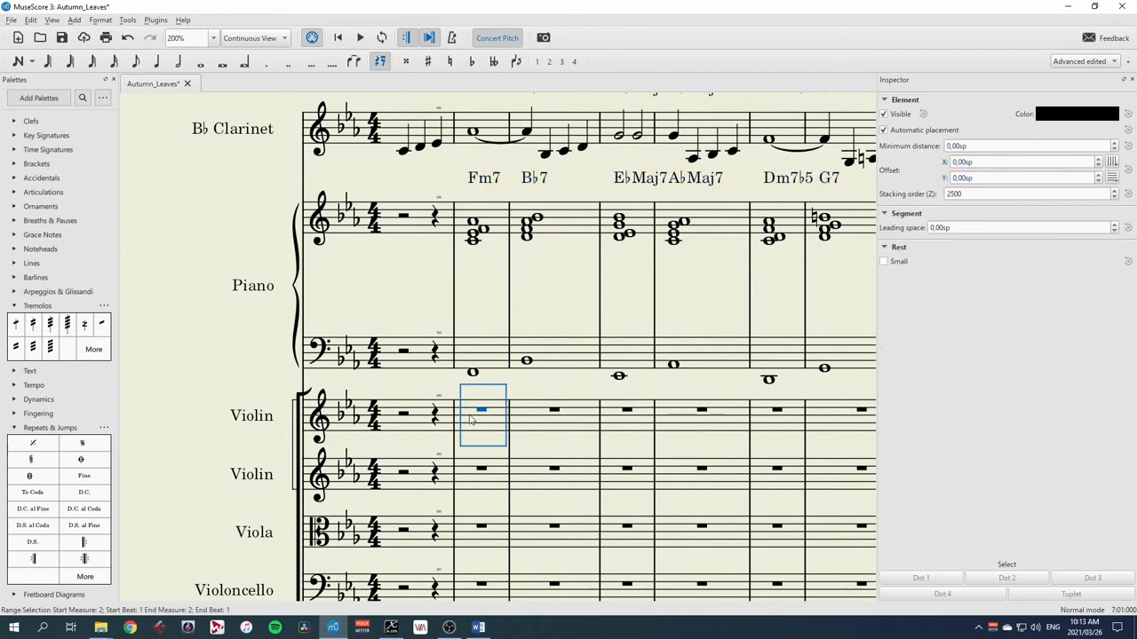
scroll(down, 3)
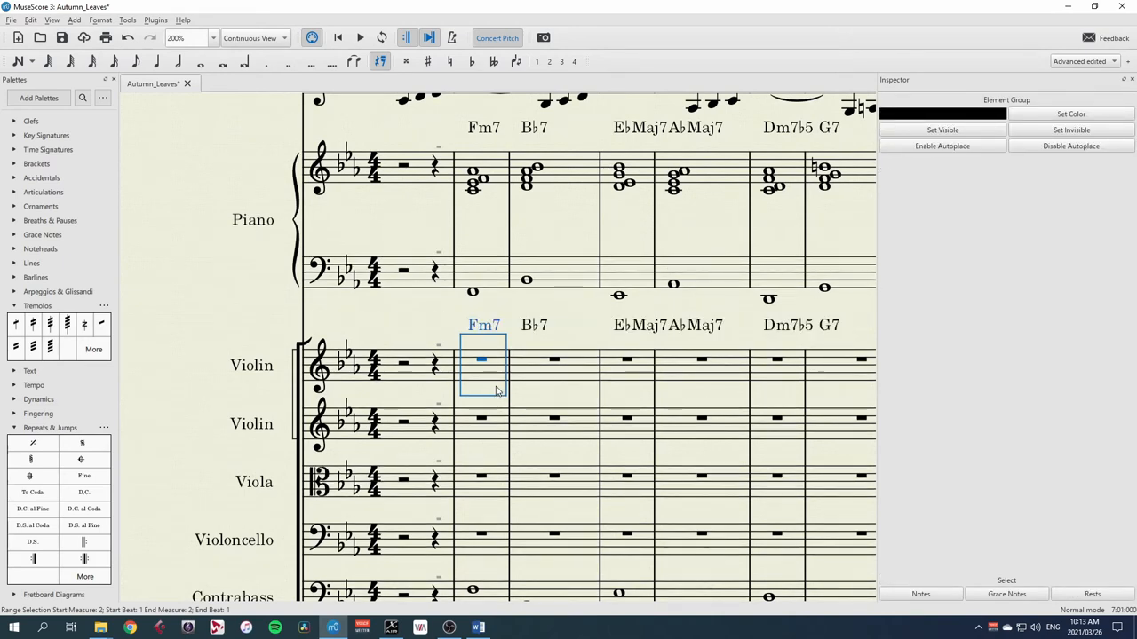
Realize the first violin's chord symbols as notes using Four Note voicing.
key(ctrl+shift+end)
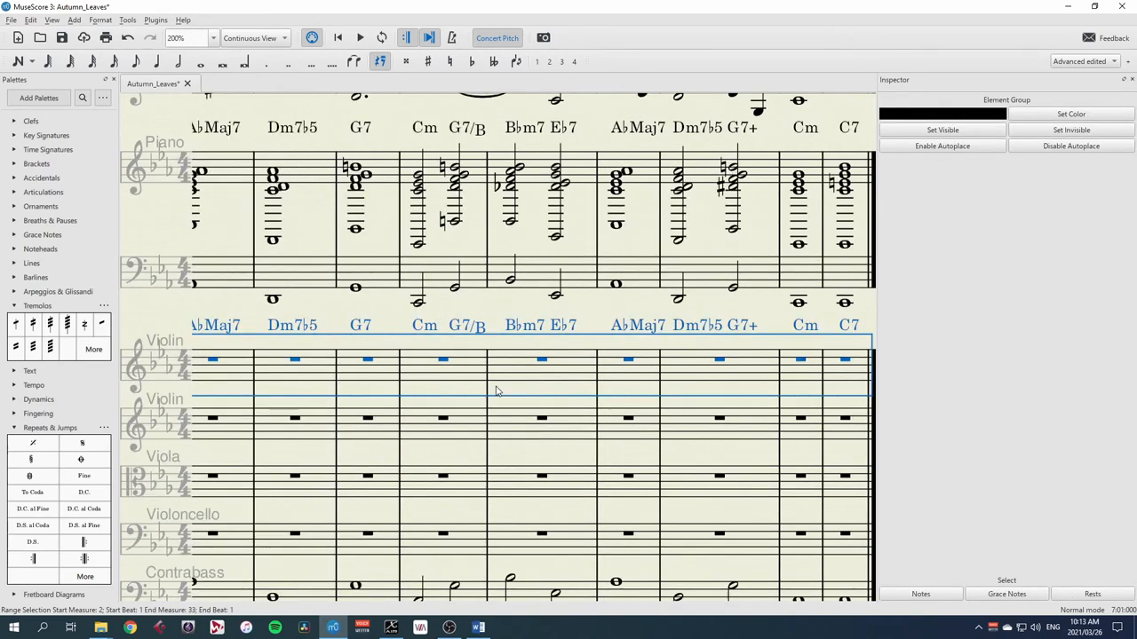
right_click(565, 330)
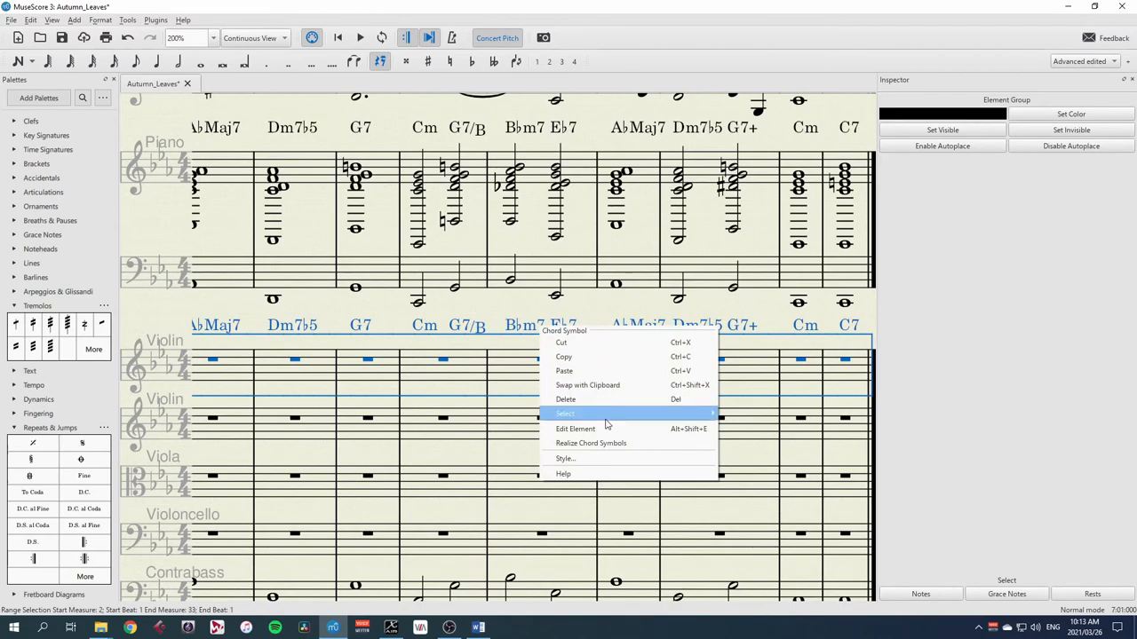
click(590, 442)
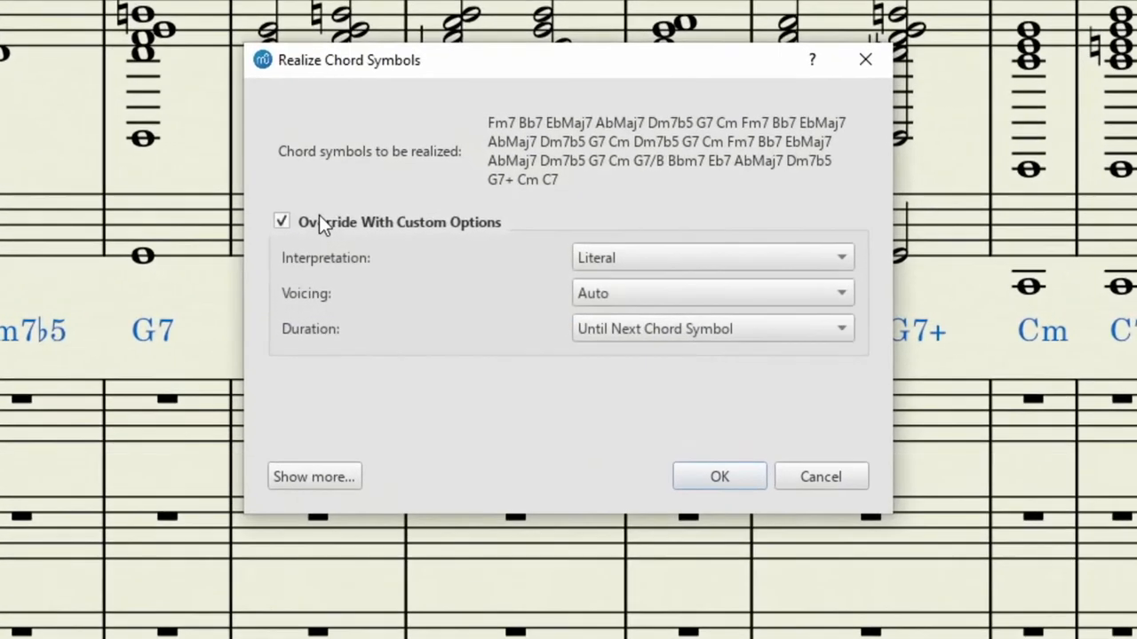
click(710, 293)
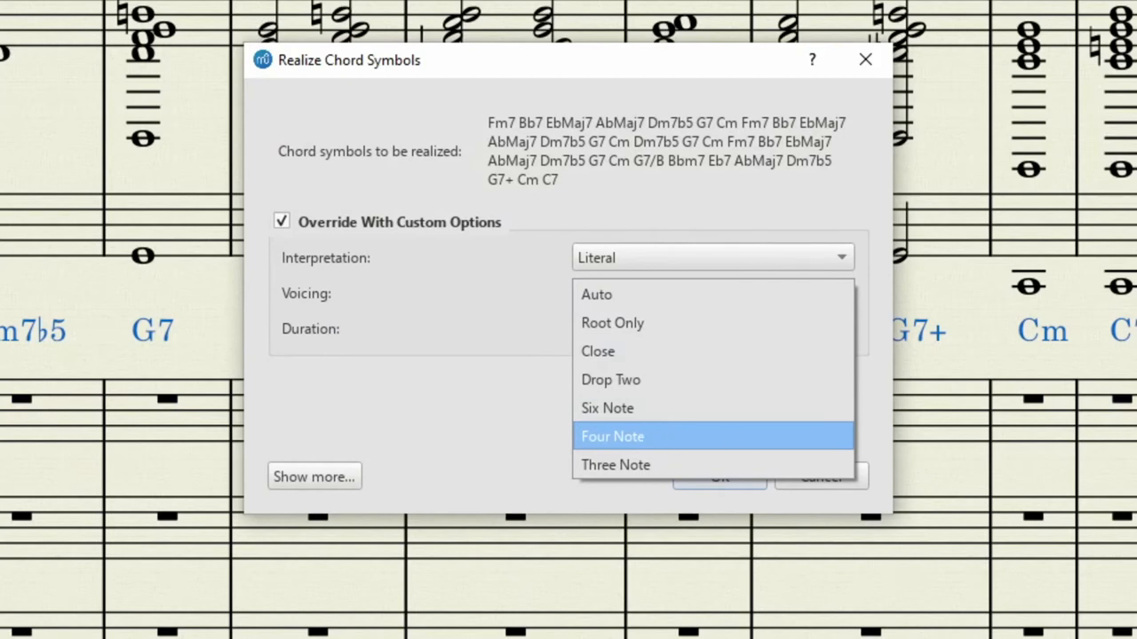
mouse_move(632, 448)
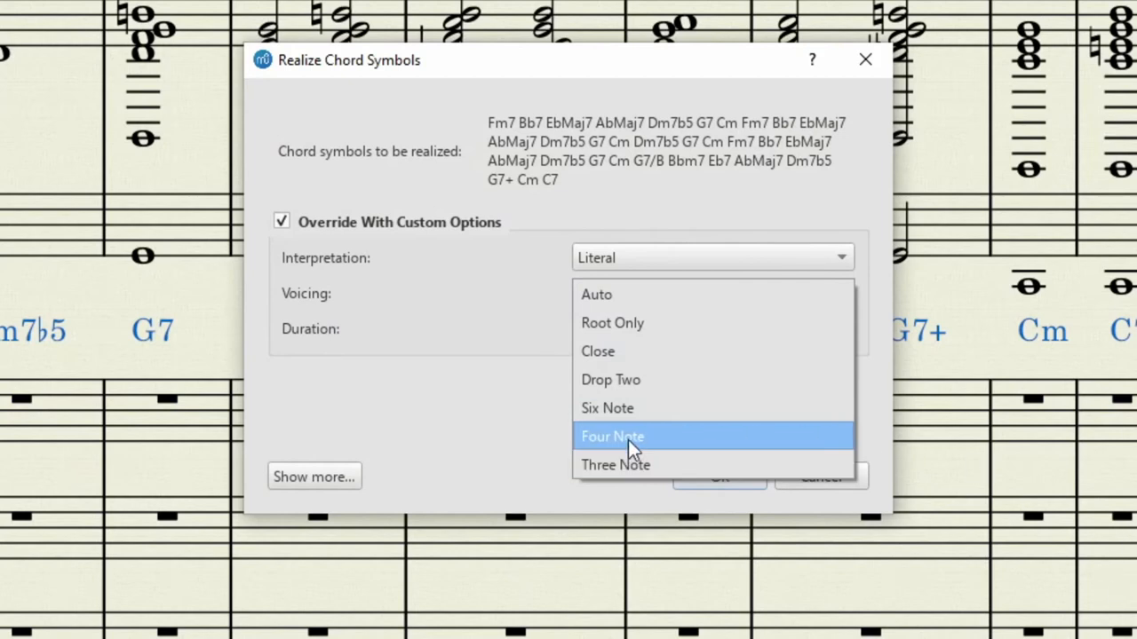
click(611, 437)
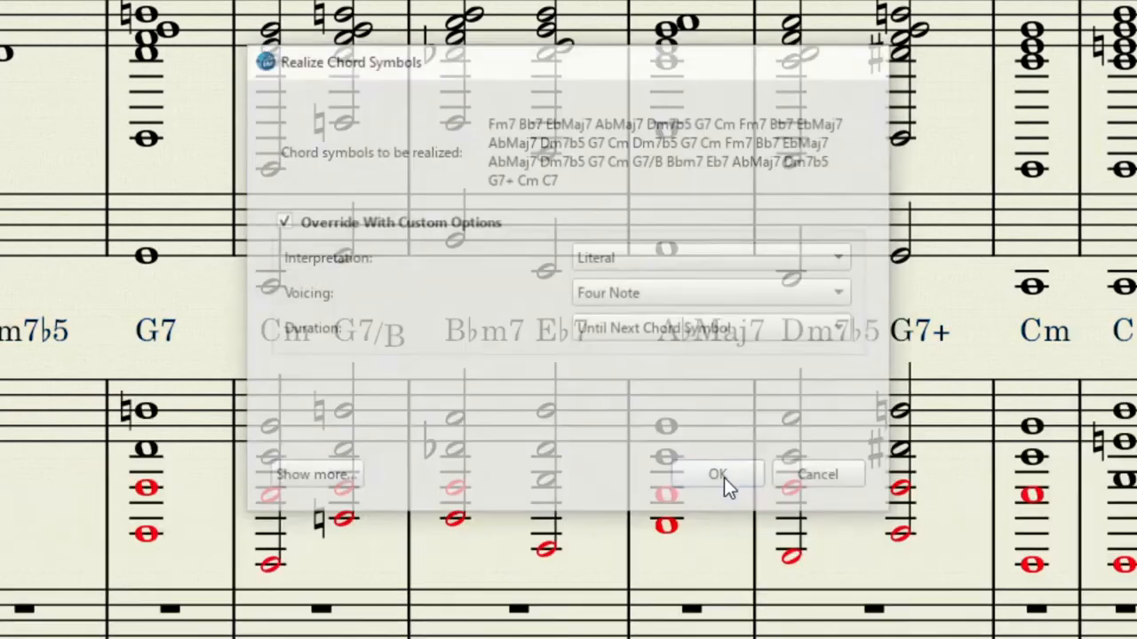
click(718, 475)
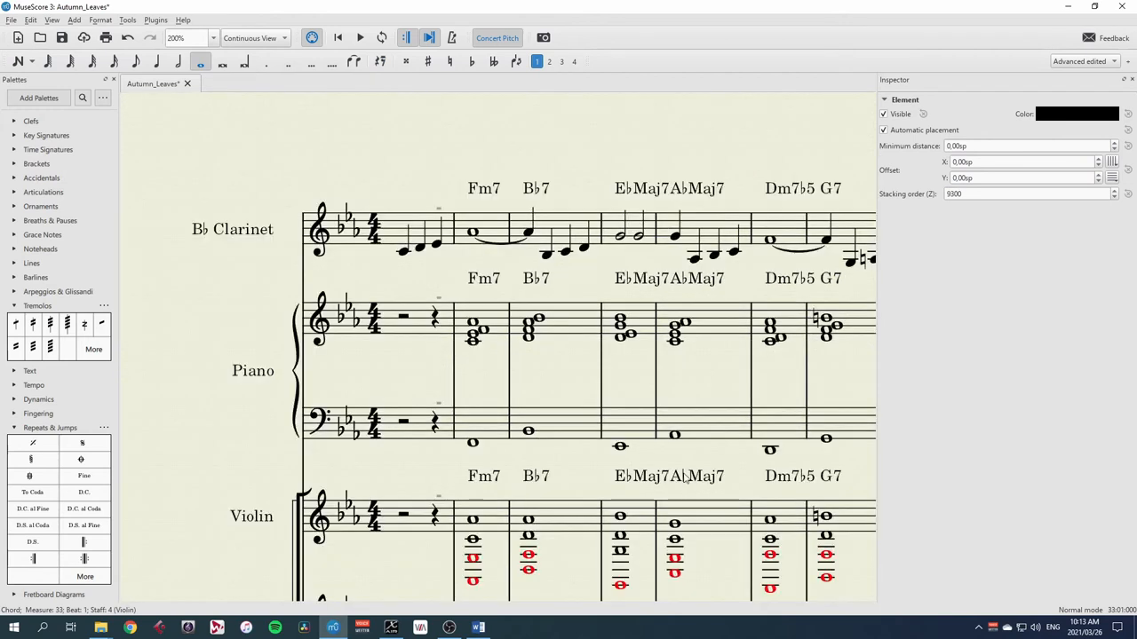
scroll(down, 3)
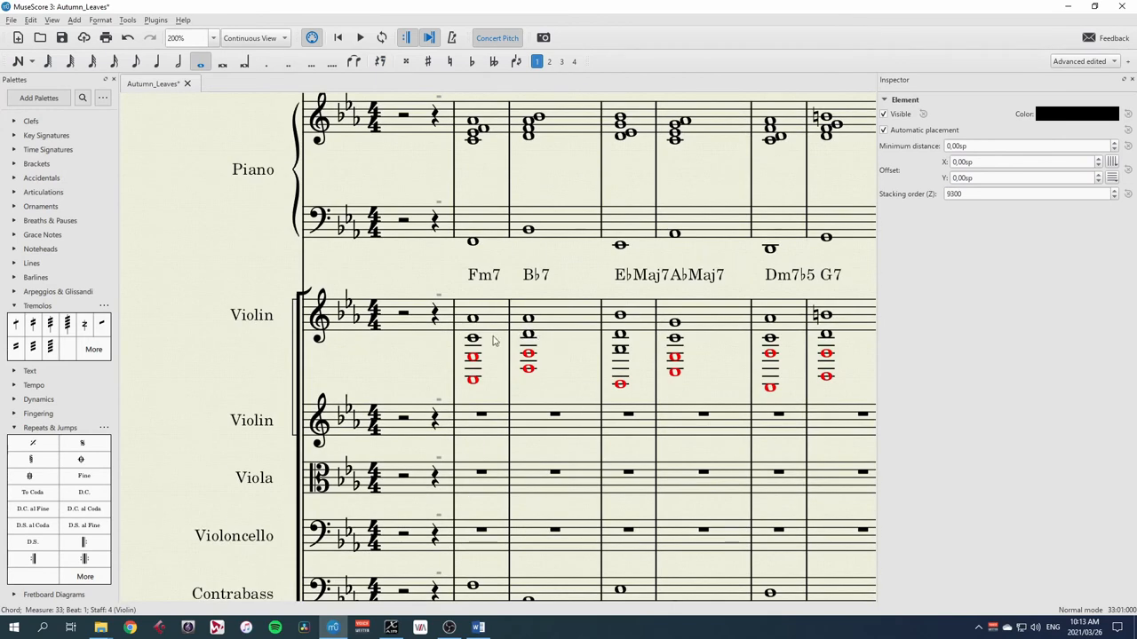
Explode the first violin's four-note chords across both violins, viola and cello.
click(473, 318)
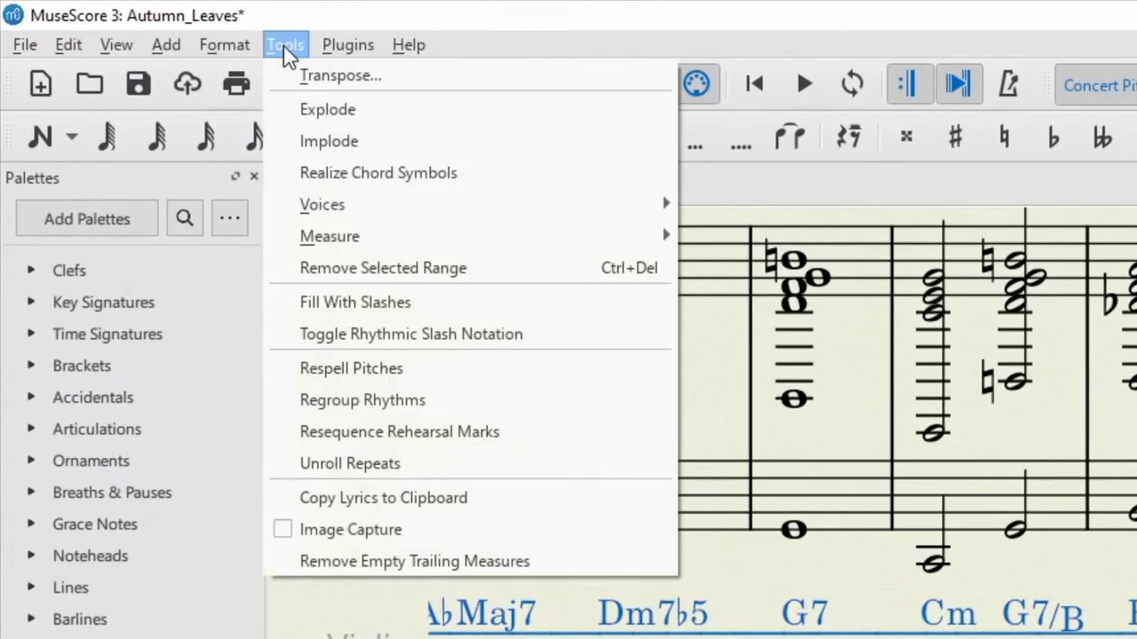
mouse_move(327, 110)
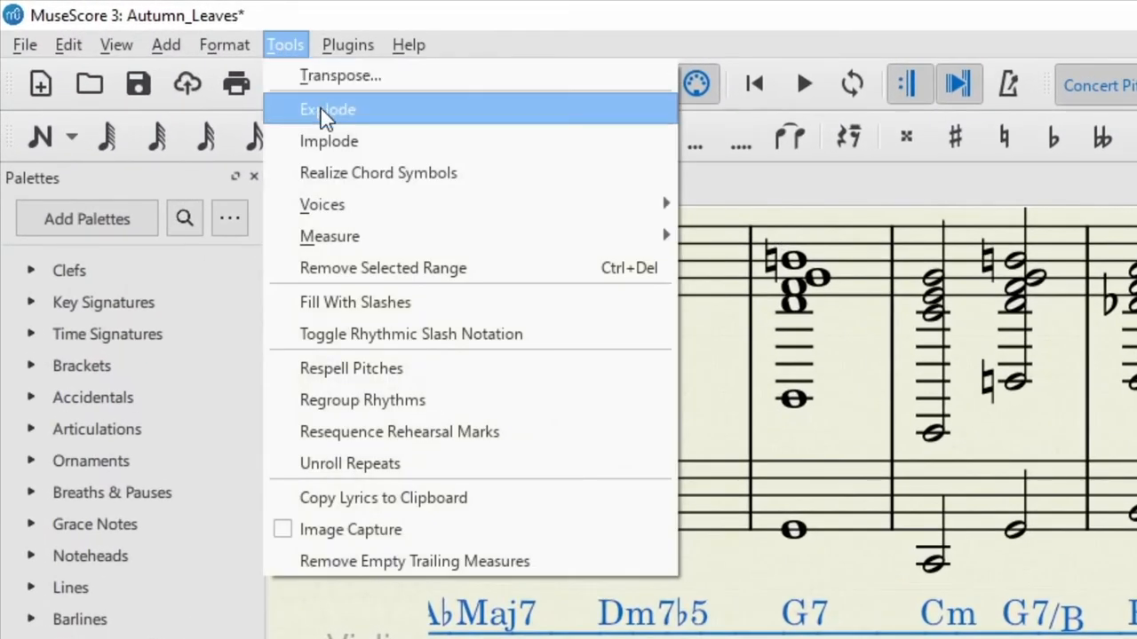
click(326, 109)
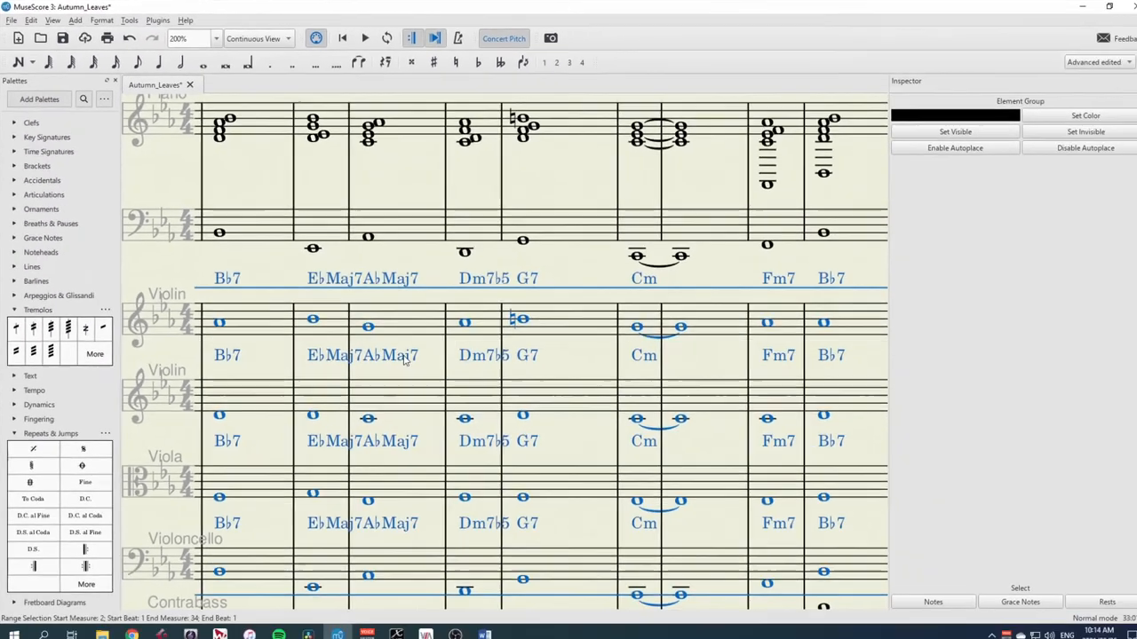
scroll(down, 3)
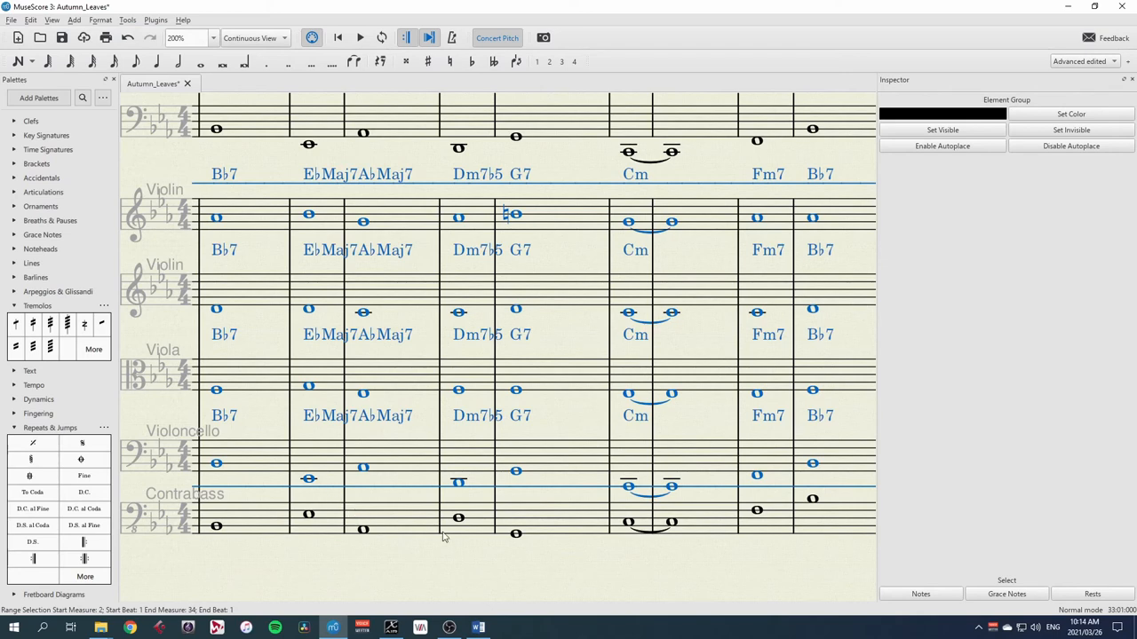
Select the string staves from the Fm7 bar onward and delete their chord symbols.
click(382, 550)
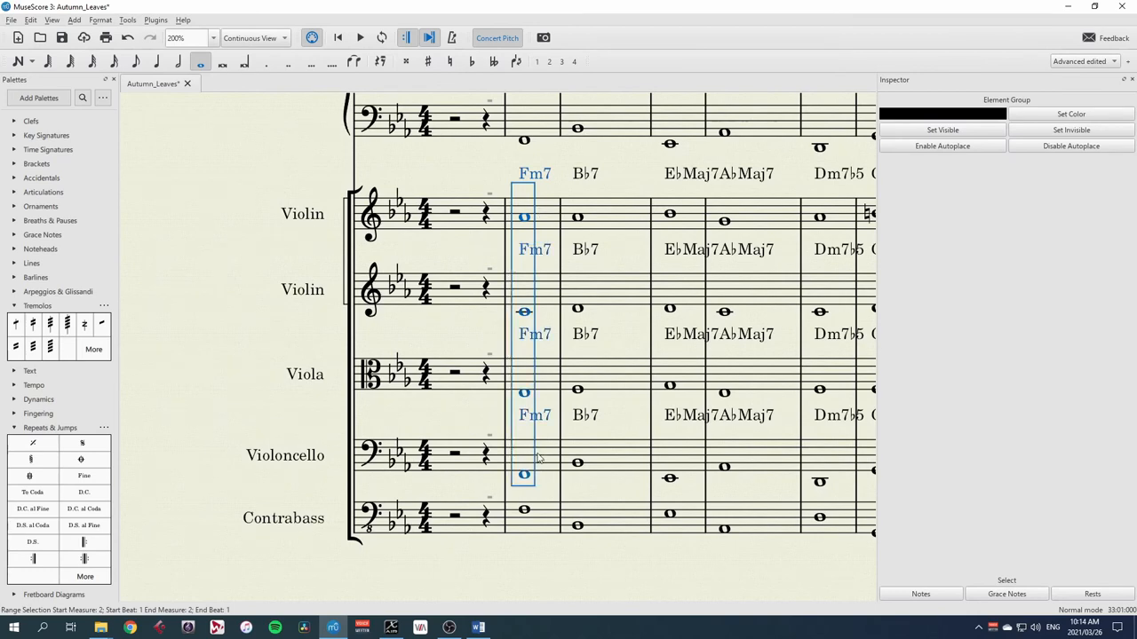
key(ctrl+shift+end)
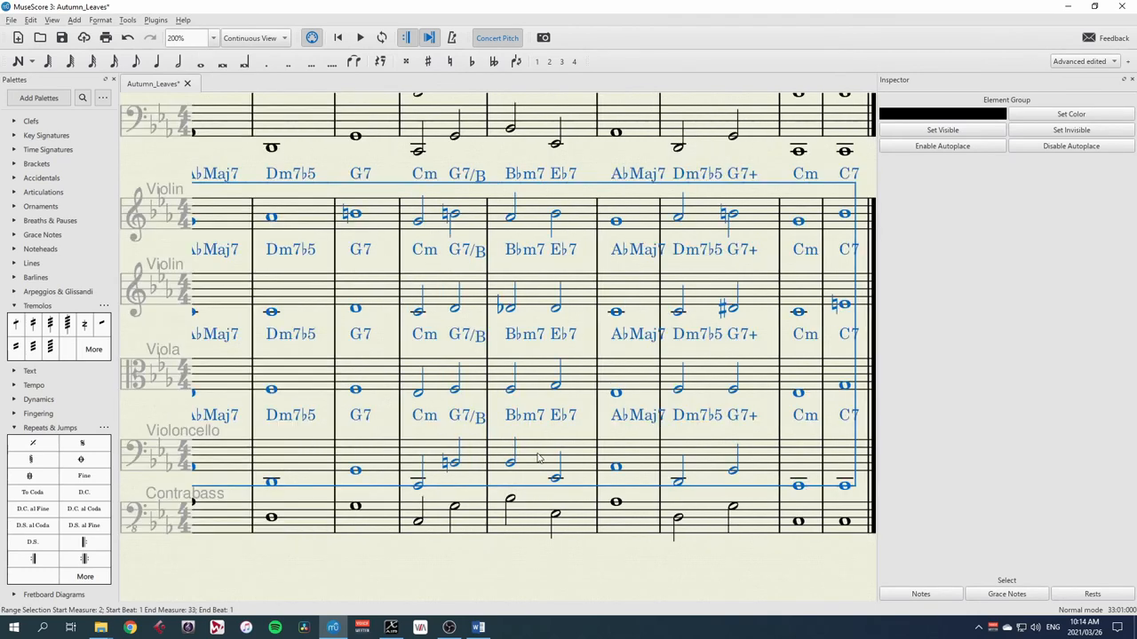
right_click(536, 459)
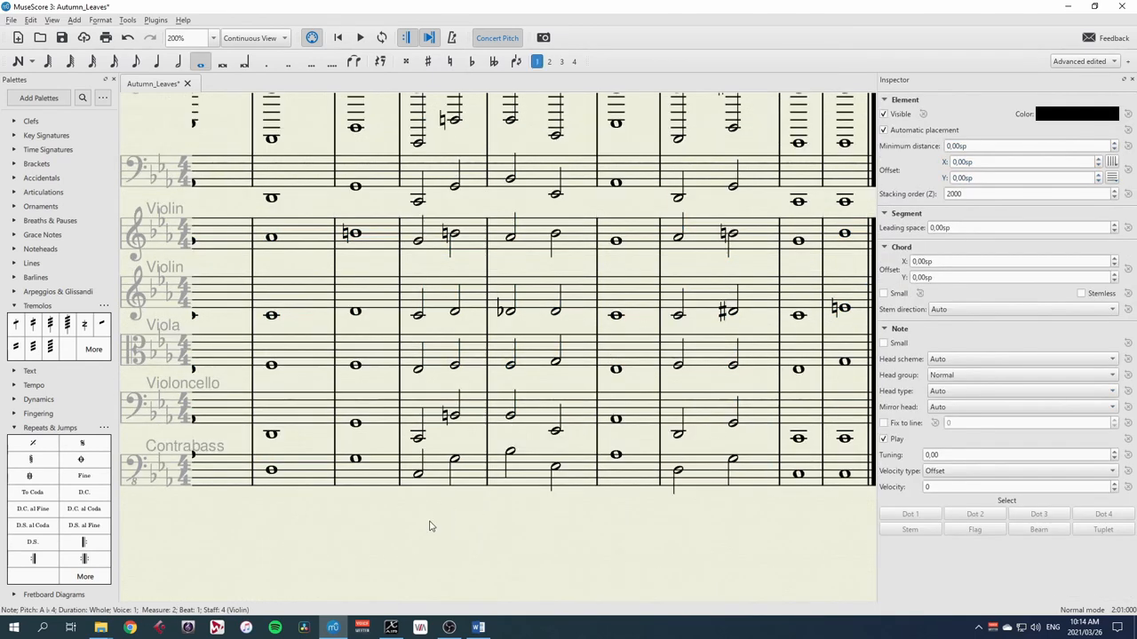
Listen to the strings, then Implode the four string parts back into chords on Violin 1.
scroll(up, 3)
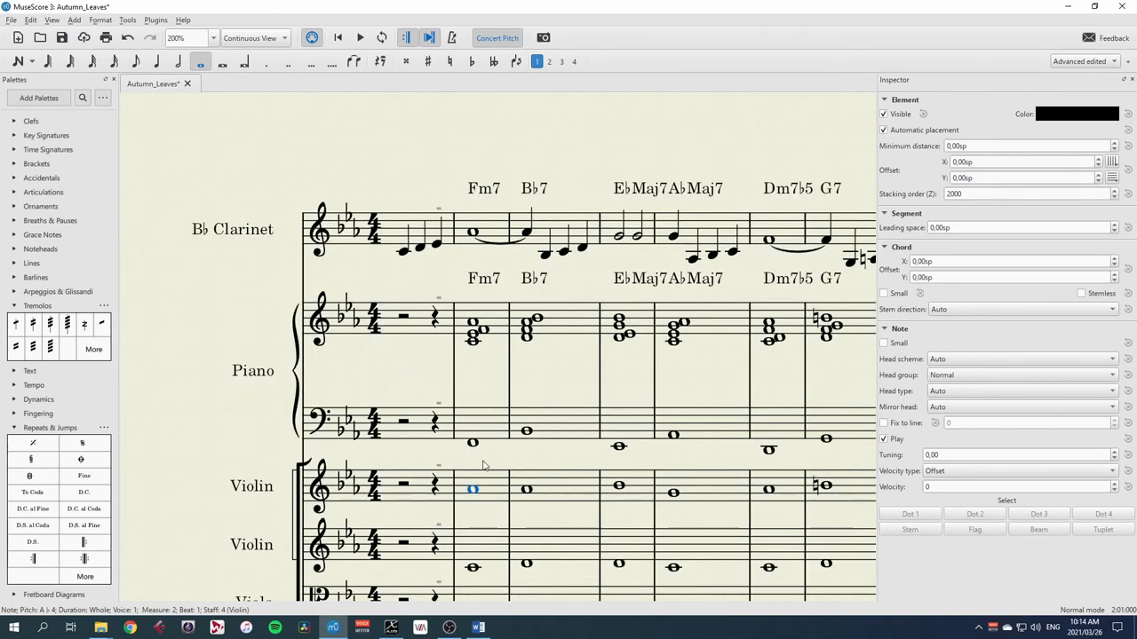
scroll(down, 3)
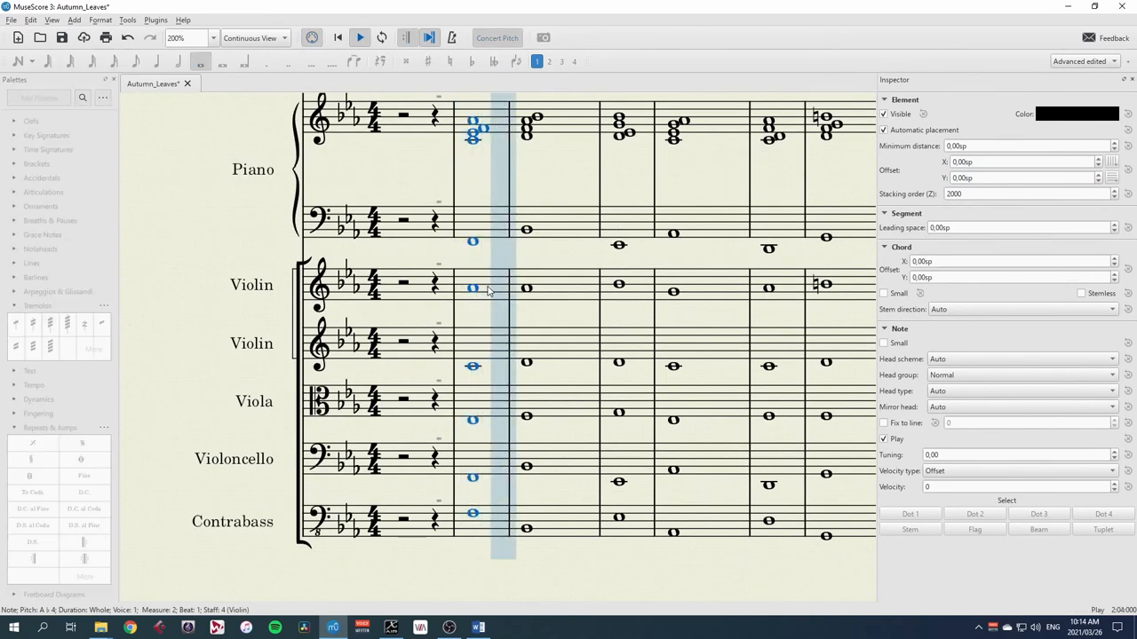
scroll(up, 3)
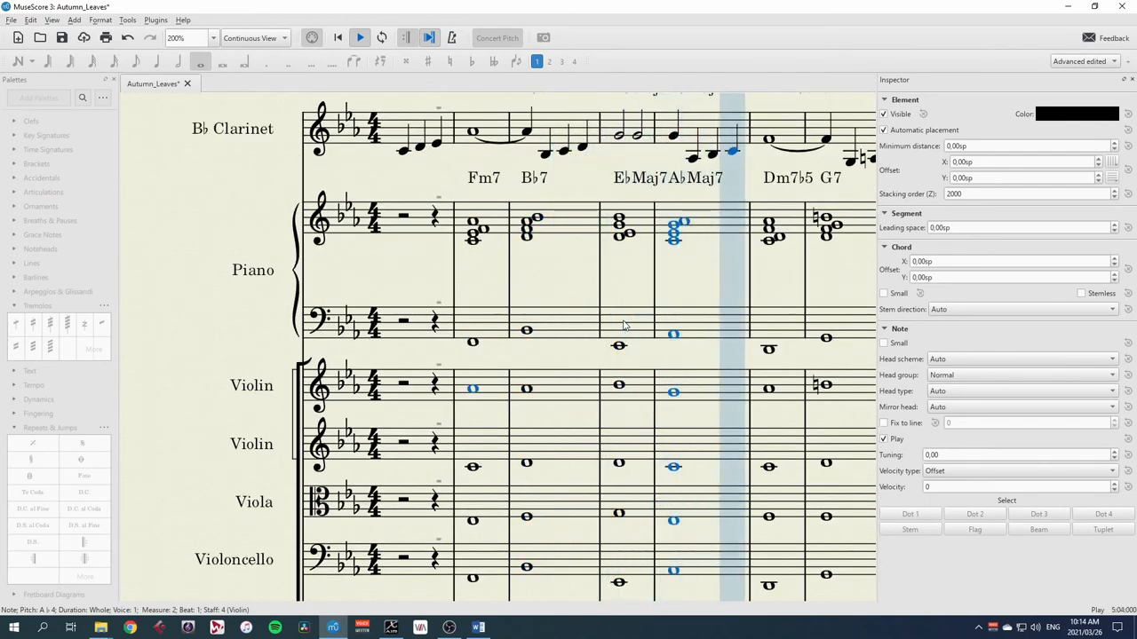
key(Right)
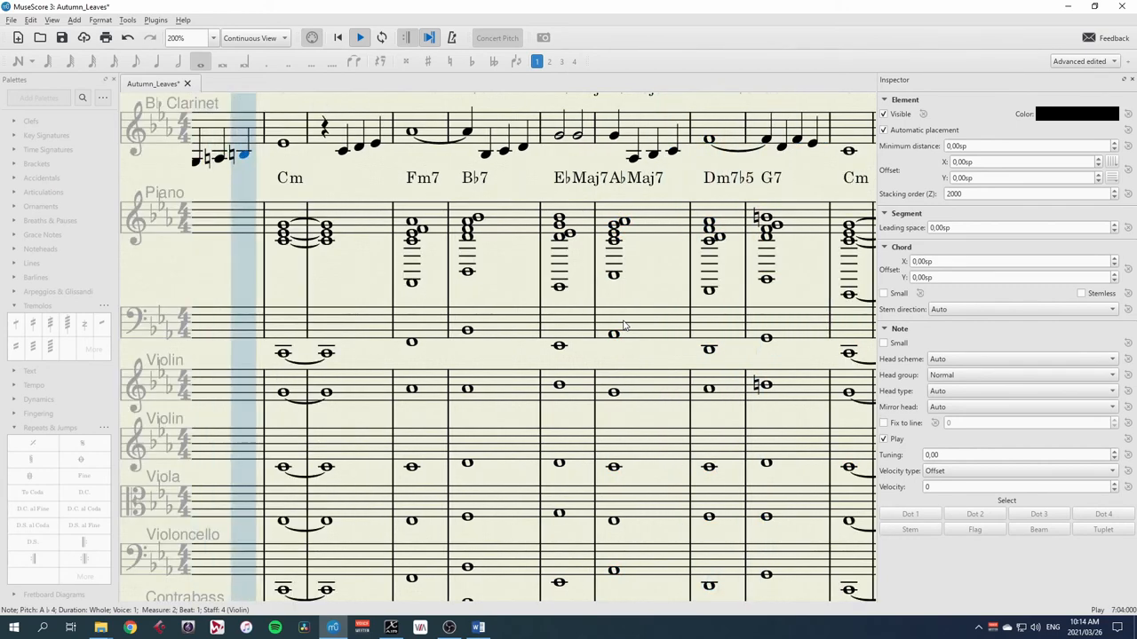
scroll(down, 3)
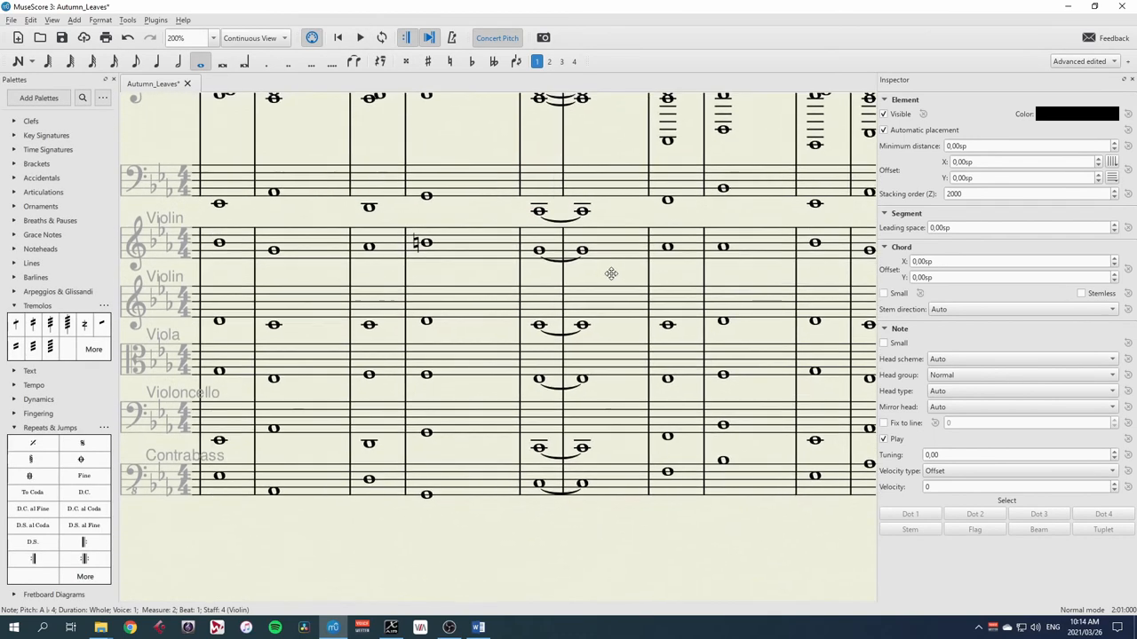
scroll(up, 3)
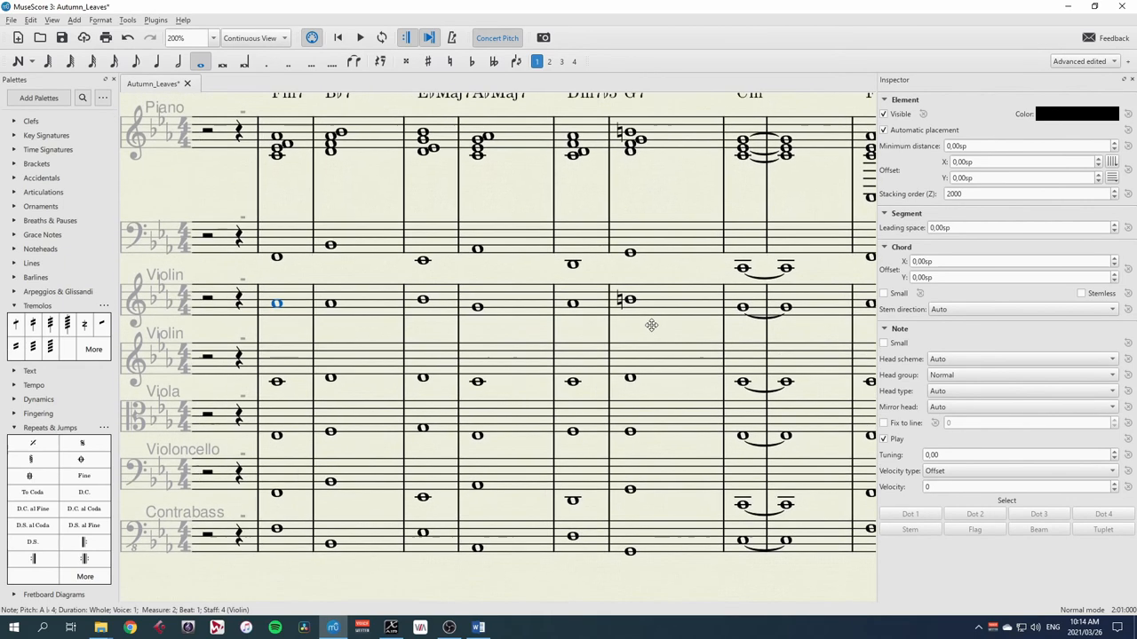
scroll(down, 3)
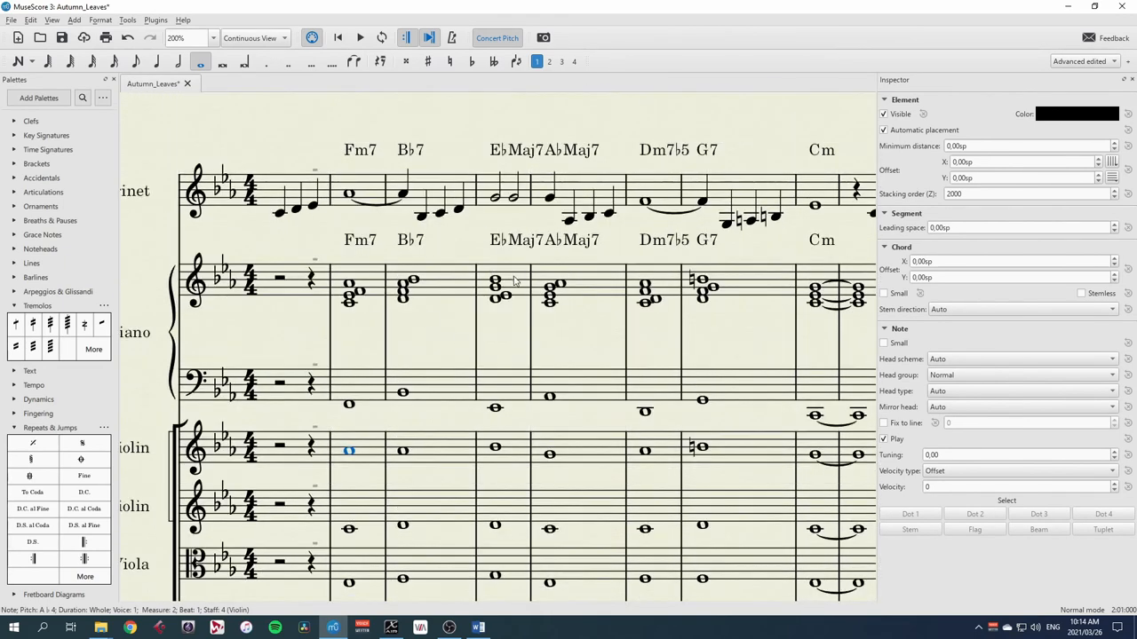
scroll(down, 3)
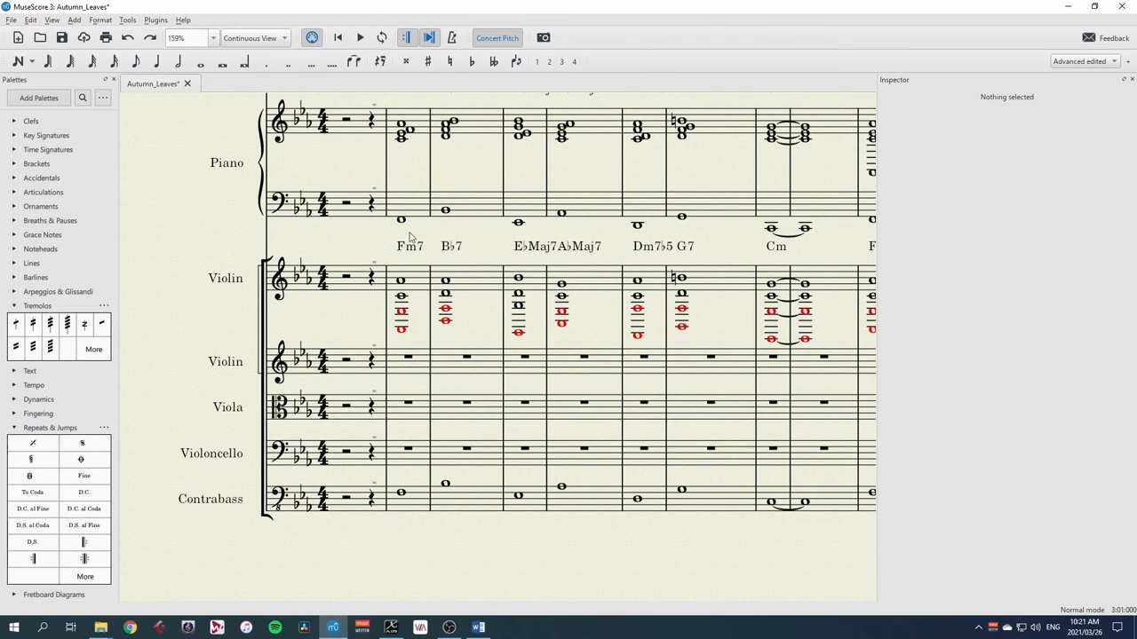
mouse_move(402, 410)
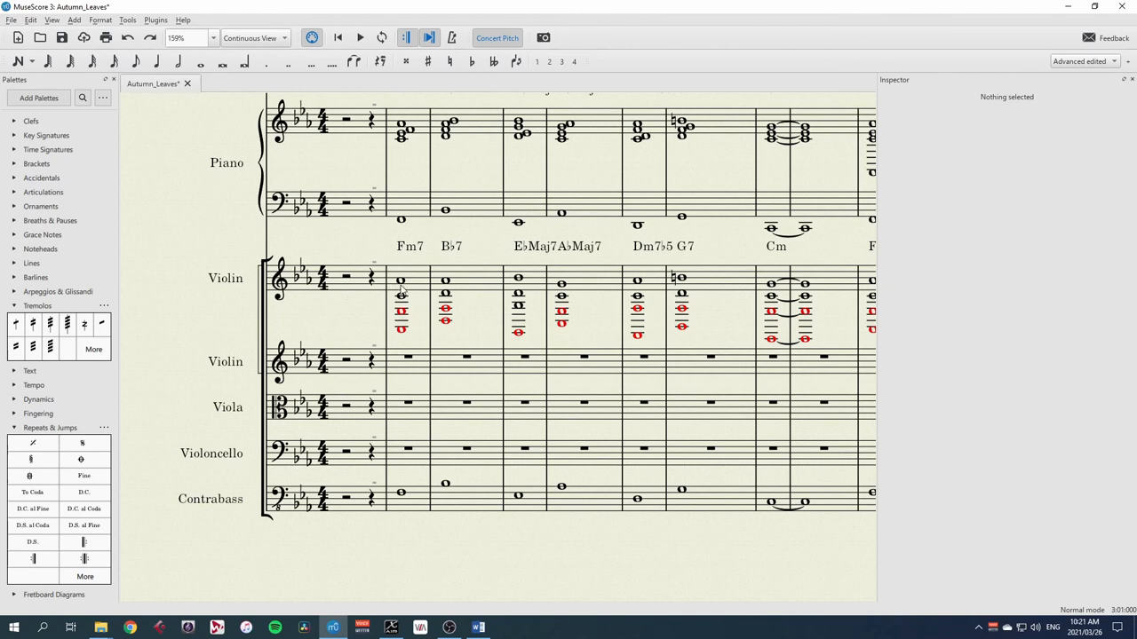
Rewrite the first violin's Fm7 whole-note chord as repeated quarter-note chords.
click(402, 283)
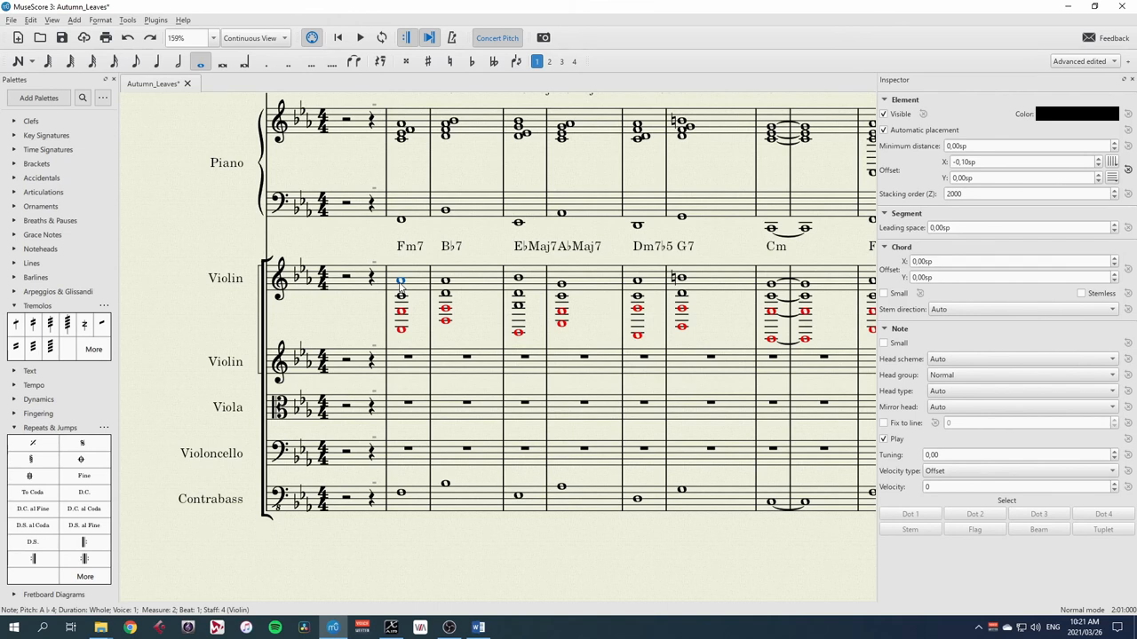
click(157, 60)
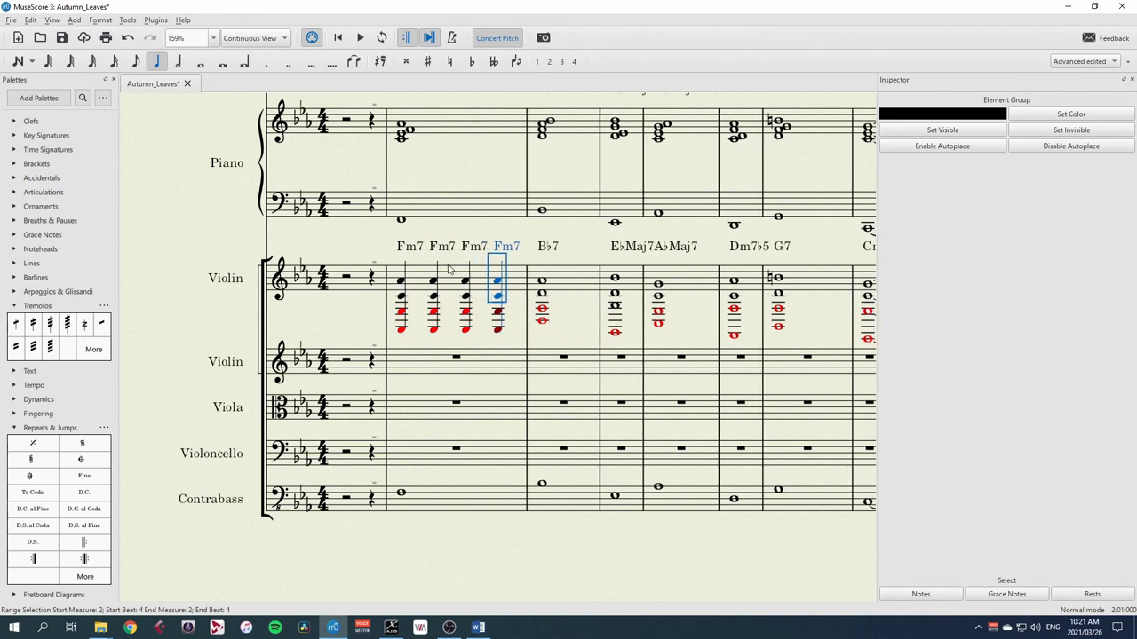
click(433, 283)
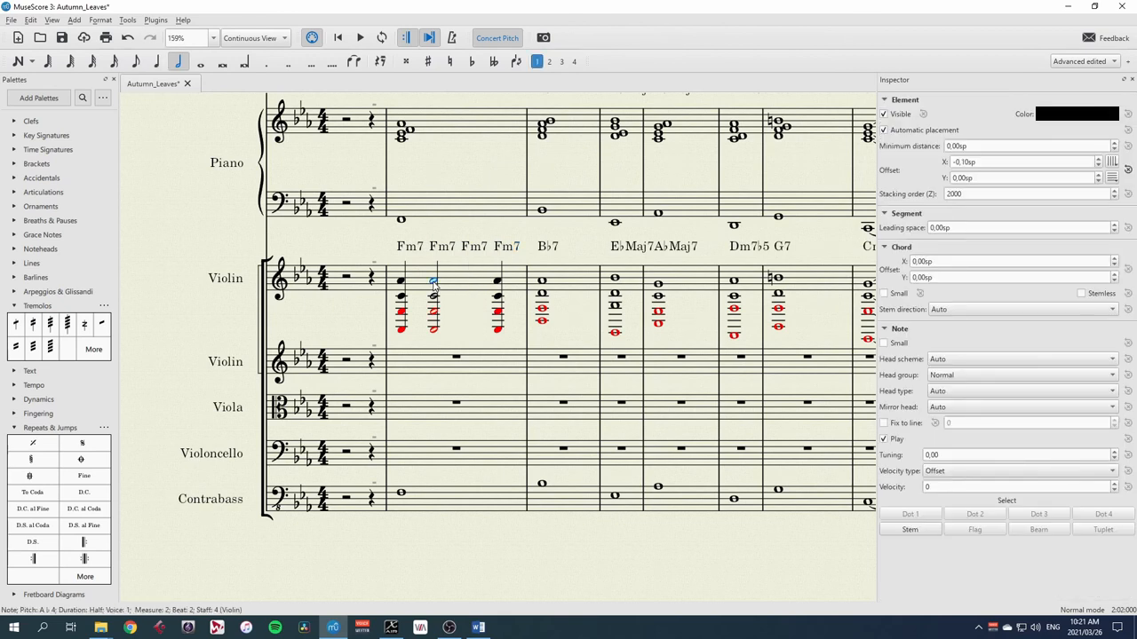
click(542, 282)
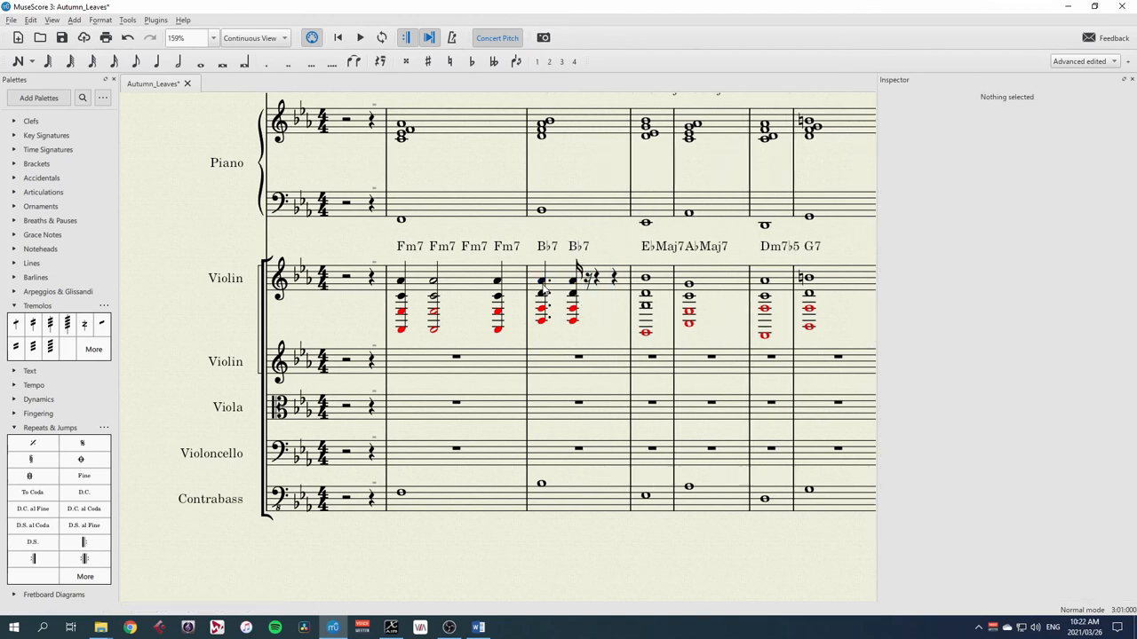
Break the Bb7 chord into shorter rhythmic chords with a tie into the next beat.
click(572, 282)
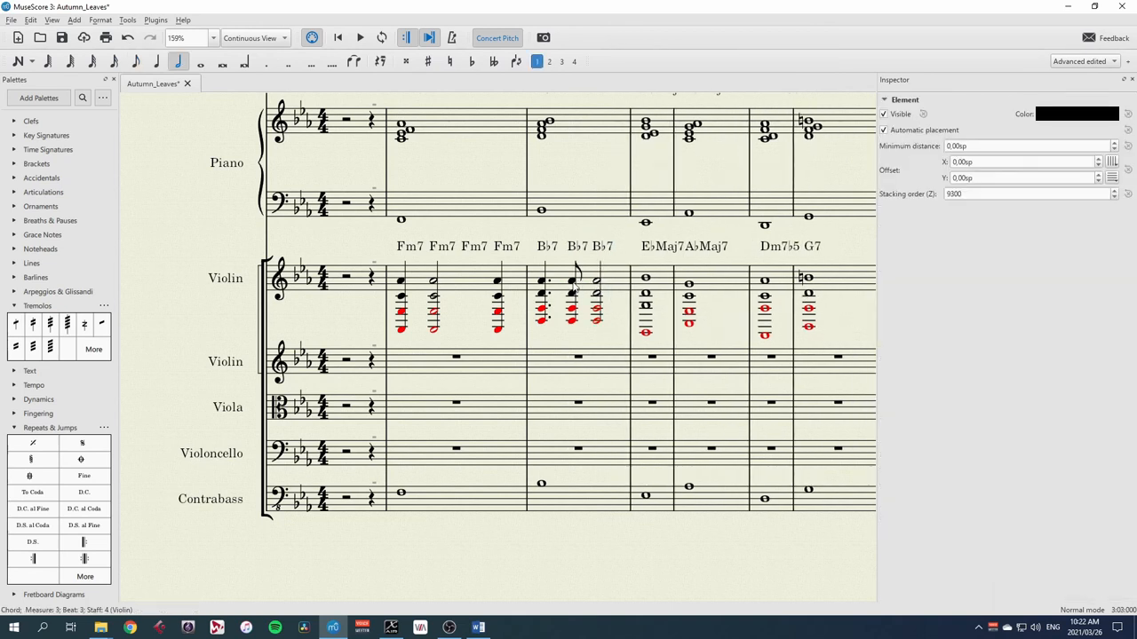
click(572, 281)
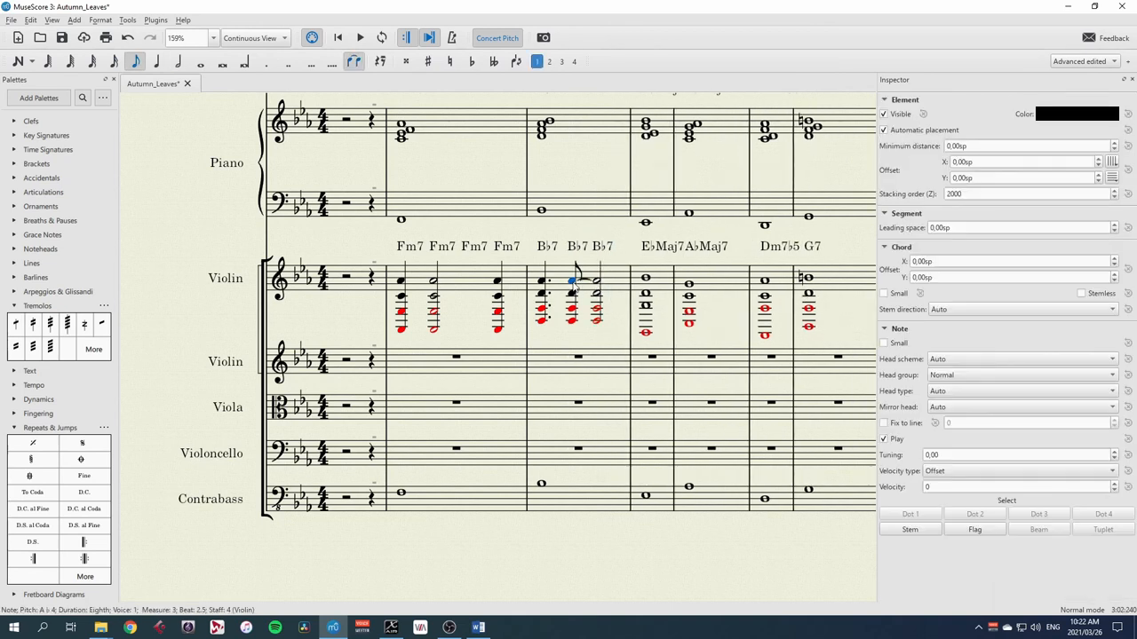
click(572, 293)
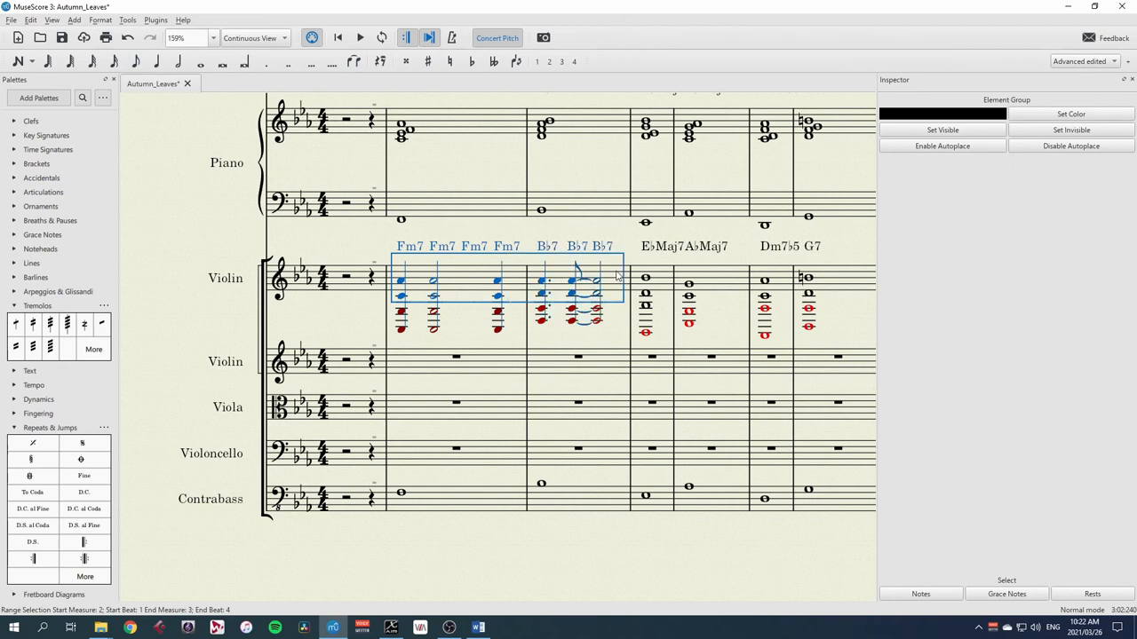
Explode the rhythmic Fm7 and Bb7 chords in bars 2–3 across violins, viola and cello.
click(128, 20)
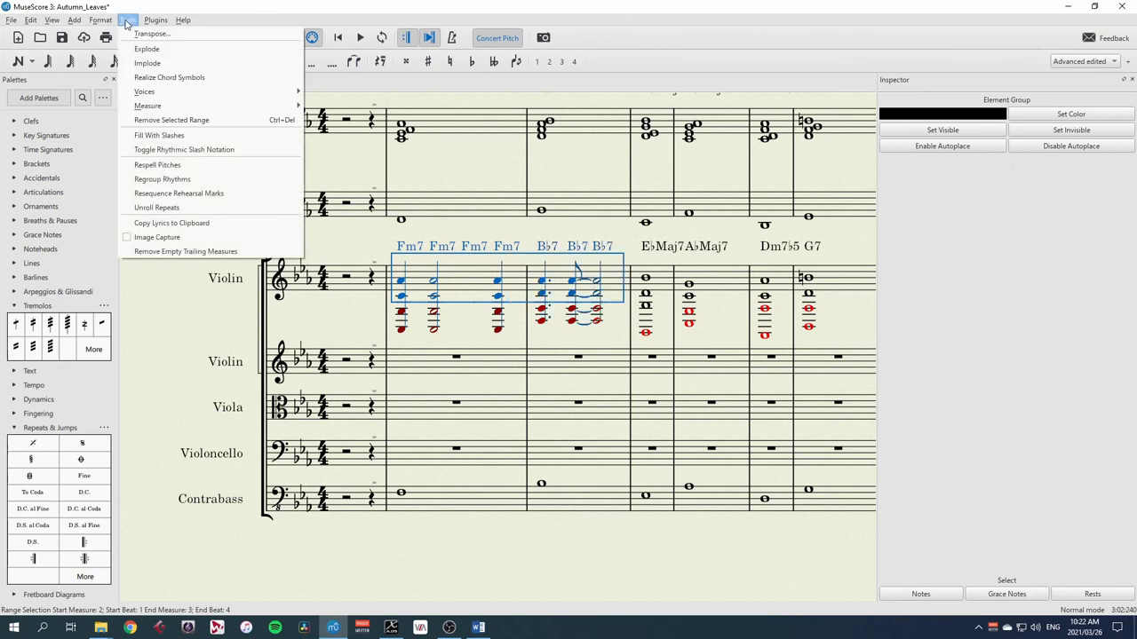
click(169, 78)
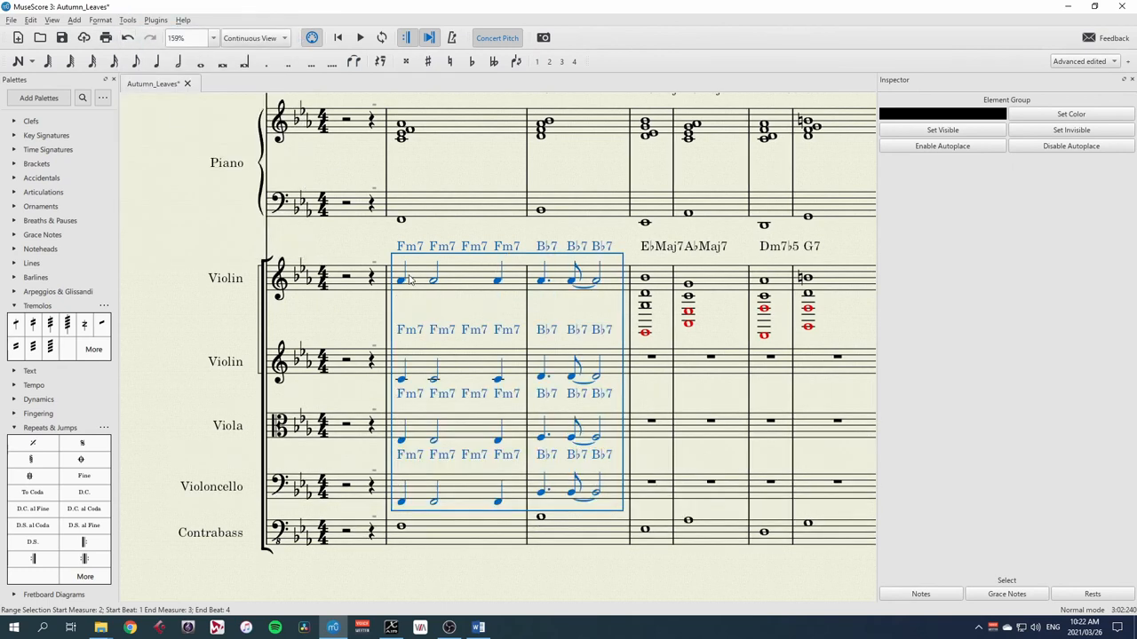
click(401, 279)
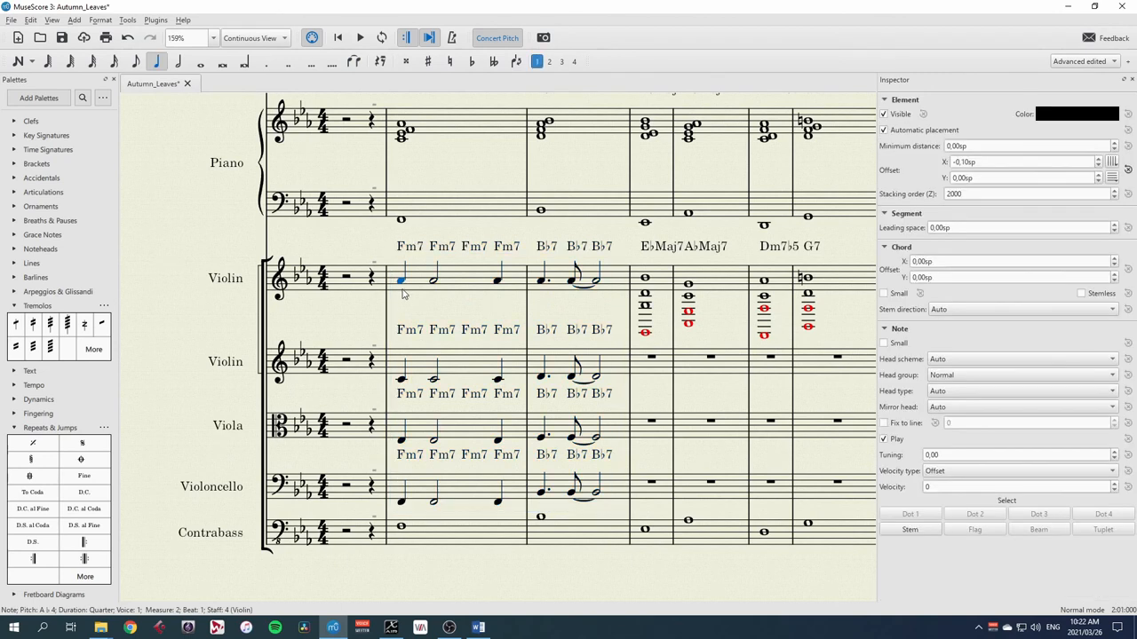
click(359, 38)
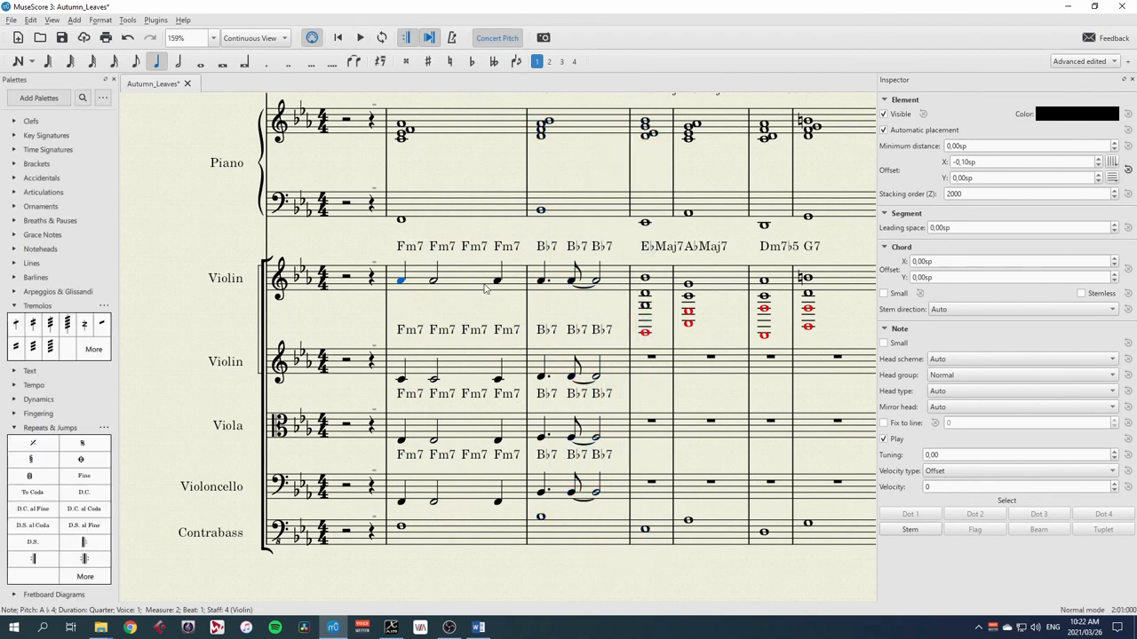
mouse_move(472, 307)
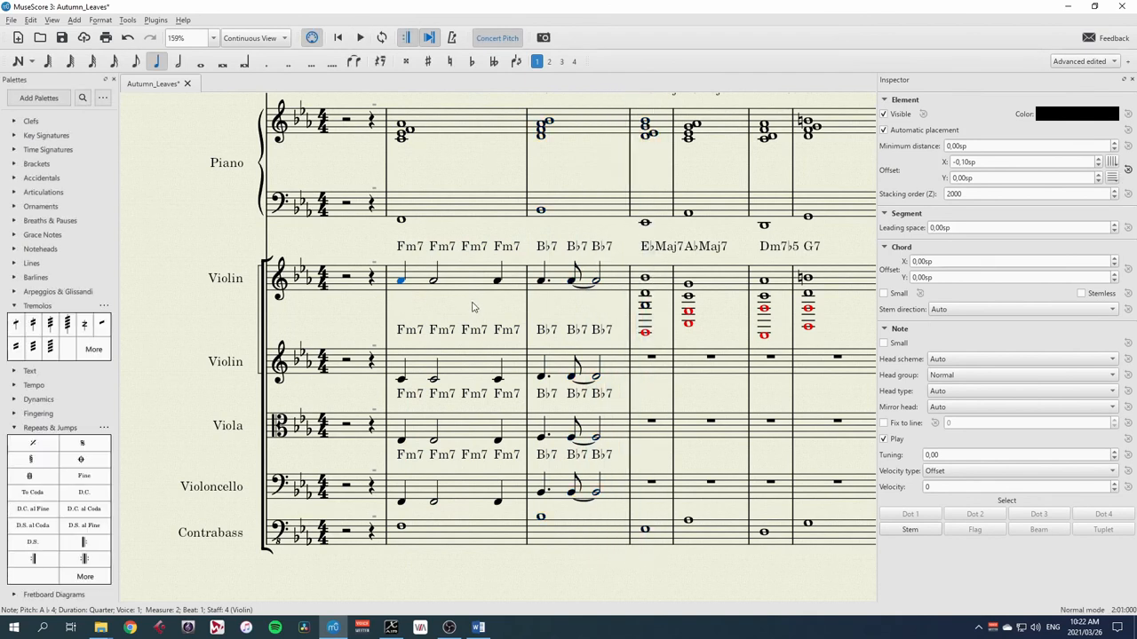